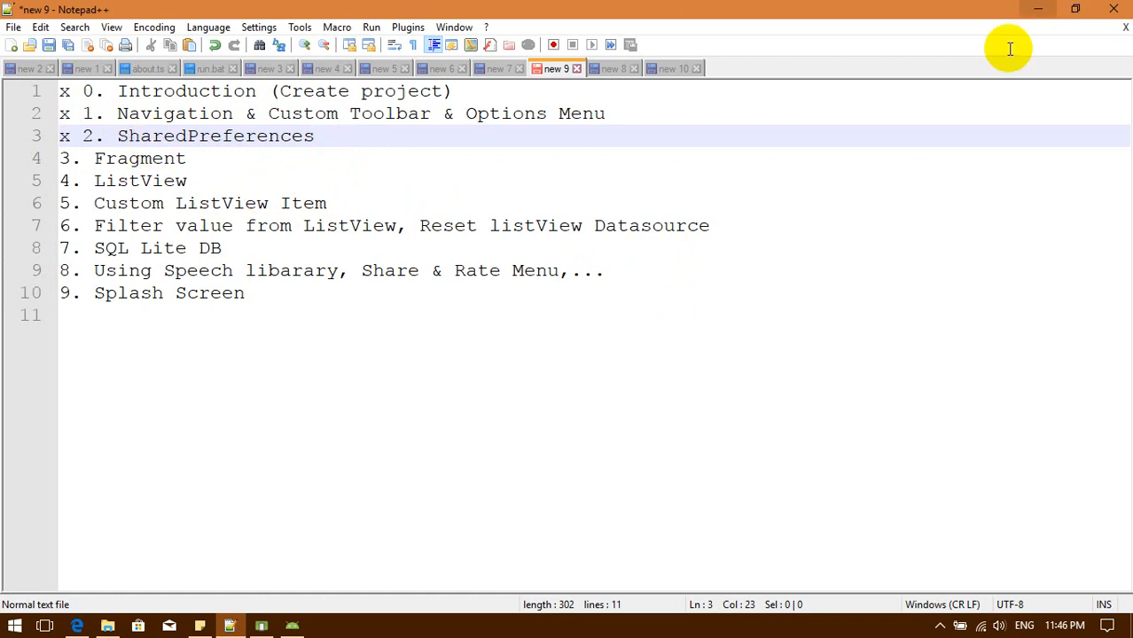
Switch from Notepad++ to the MYDIC project in Android Studio
click(293, 627)
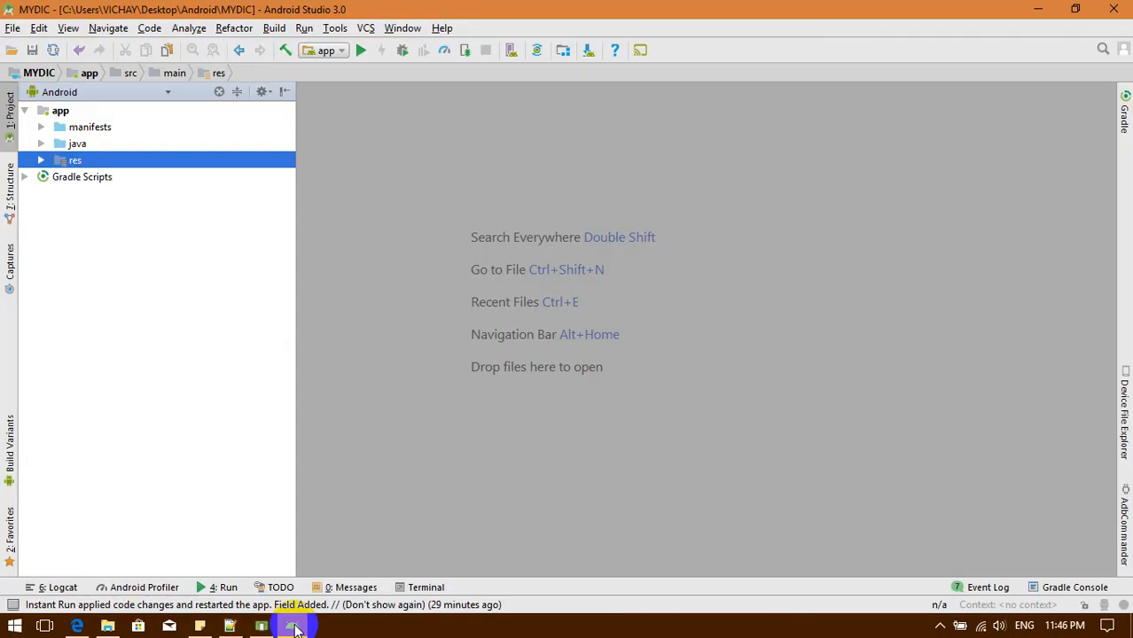
mouse_move(22, 152)
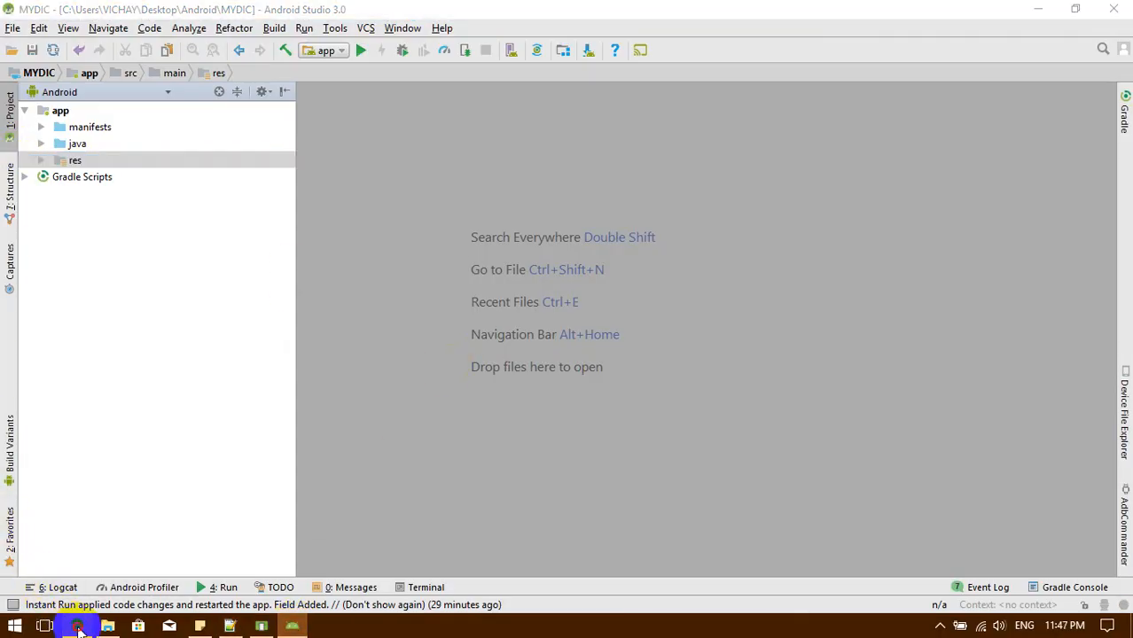
Switch to Edge and look over the Google results for android SharedPreferences
click(76, 626)
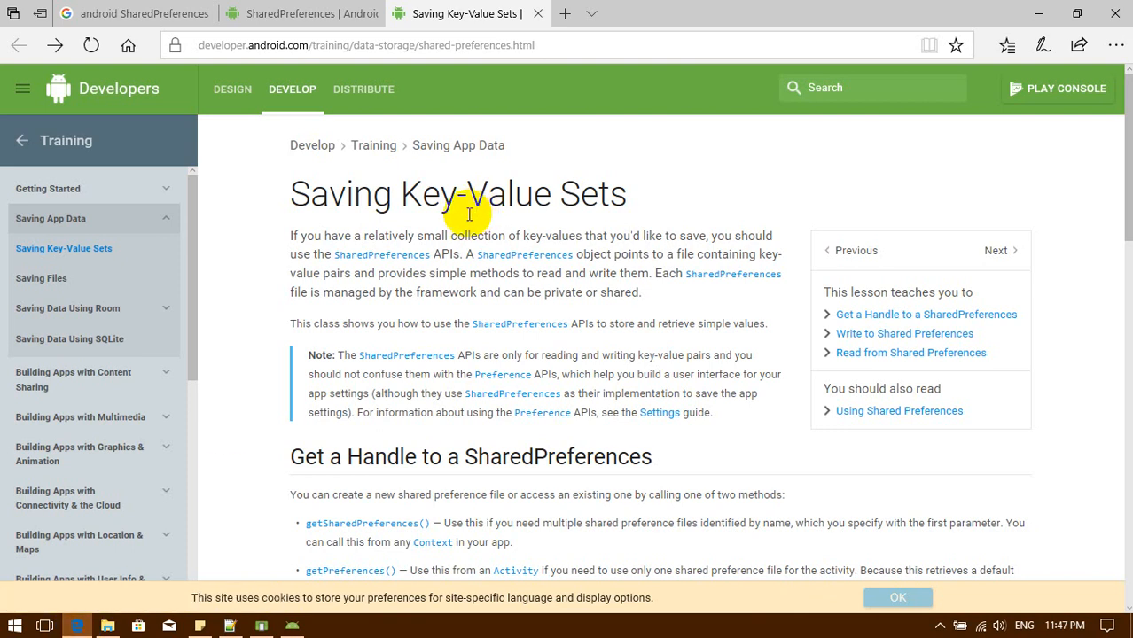
scroll(down, 3)
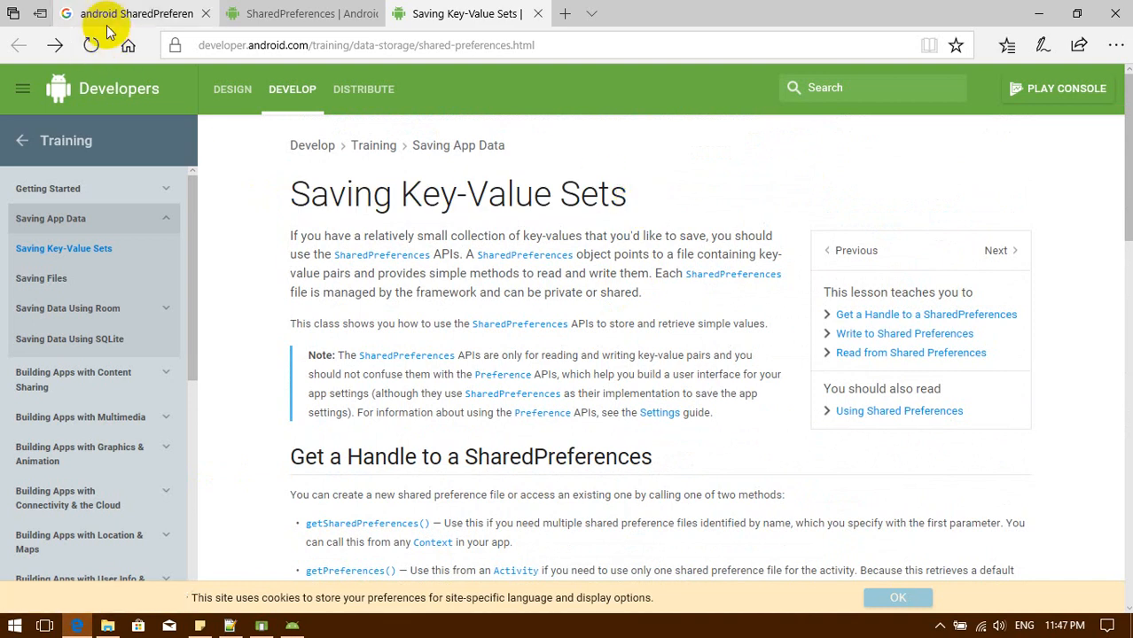
click(124, 13)
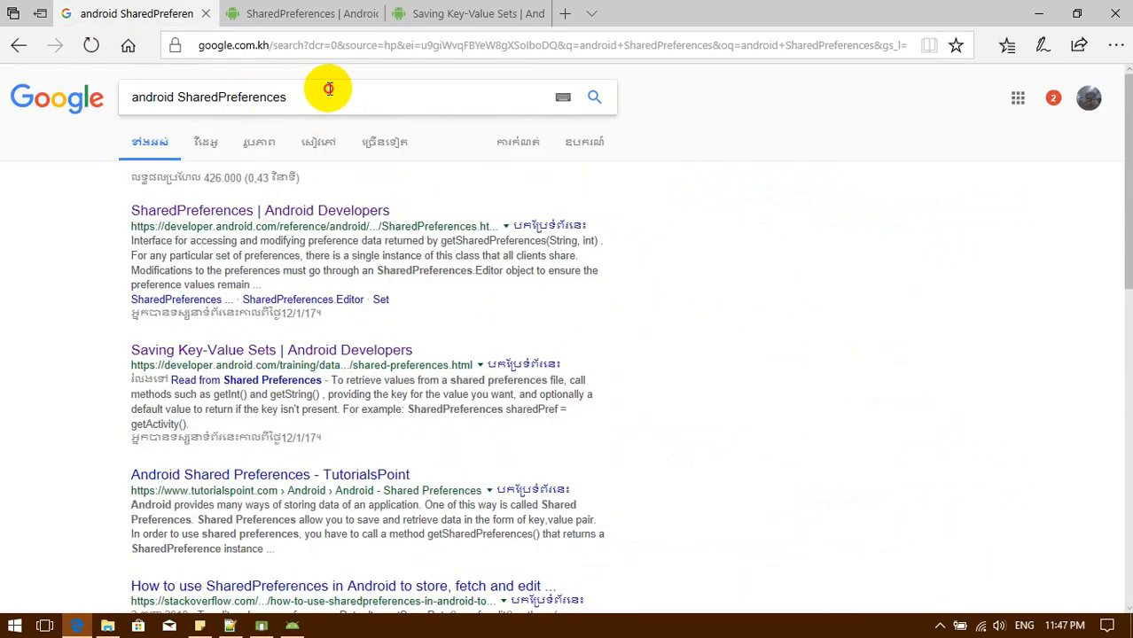
click(328, 96)
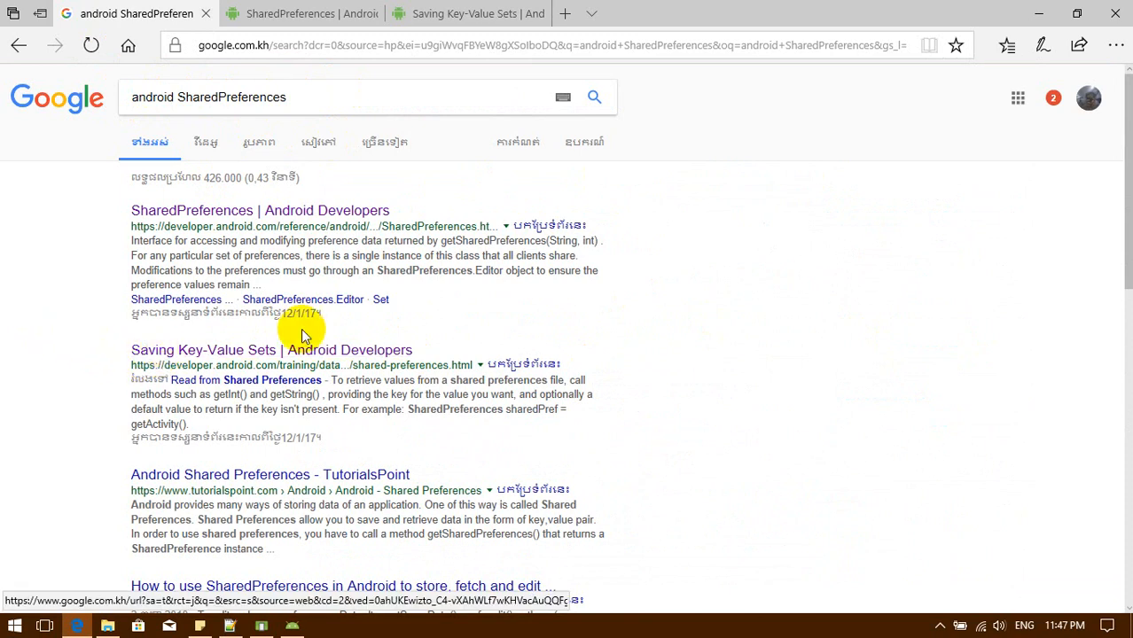
Return to the Saving Key-Value Sets guide and scroll to Write to Shared Preferences
click(465, 13)
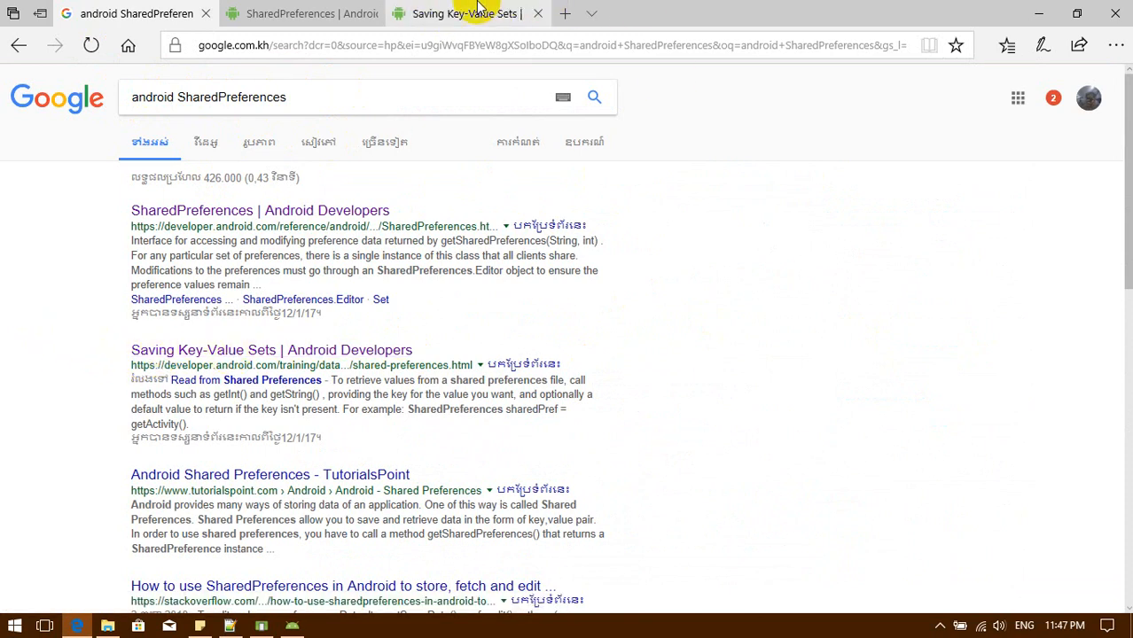
click(465, 14)
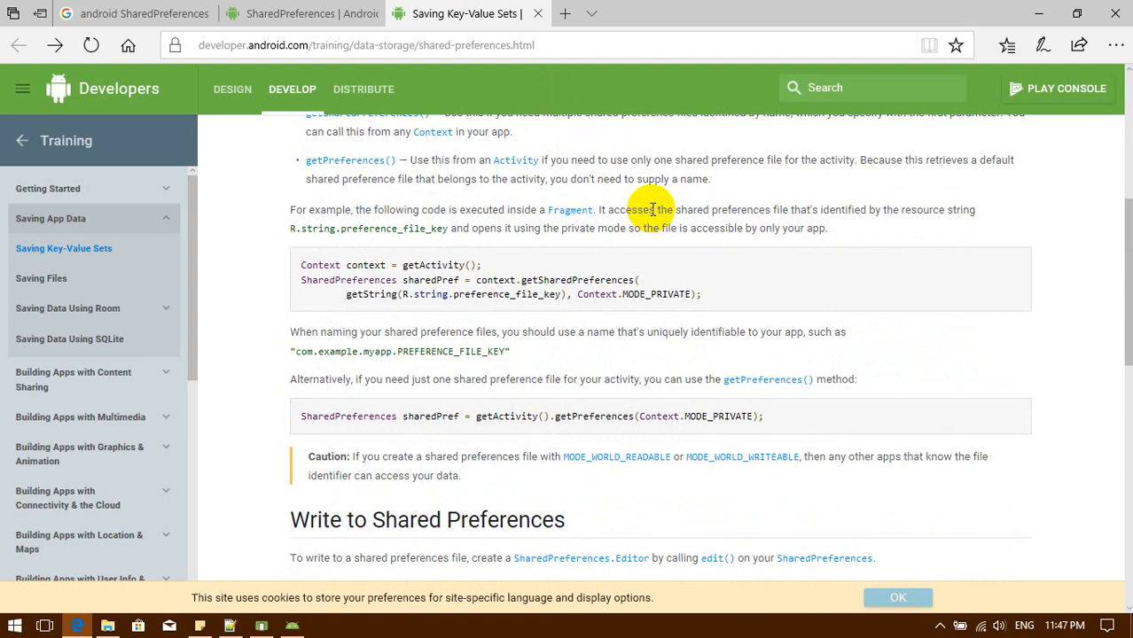
scroll(down, 3)
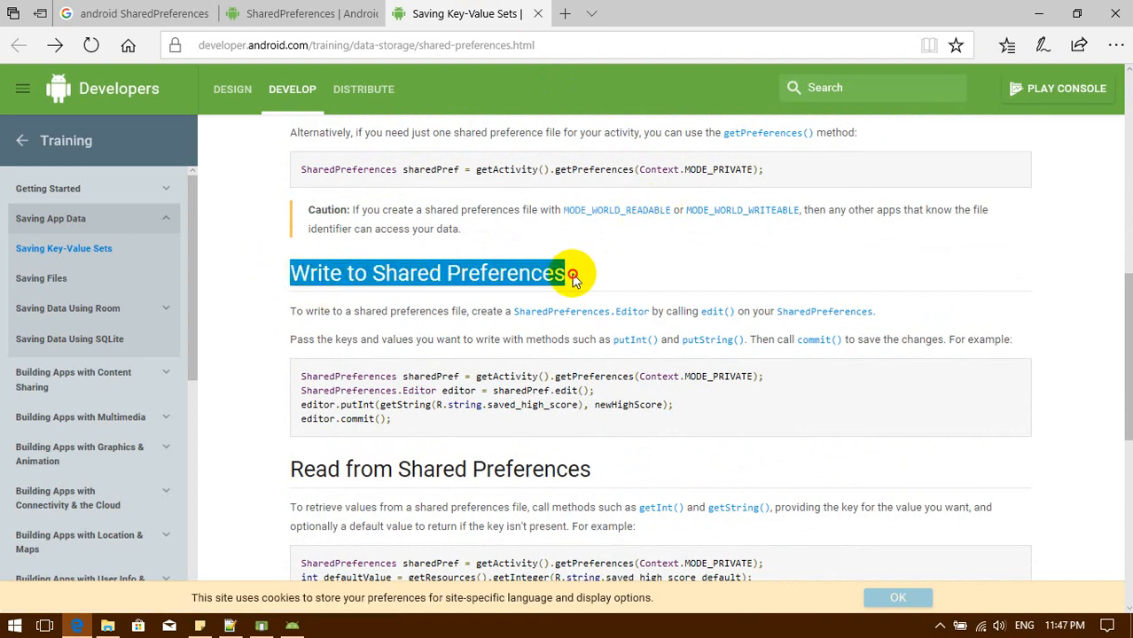
mouse_move(417, 435)
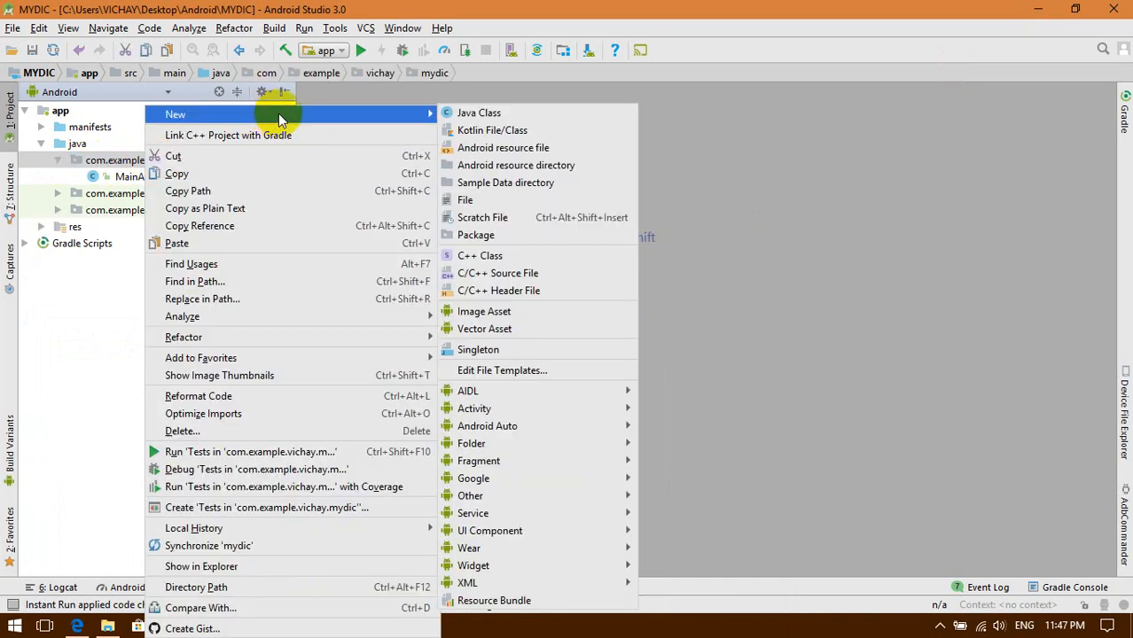
Create a Java class named Global in the com.example.vichay.mydic package
click(479, 113)
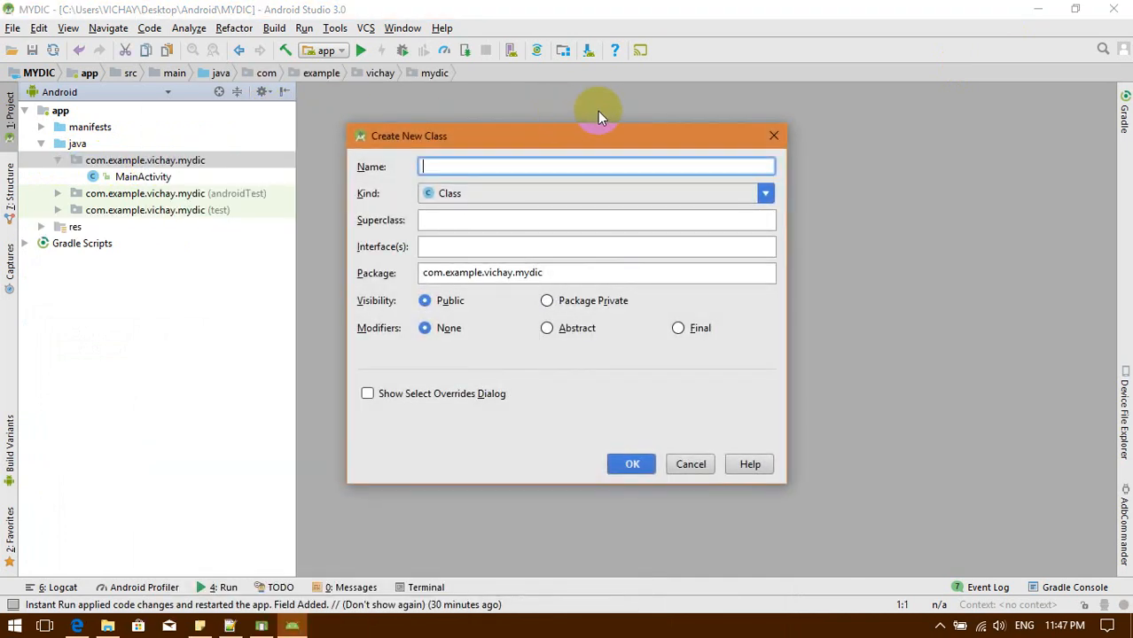
text(Glo)
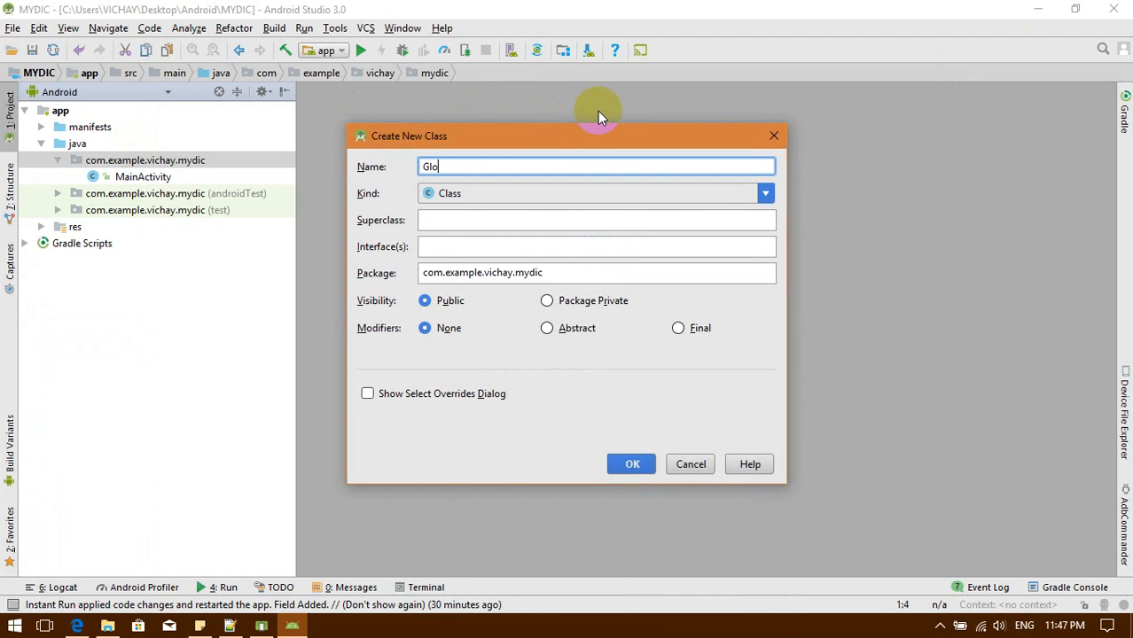
click(632, 464)
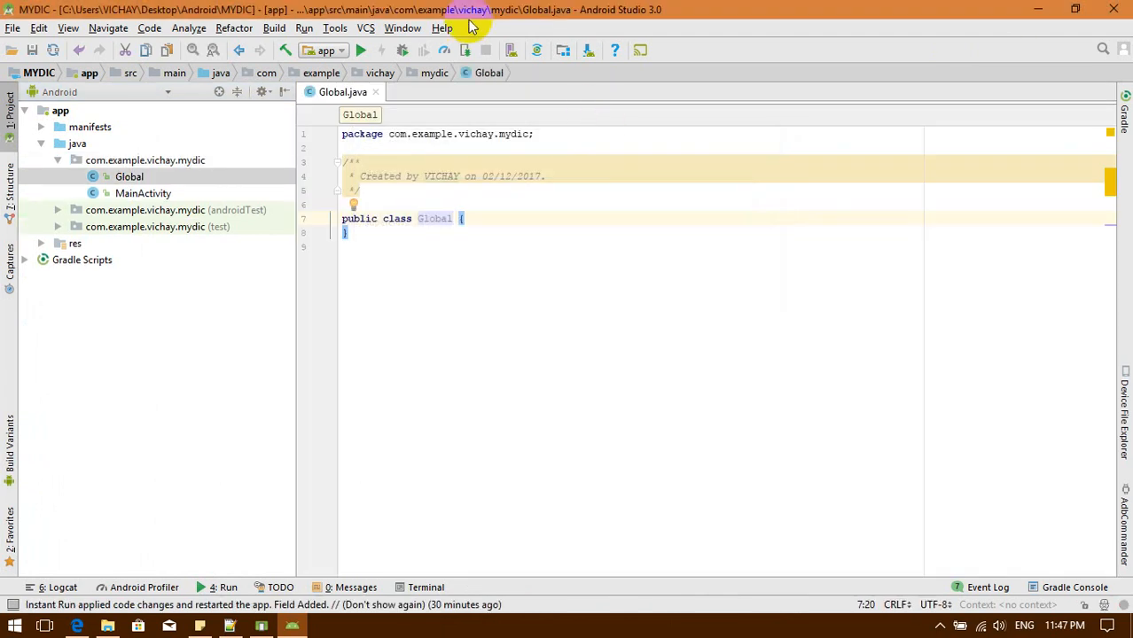
Declare a public static void saveState() method inside the Global class body
key(enter)
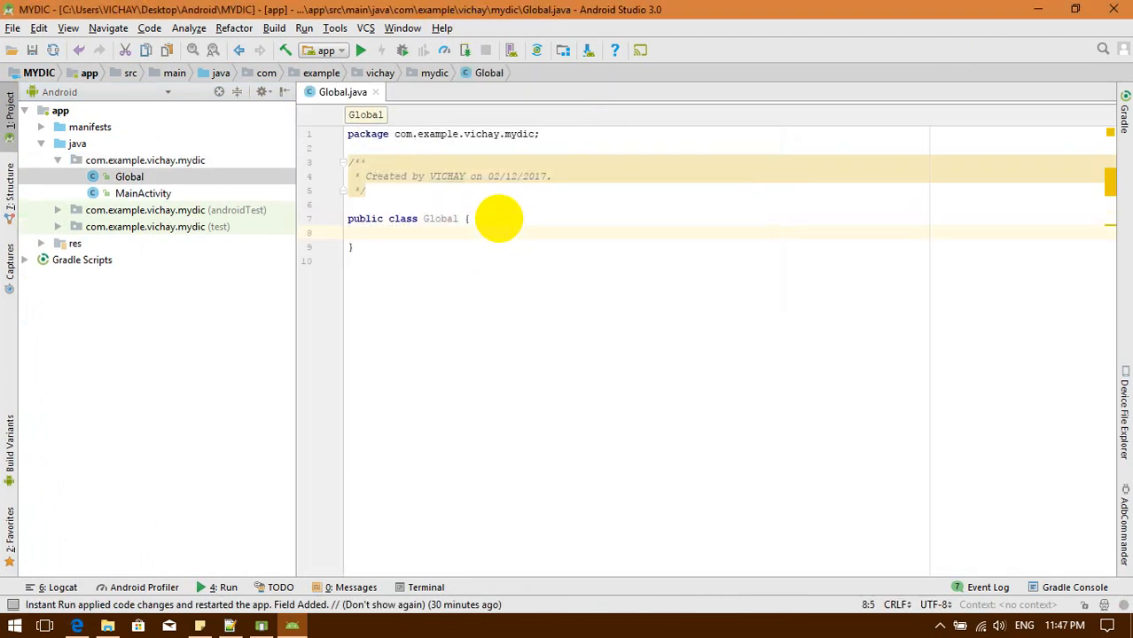
text(public static void)
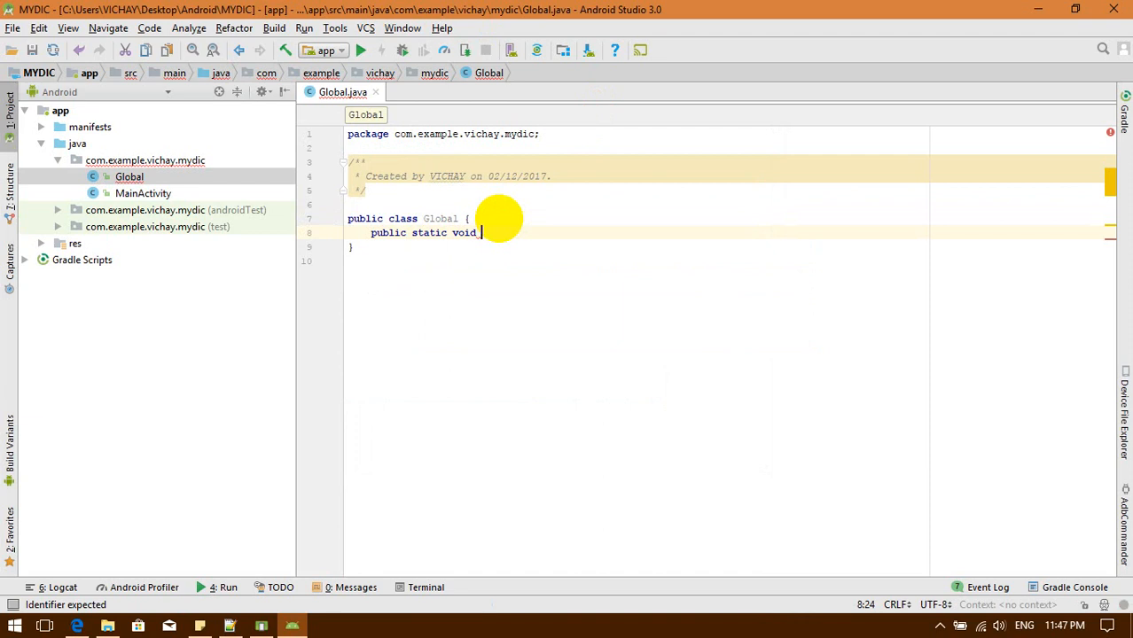
text(writ)
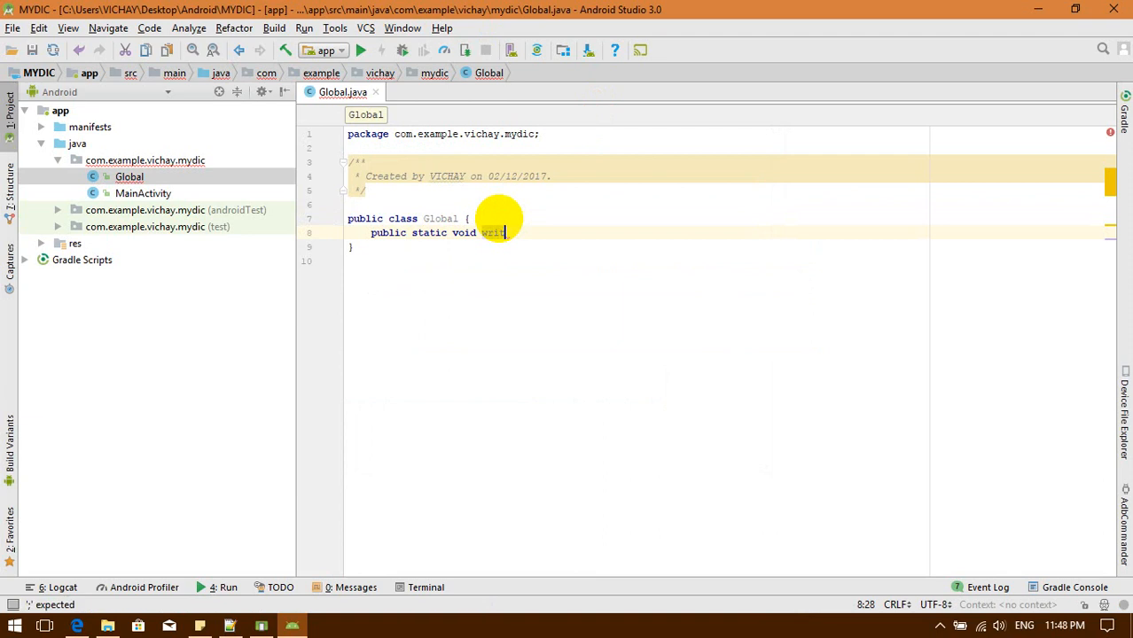
text(e)
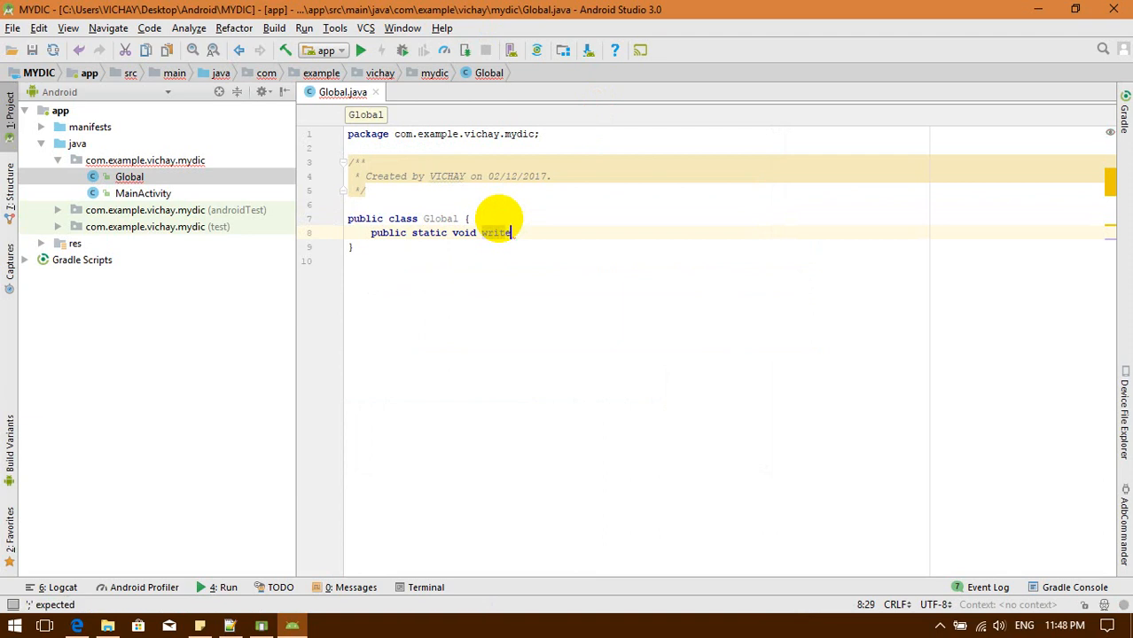
text(Value())
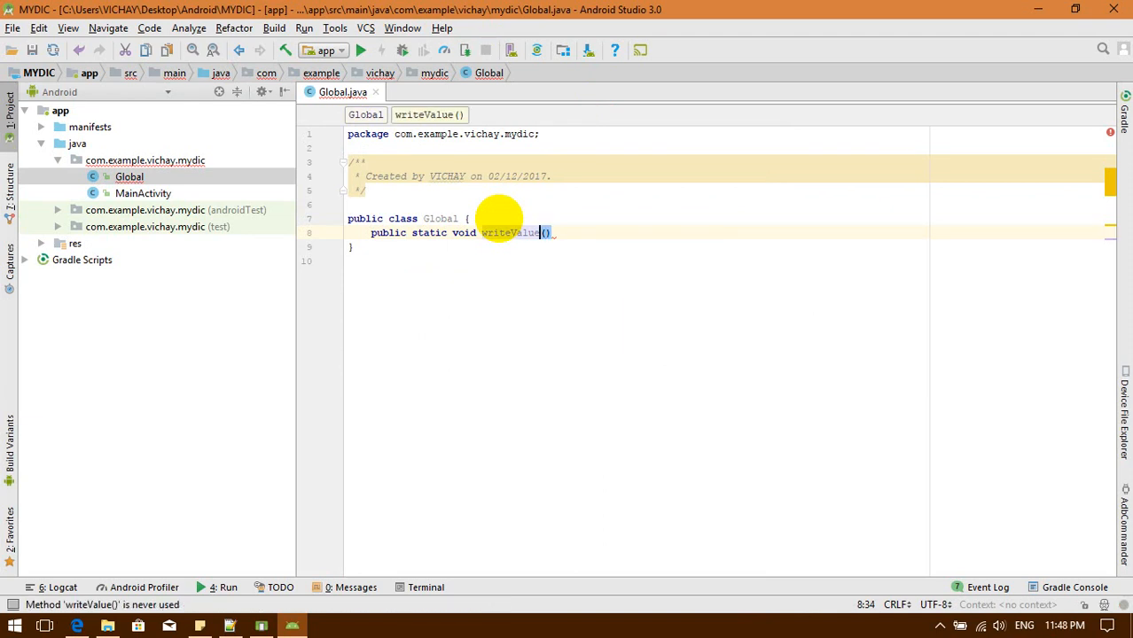
key(BackSpace)
text(St)
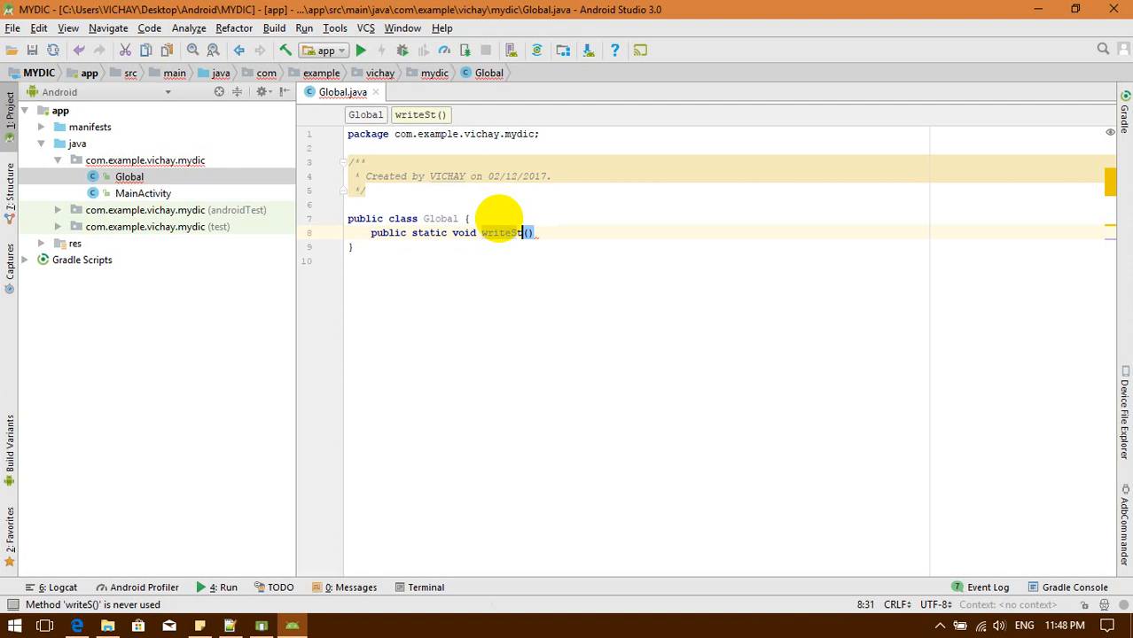
text(ate)
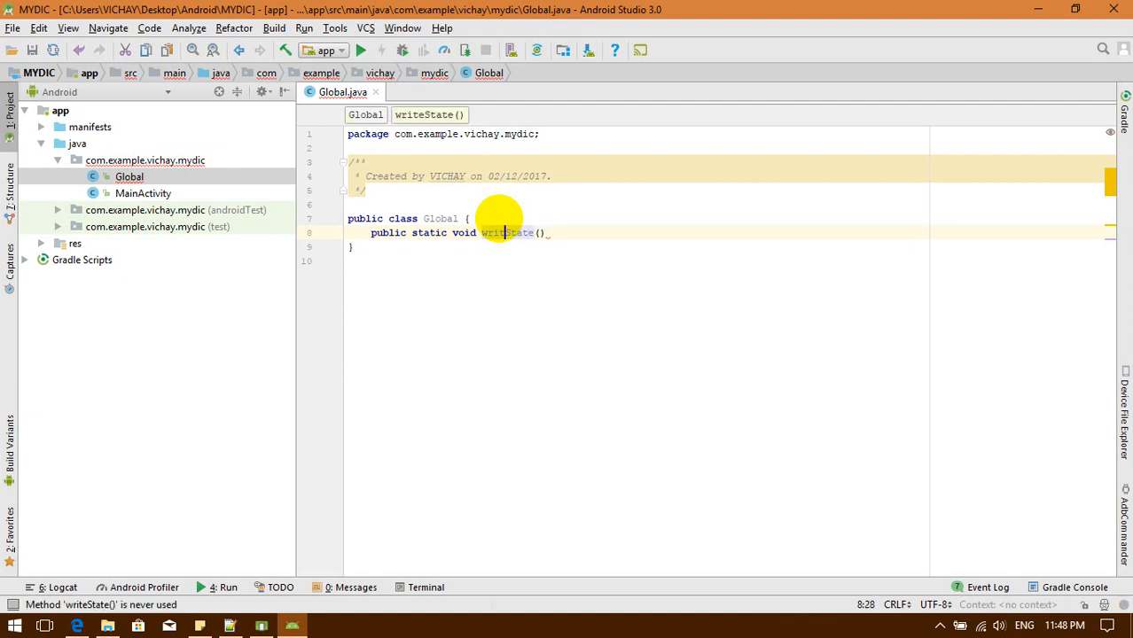
text(savState)
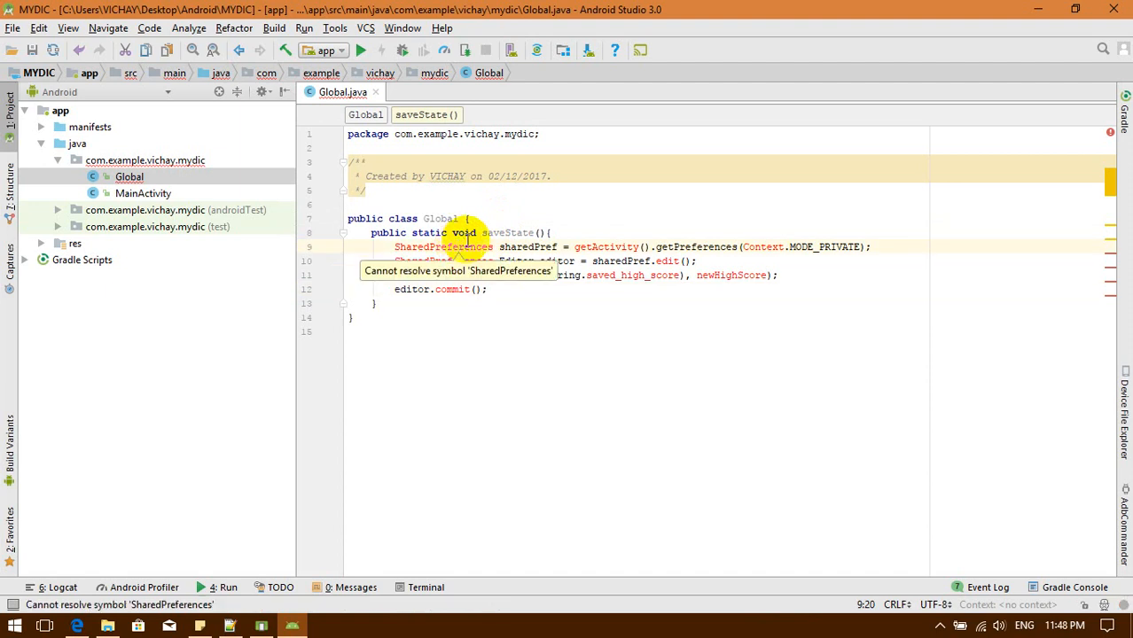
Import the SharedPreferences class through the quick-fix on the pasted write code
click(467, 247)
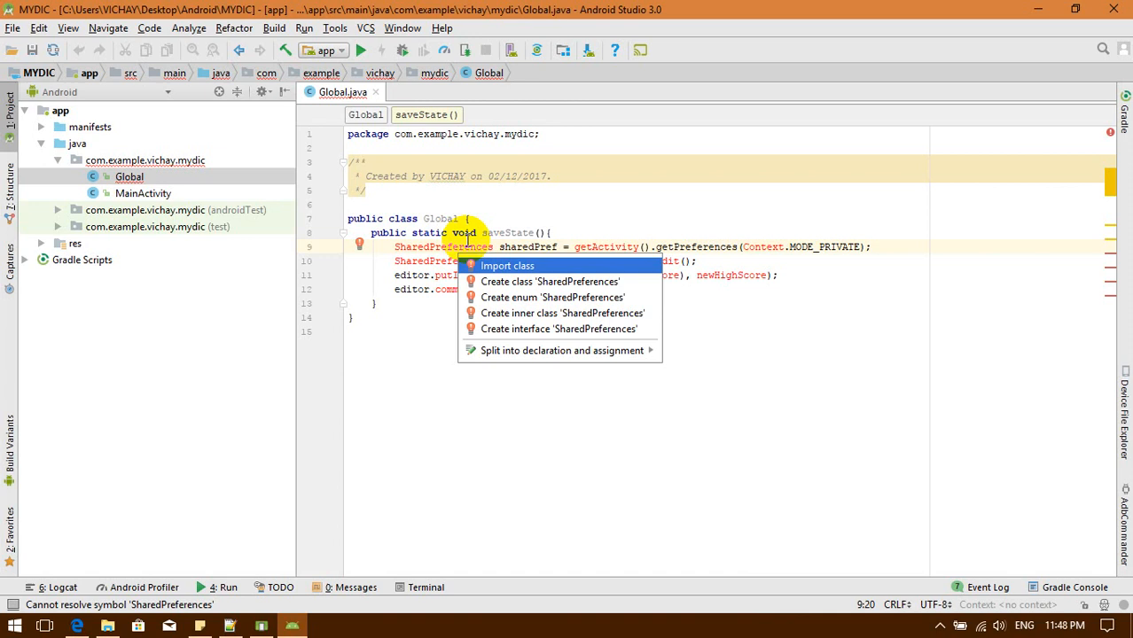
click(506, 266)
text(A)
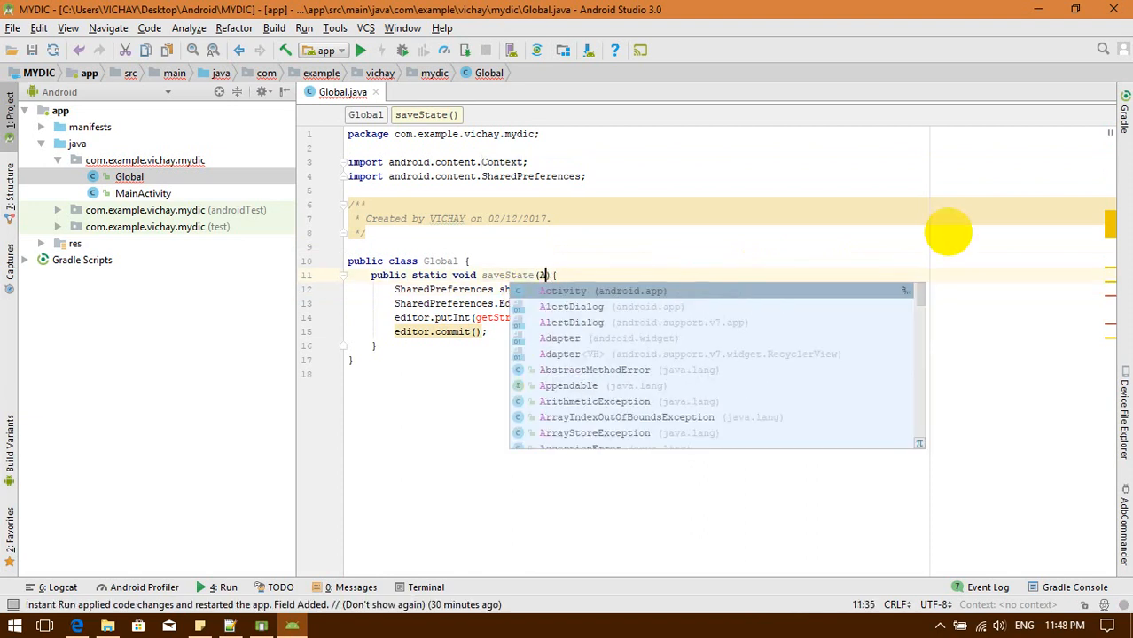
Give saveState an Activity parameter and begin adding String key and String value parameters
click(562, 290)
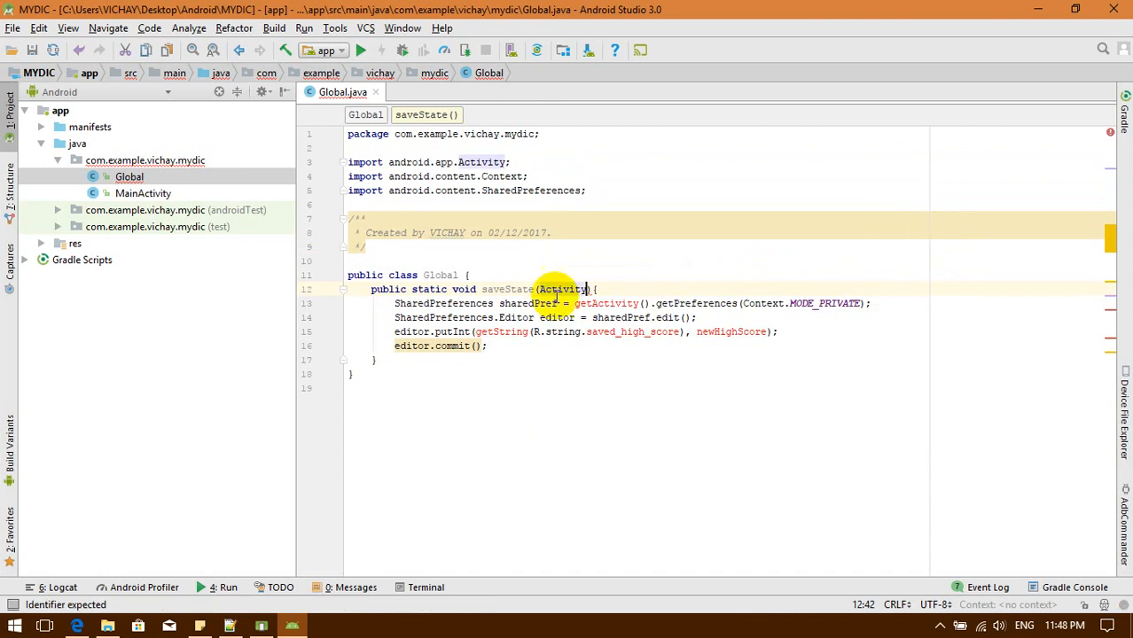
text(.)
text( activity)
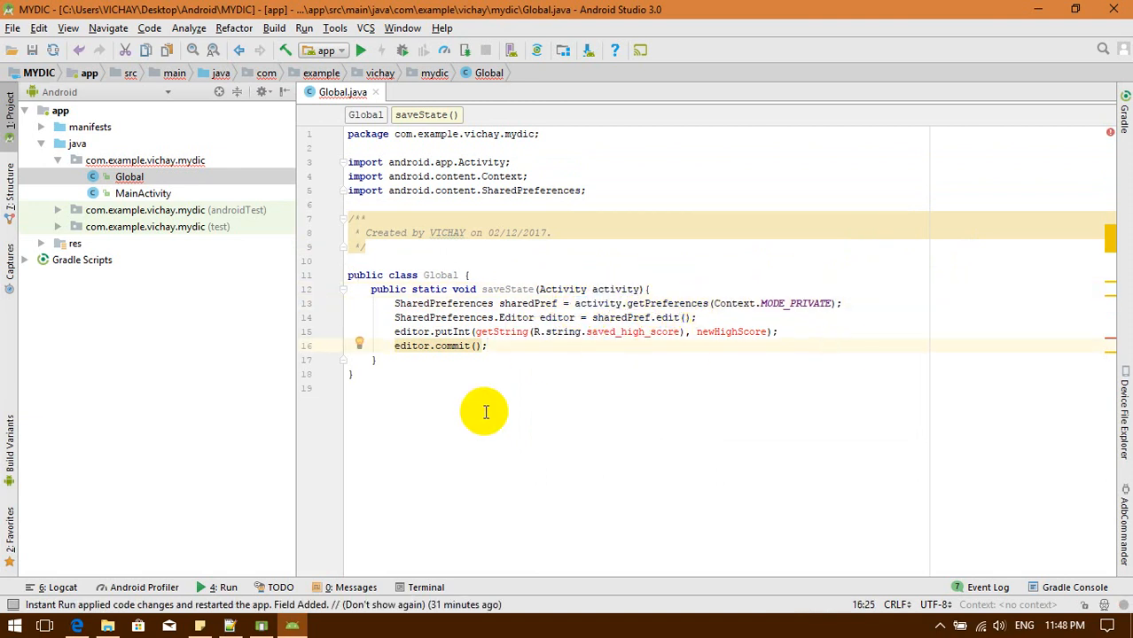
click(478, 332)
text(, )
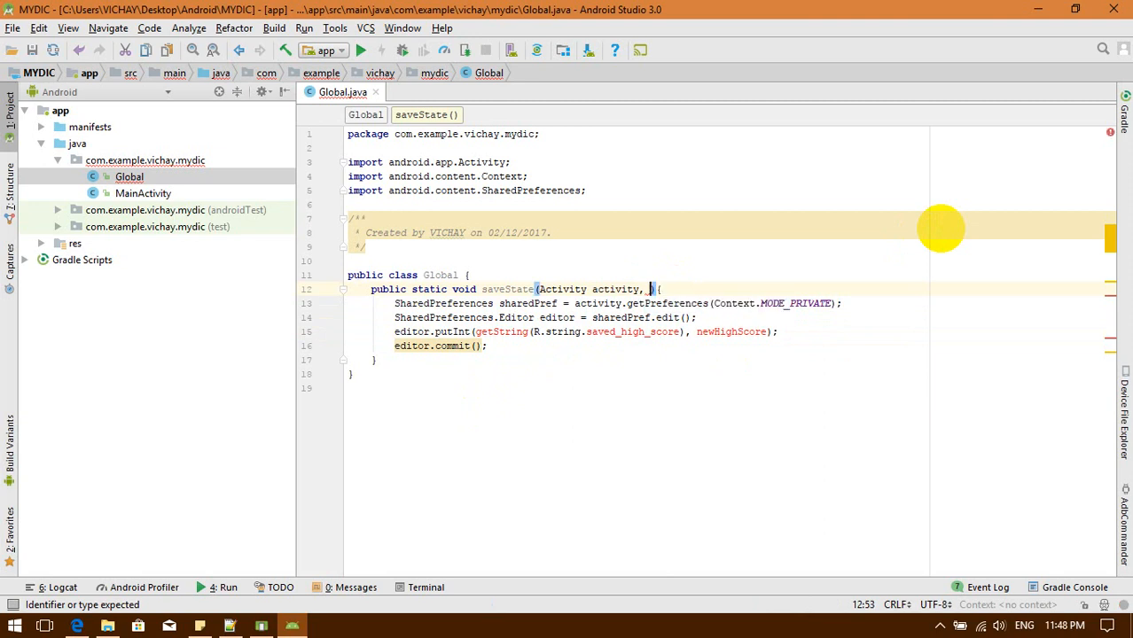
text(String)
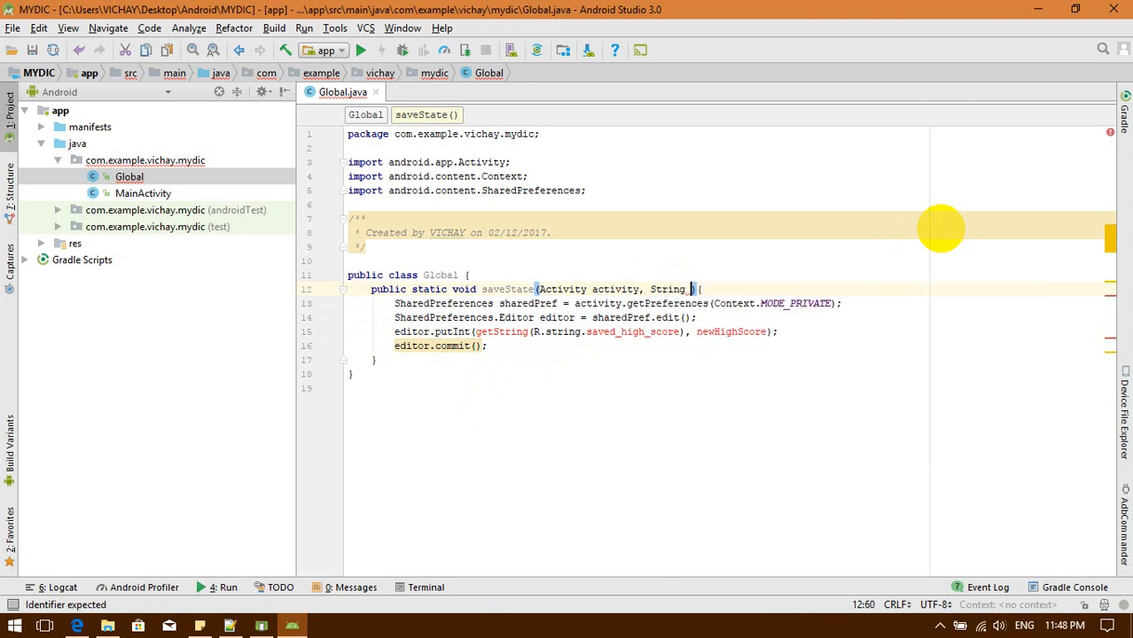
text(key)
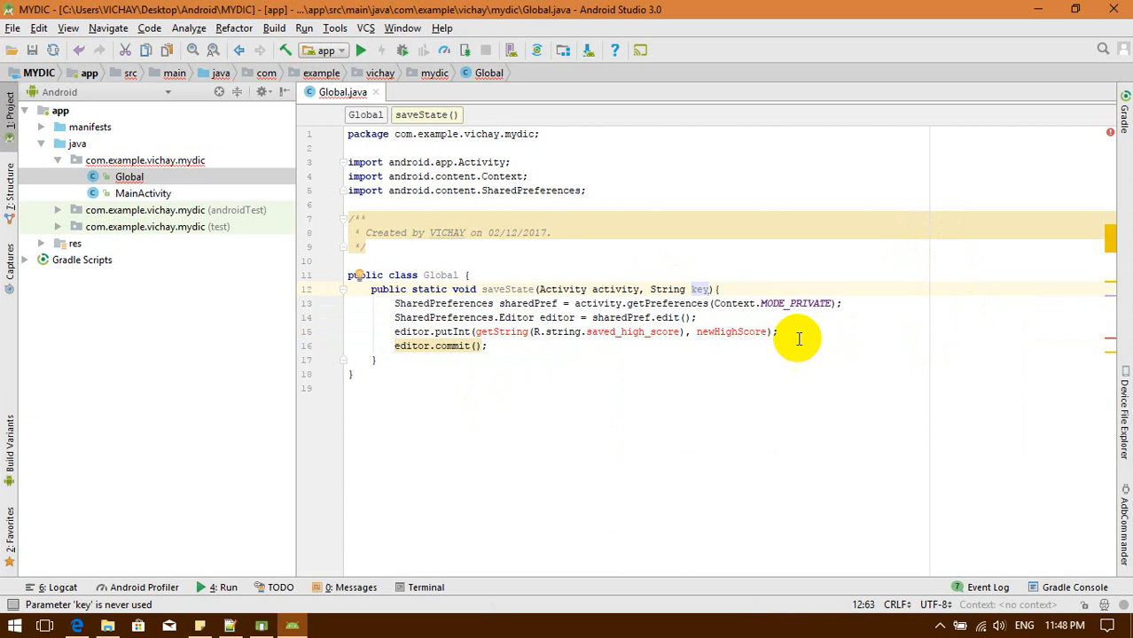
text(,)
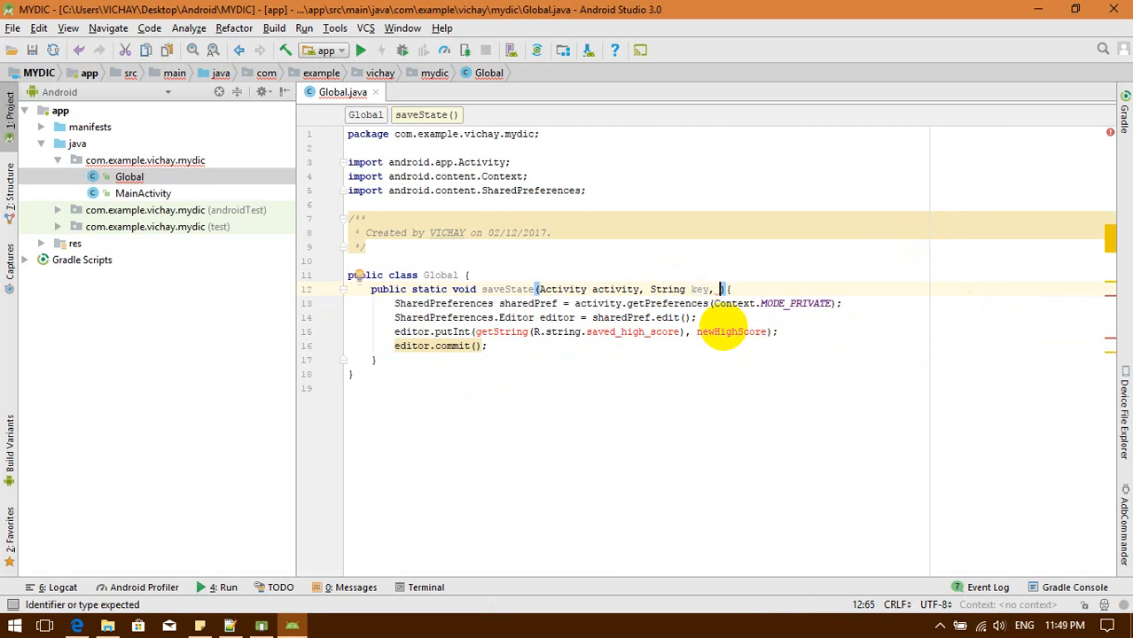
text(String value)
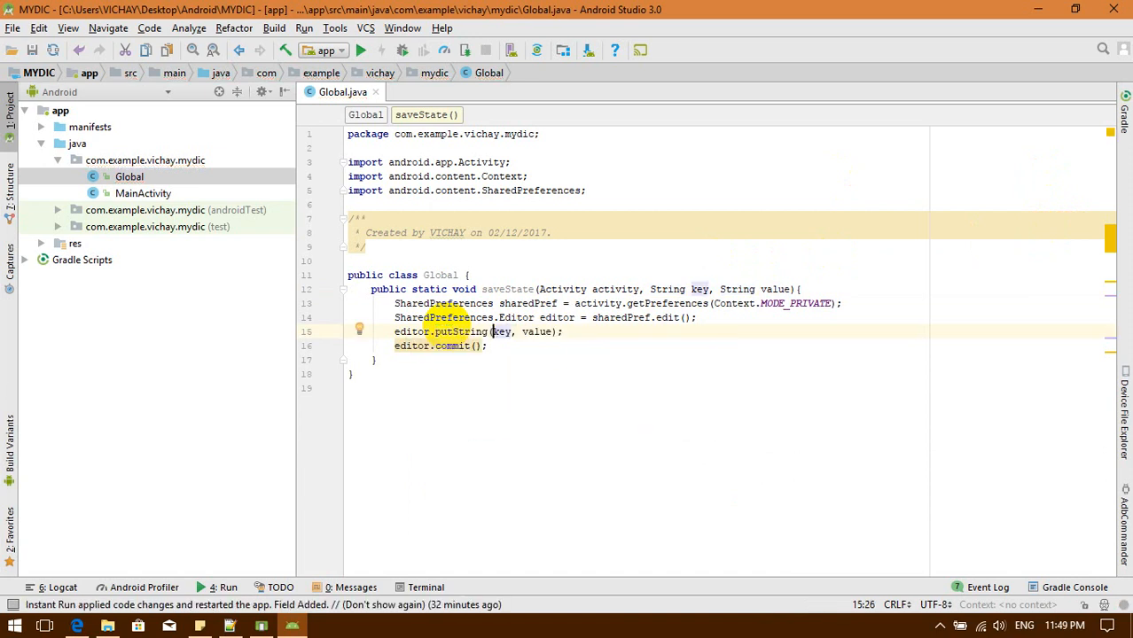
Declare public static String getState() { below the saveState method
click(376, 359)
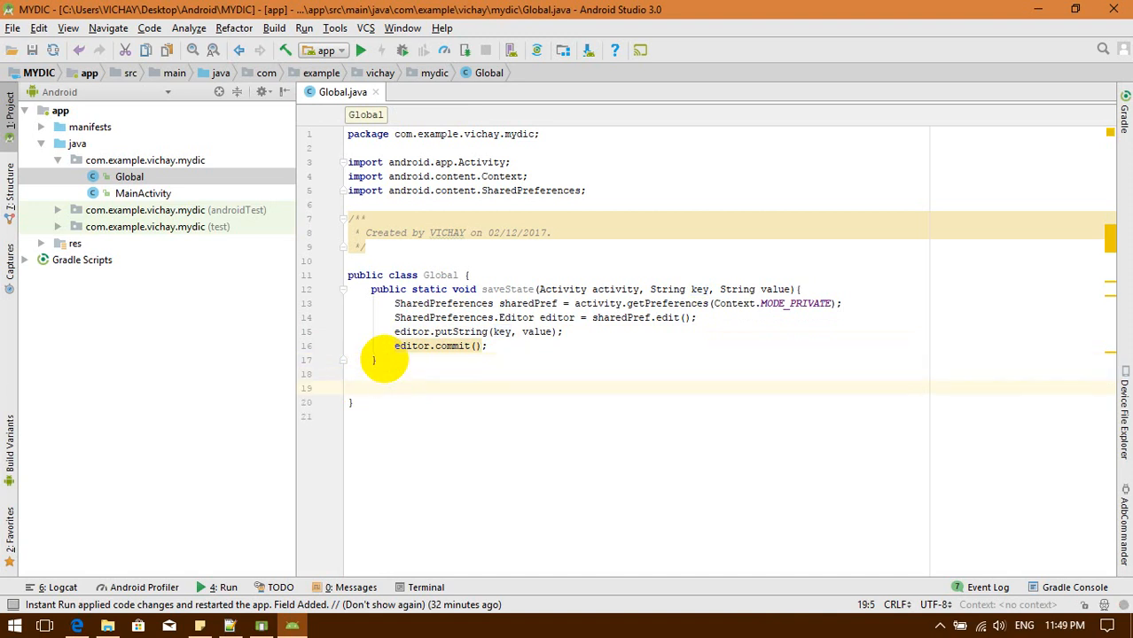
text(public s)
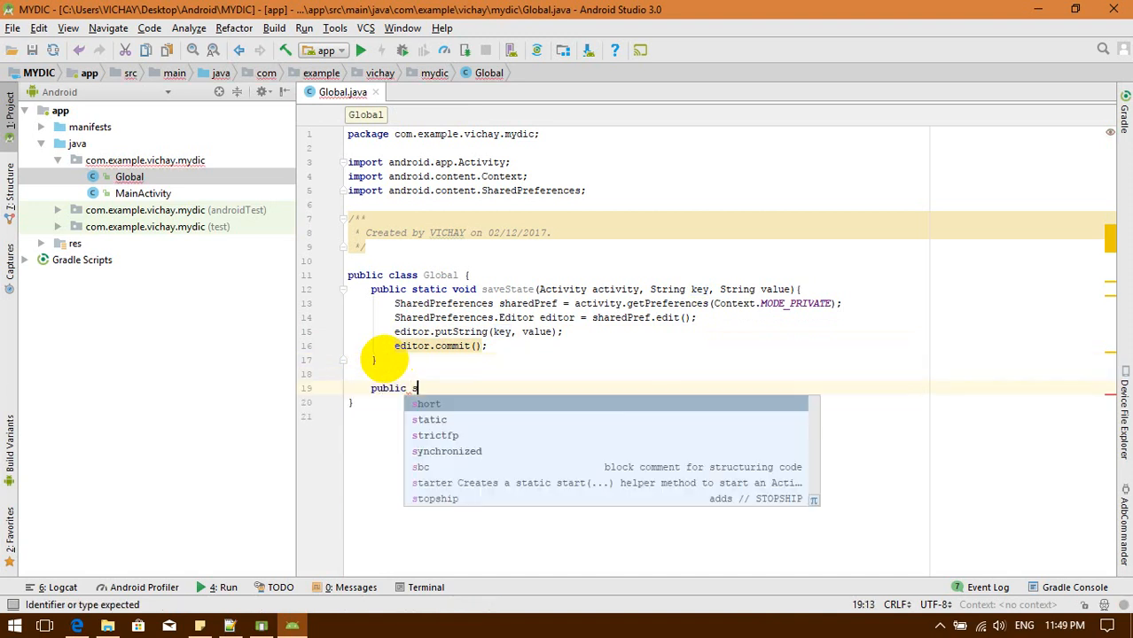
text(tatic)
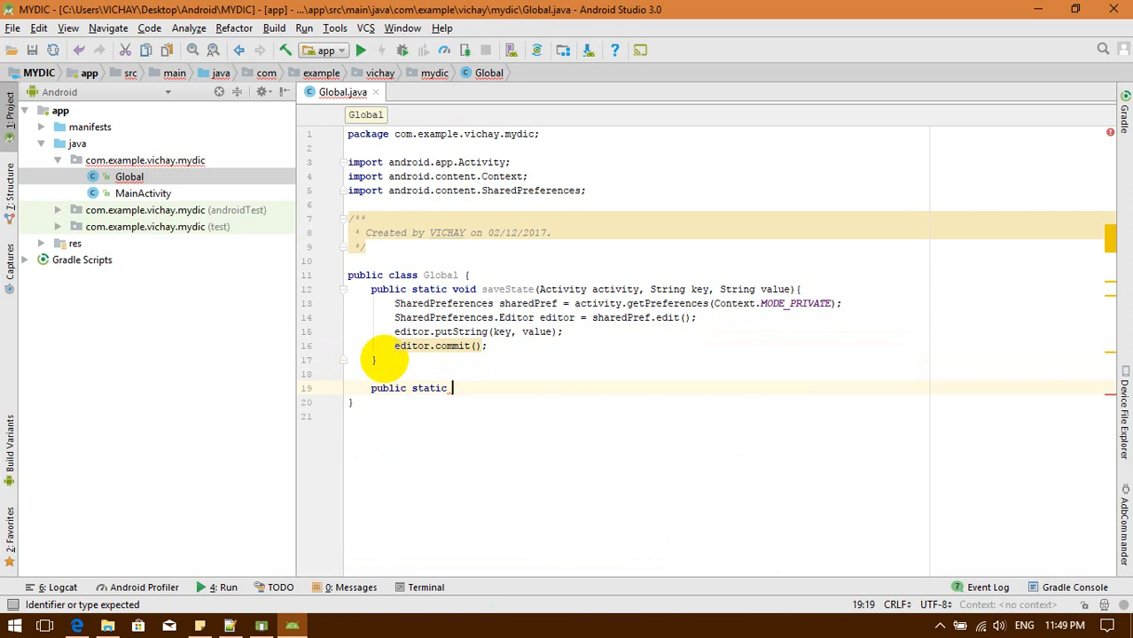
text(String)
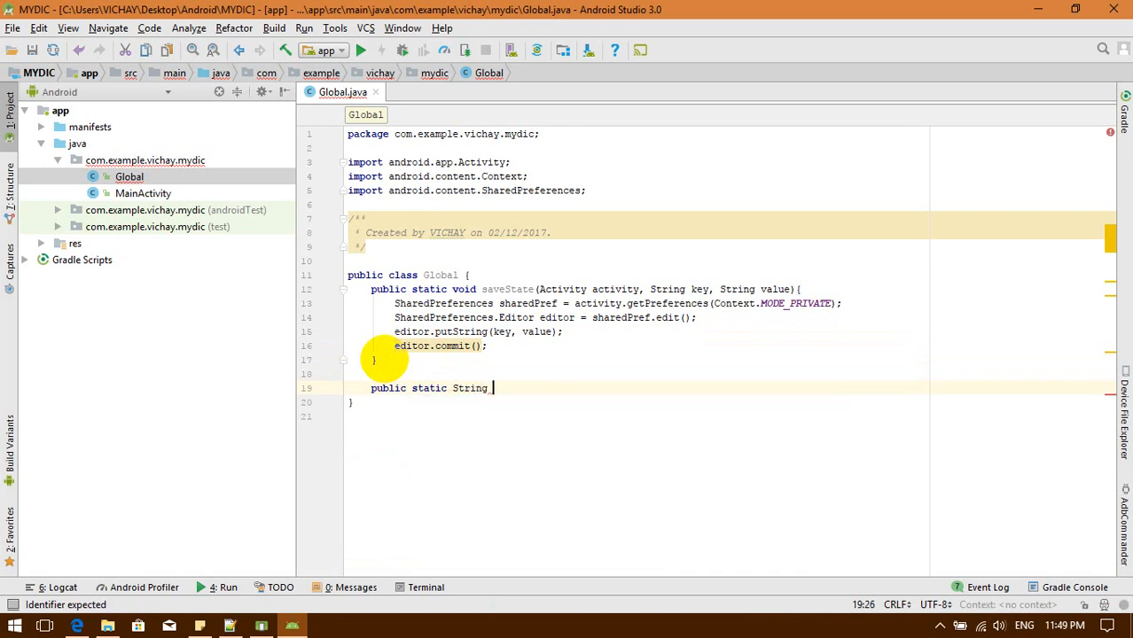
text(get)
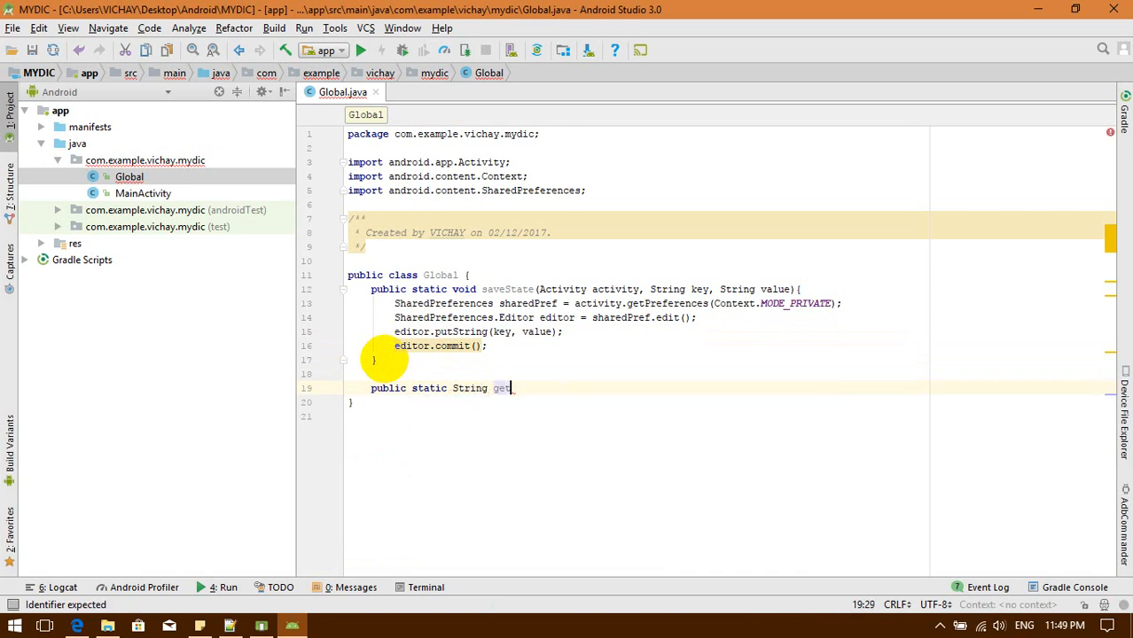
text(State)
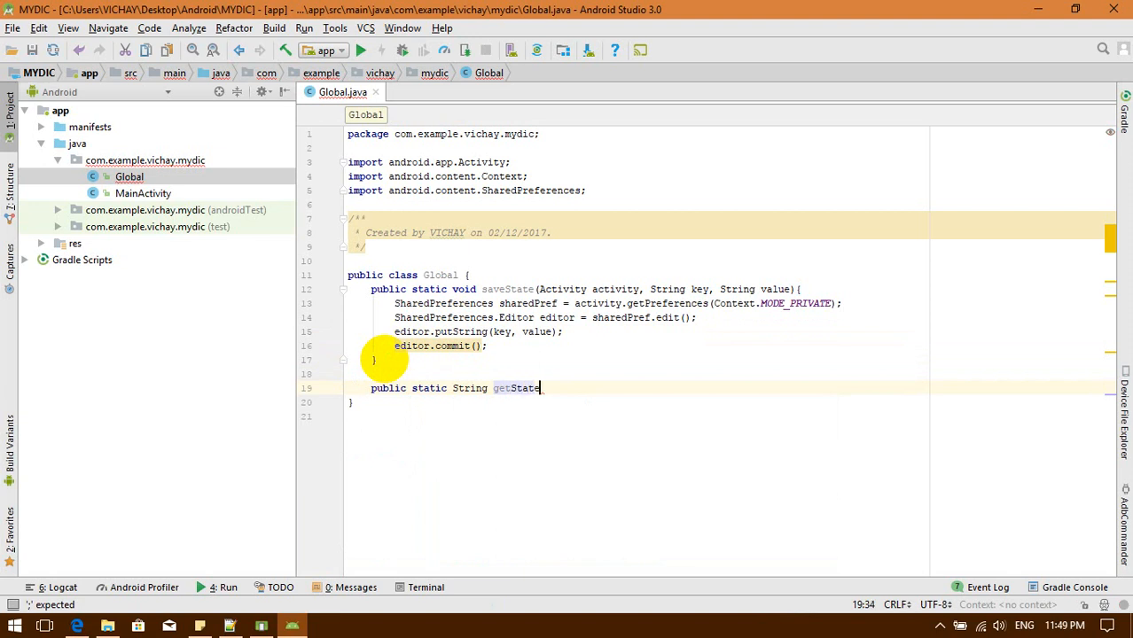
text(())
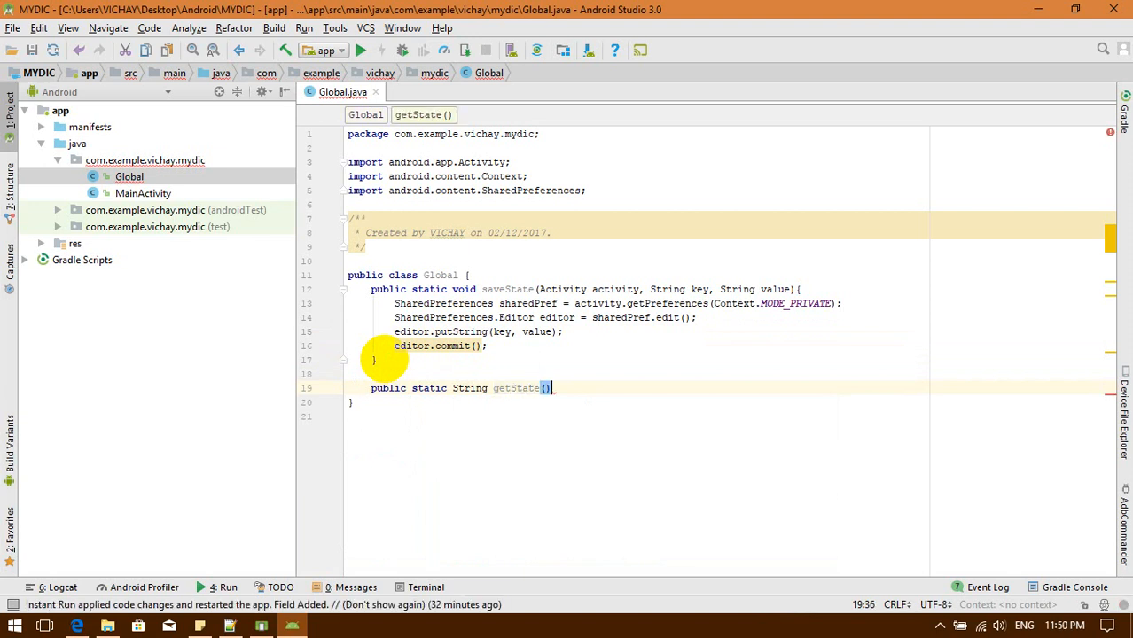
text({)
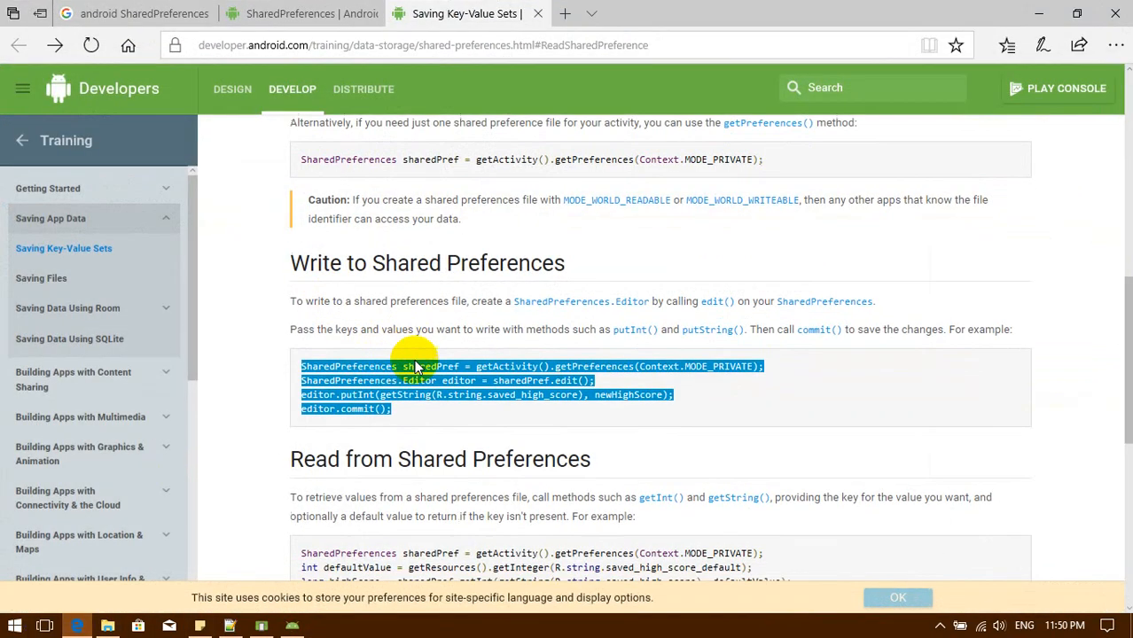
Scroll the Saving Key-Value Sets page down to the Read from Shared Preferences sample
scroll(down, 3)
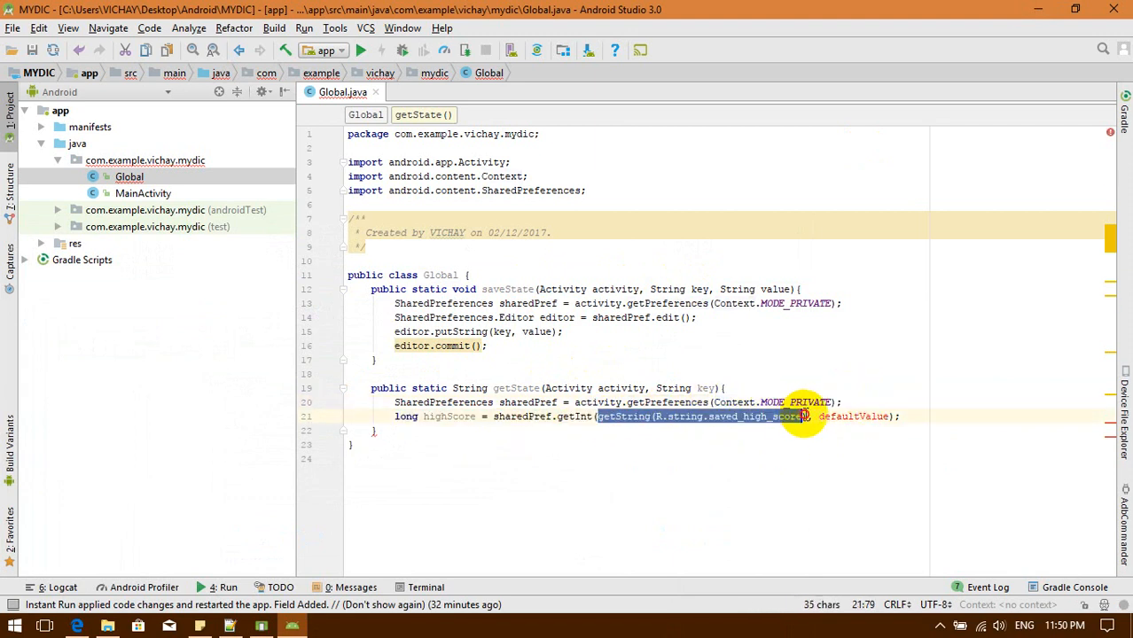
Add the key parameter, replace getInt with getString(key, null), and return the result
text(key)
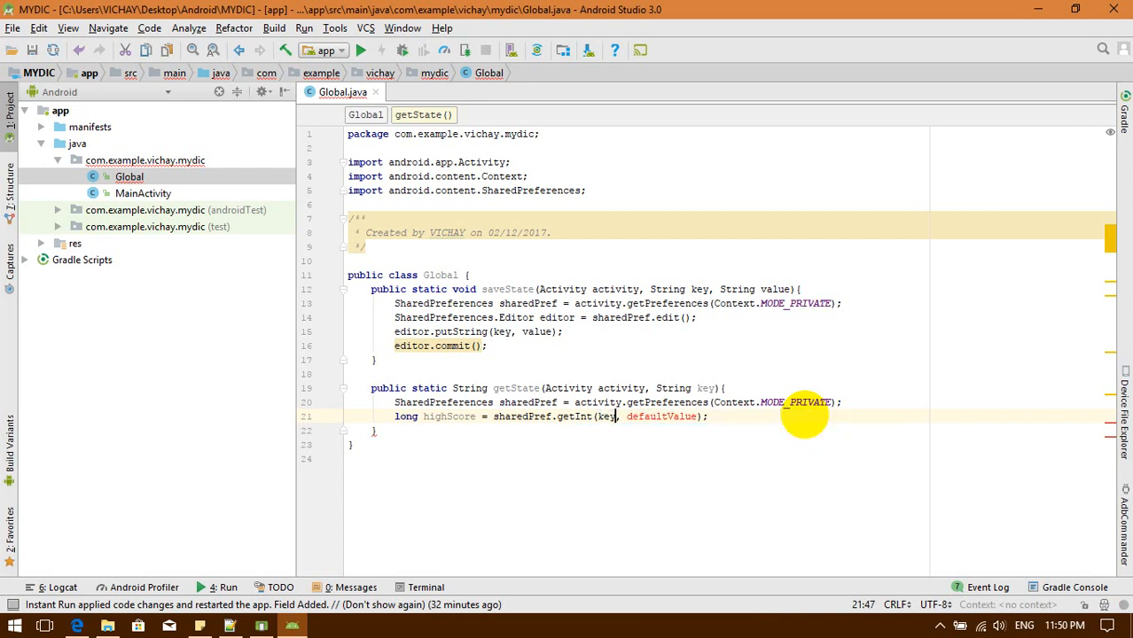
double_click(575, 417)
text(String)
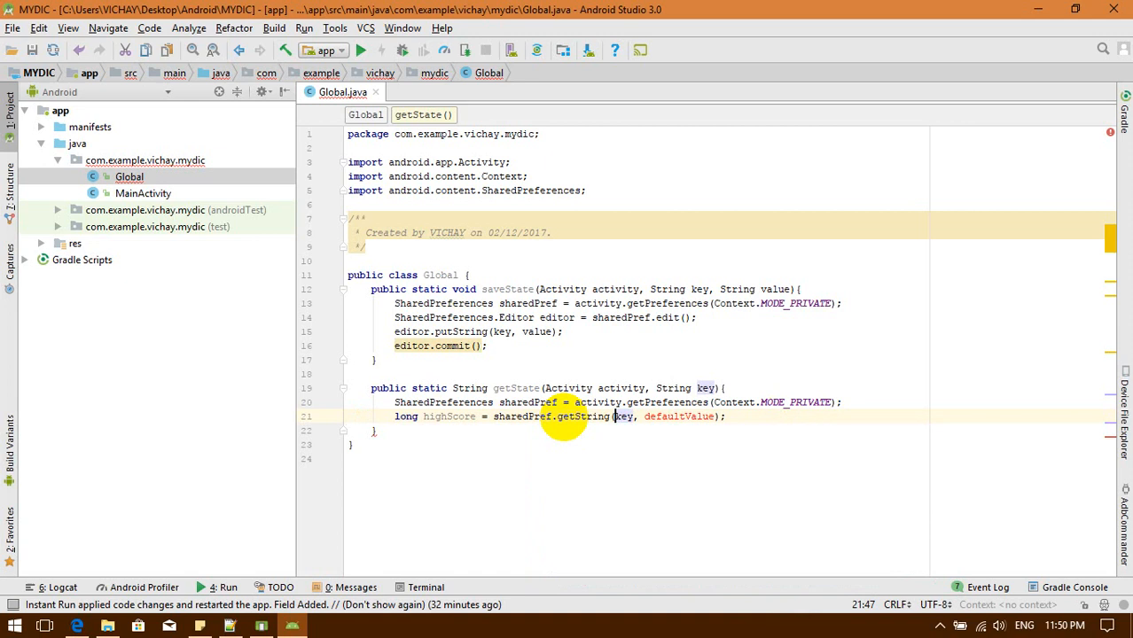
double_click(679, 417)
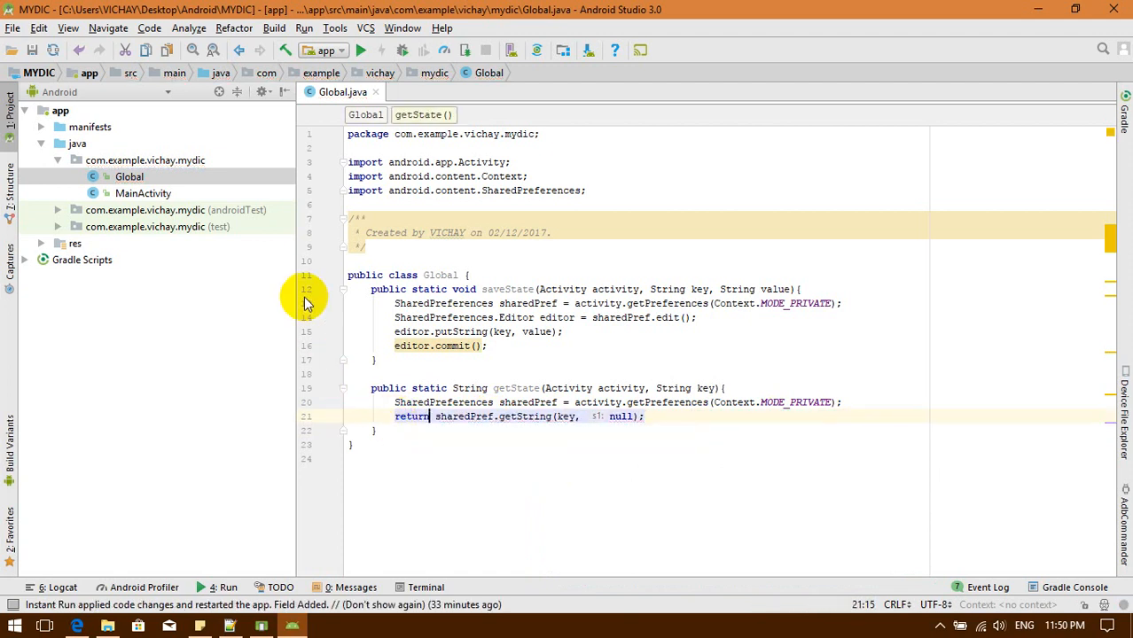
click(486, 346)
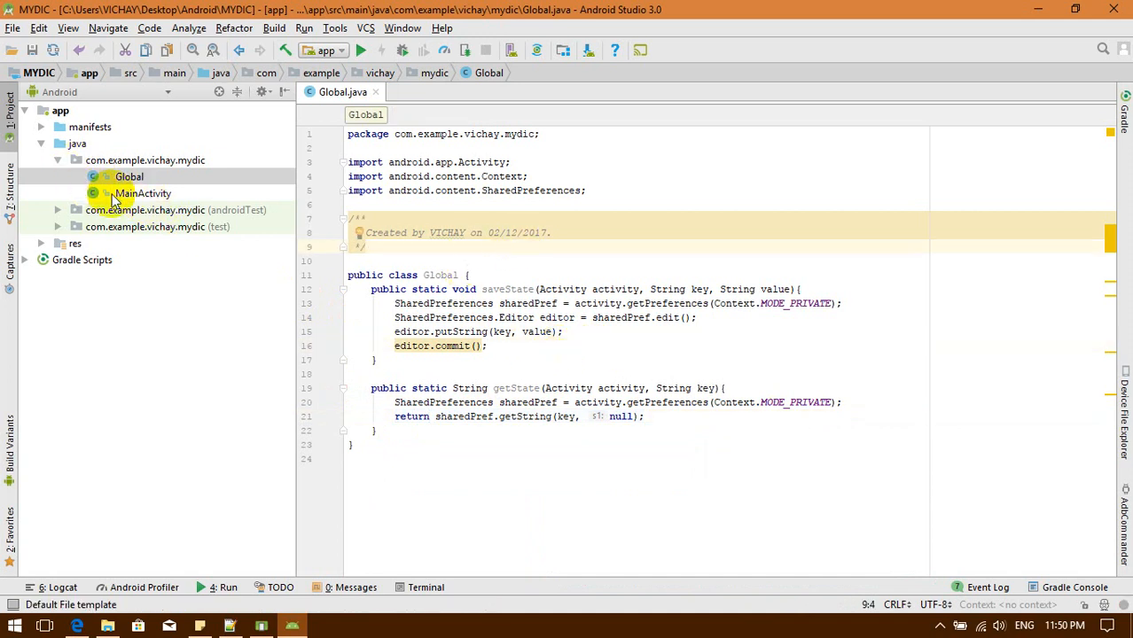
Open MainActivity.java, run MYDIC in the emulator, and try the dictionary selection menu
double_click(142, 193)
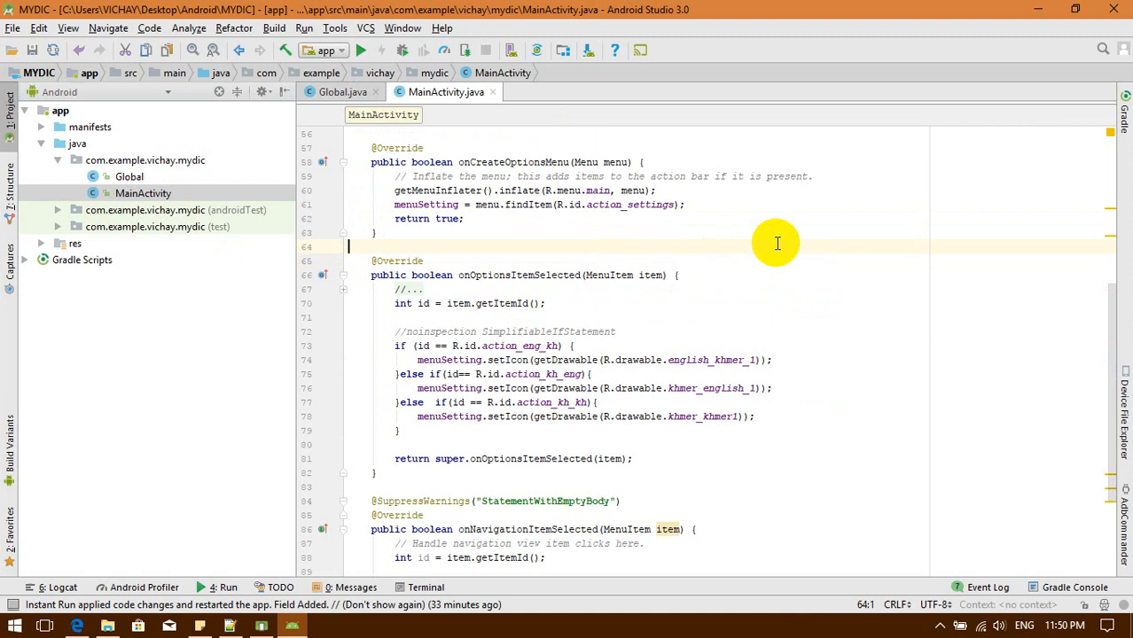
click(780, 251)
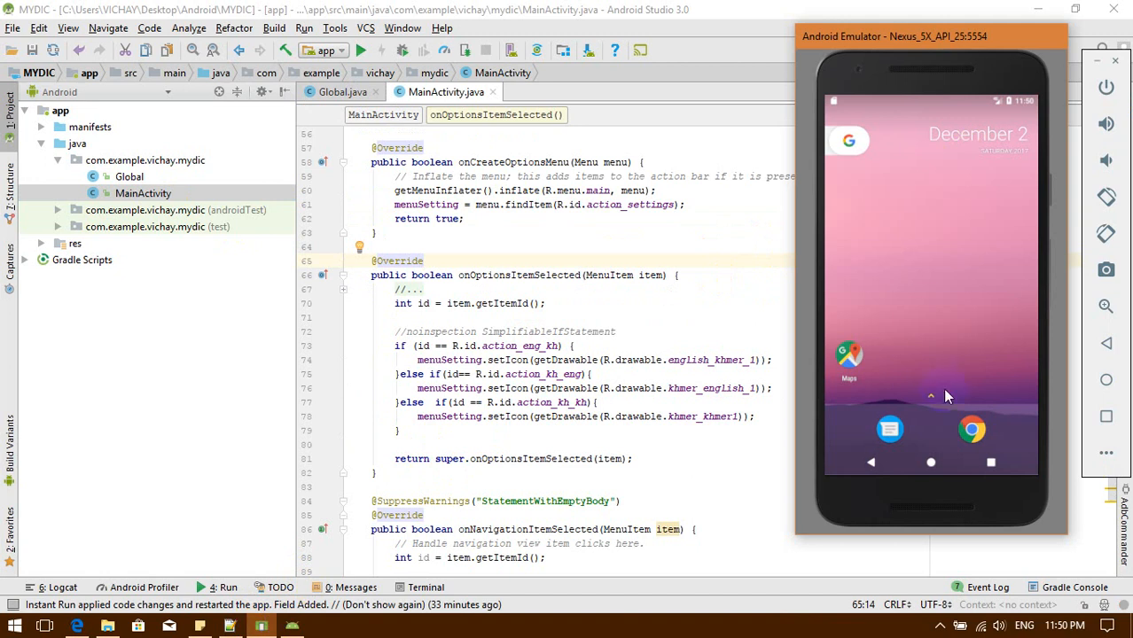
click(360, 50)
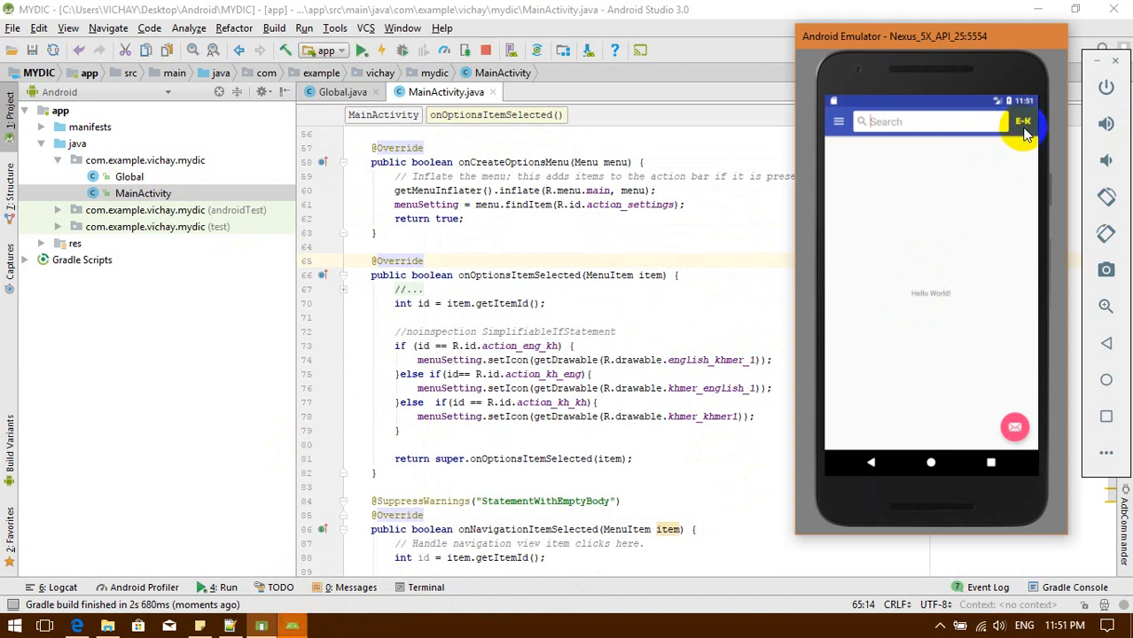
click(1022, 122)
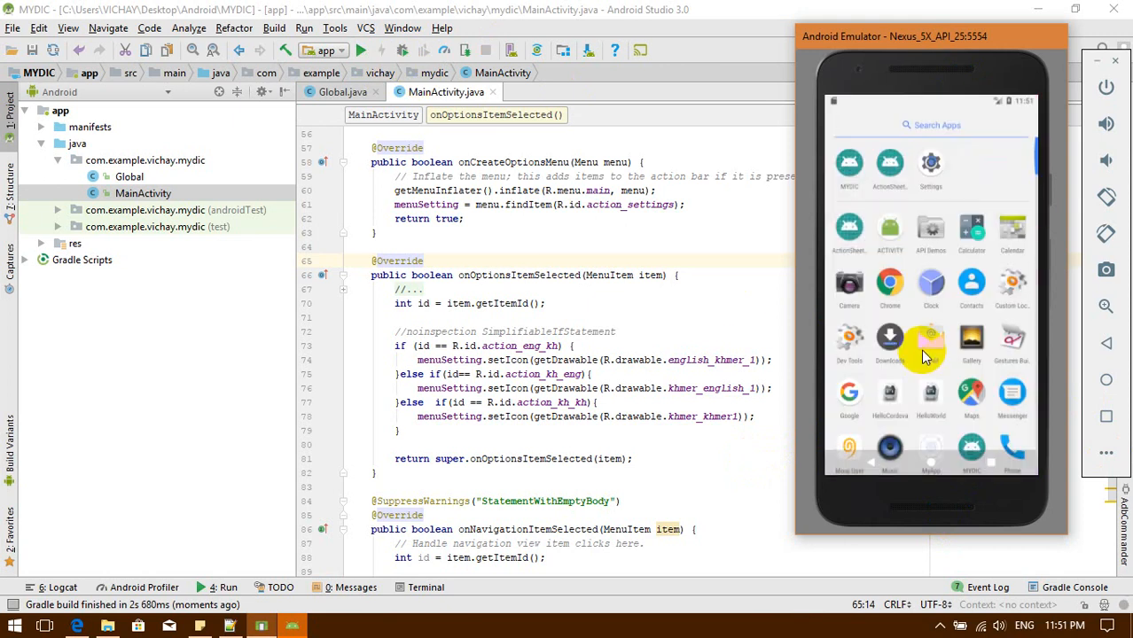
click(848, 164)
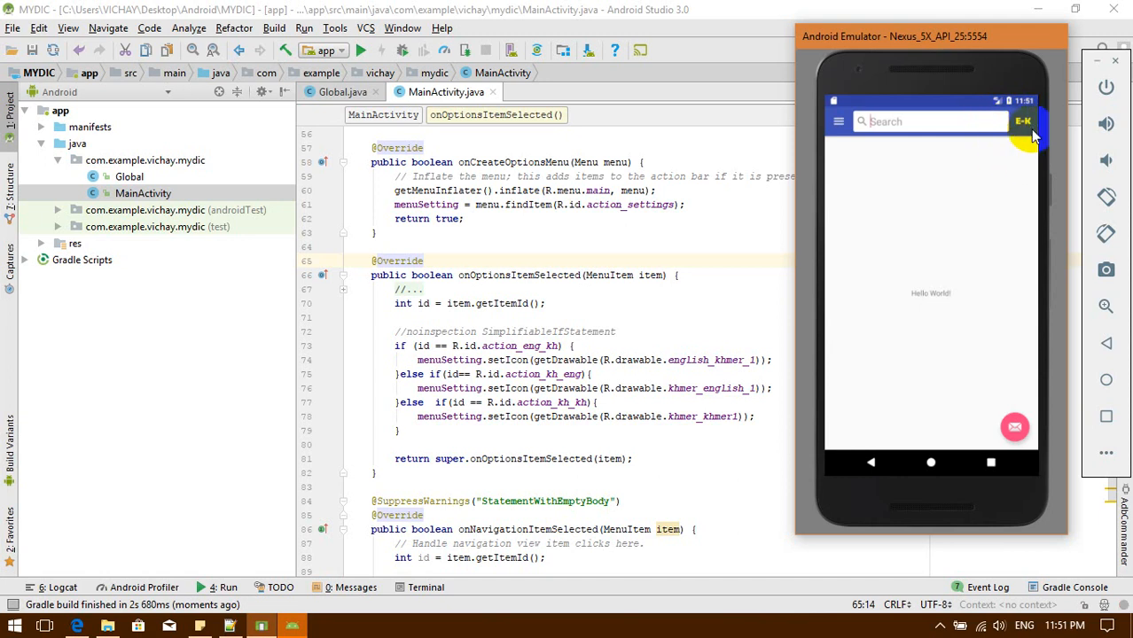
mouse_move(195, 250)
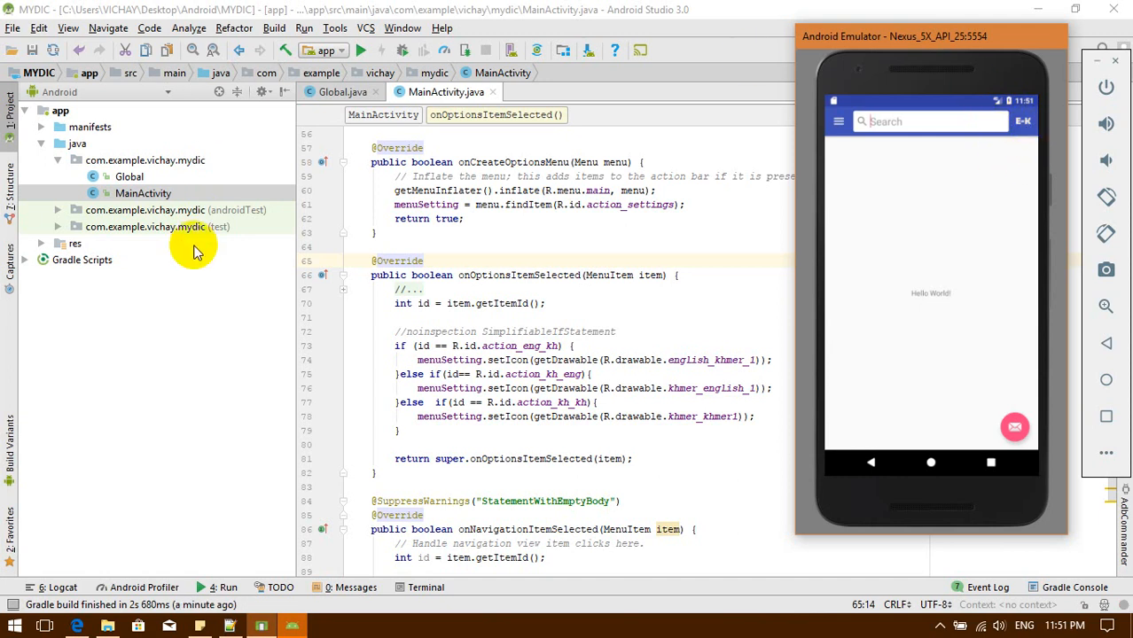
mouse_move(892, 236)
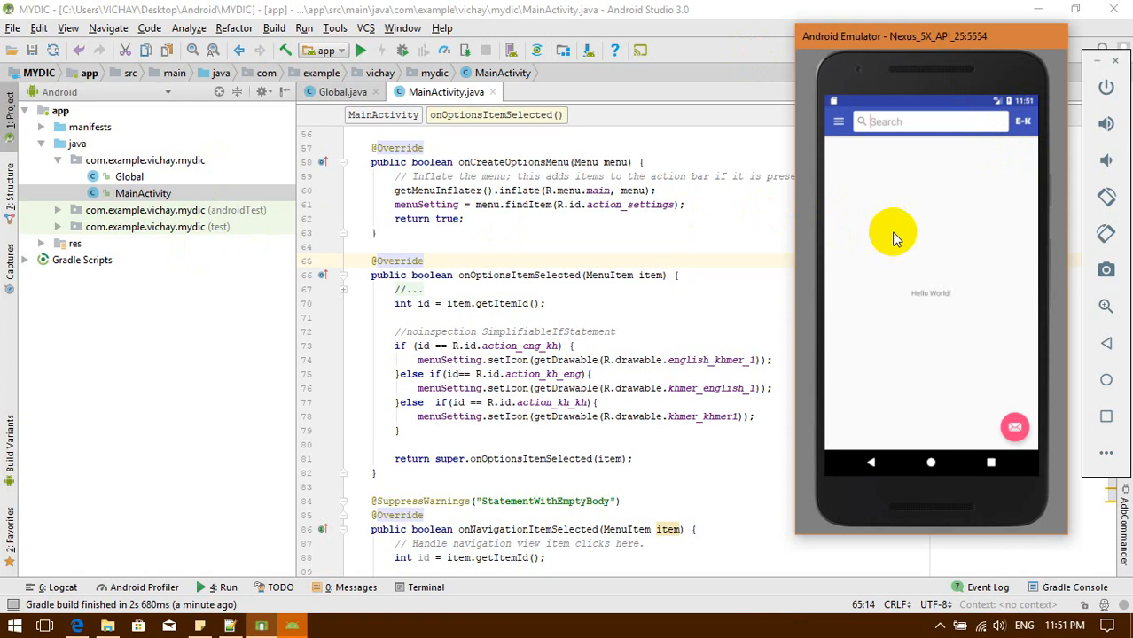
mouse_move(1044, 116)
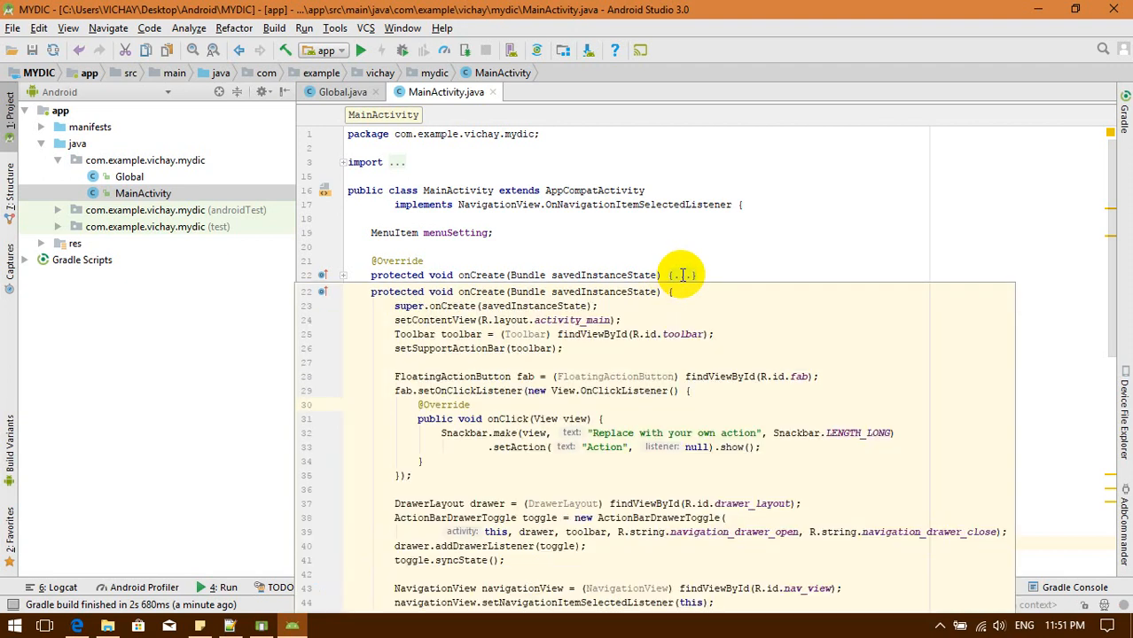
Add String value = Global.getState(this, "dic_type") in onCreateOptionsMenu before return true
scroll(down, 3)
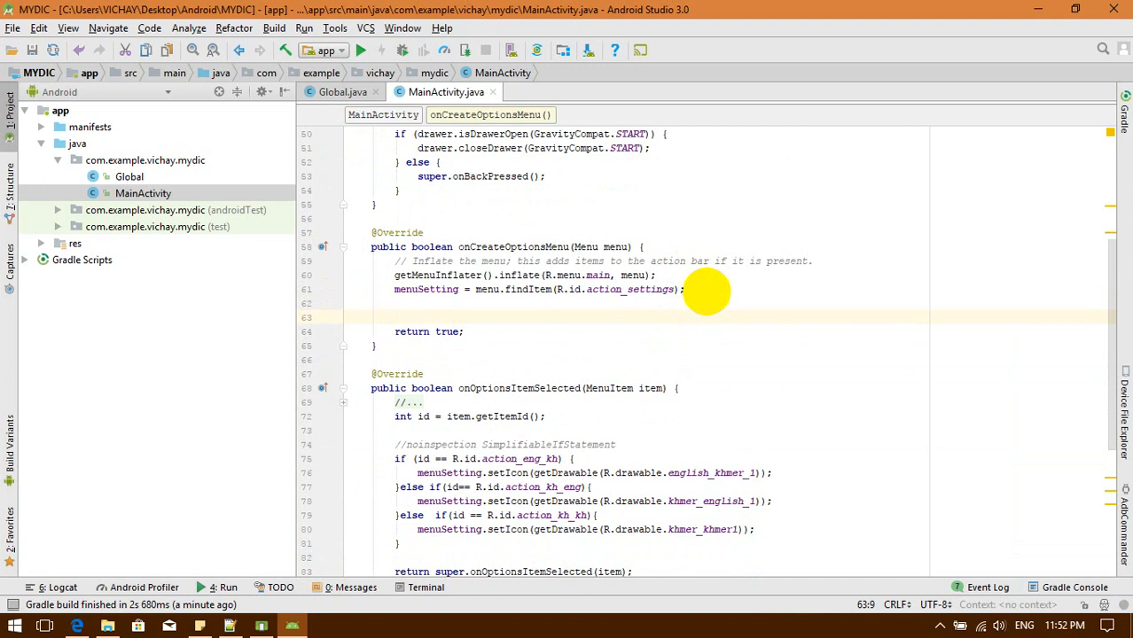
text(Global)
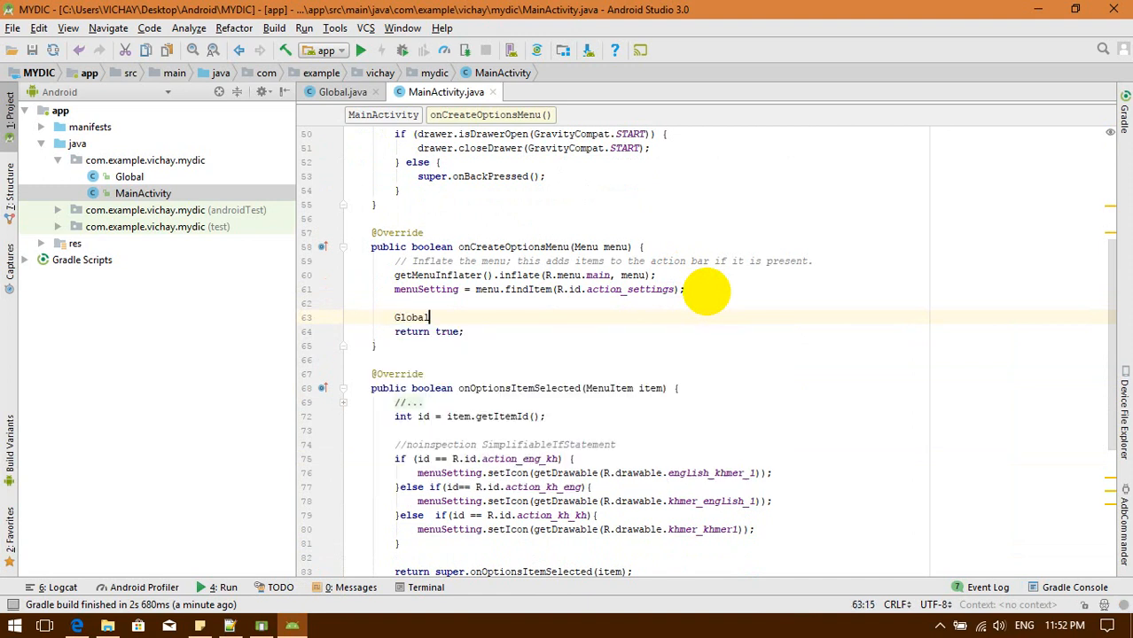
text(.s)
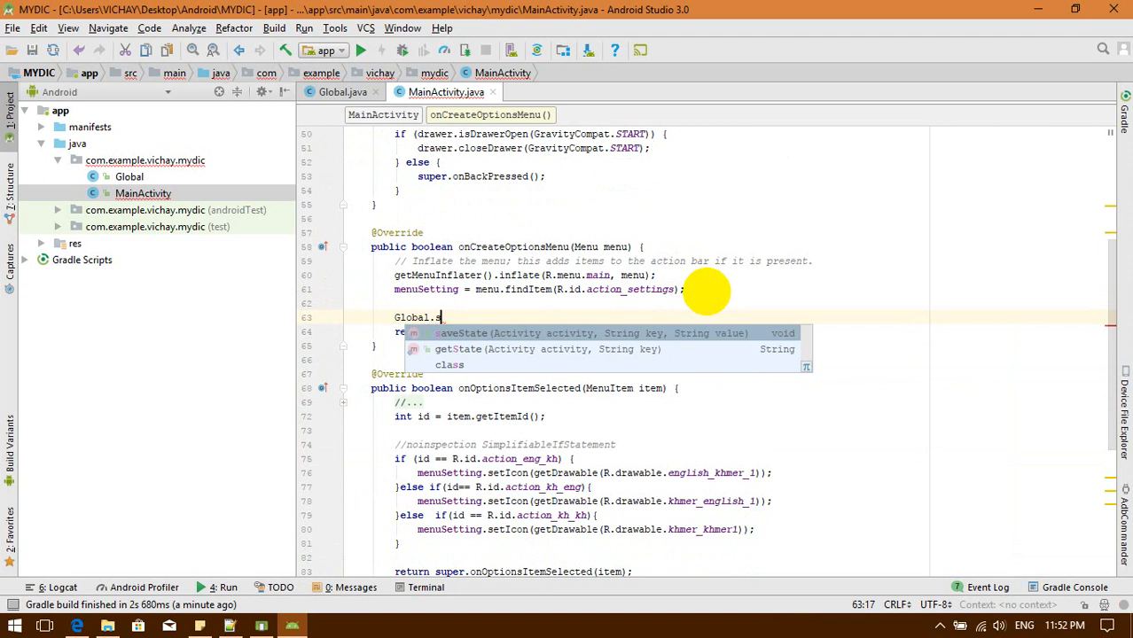
click(460, 332)
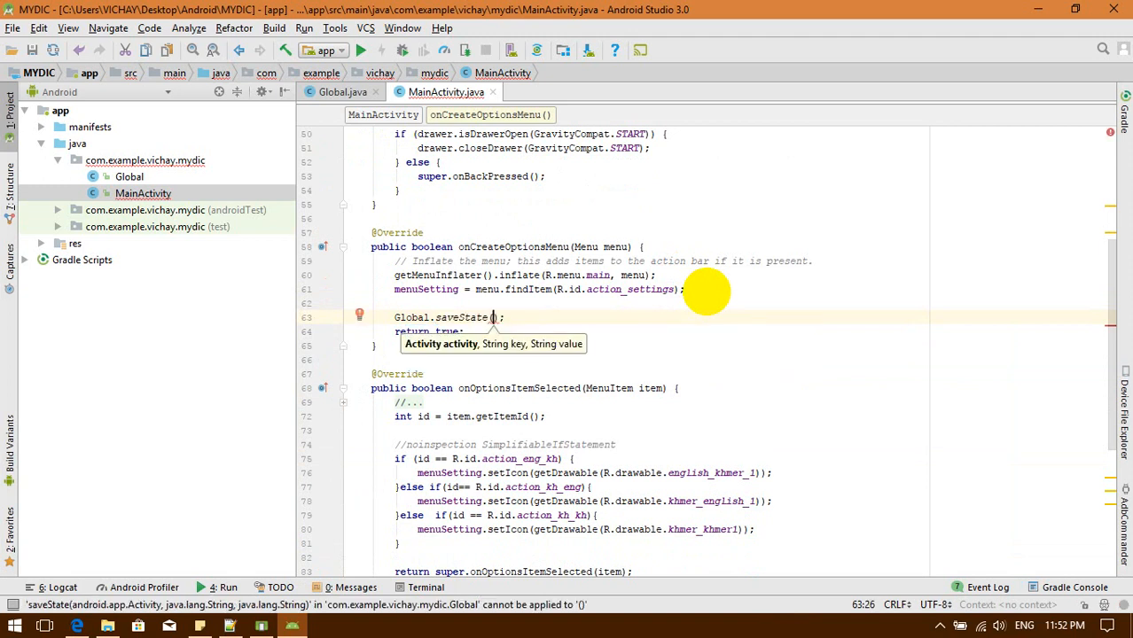
text(this, ")
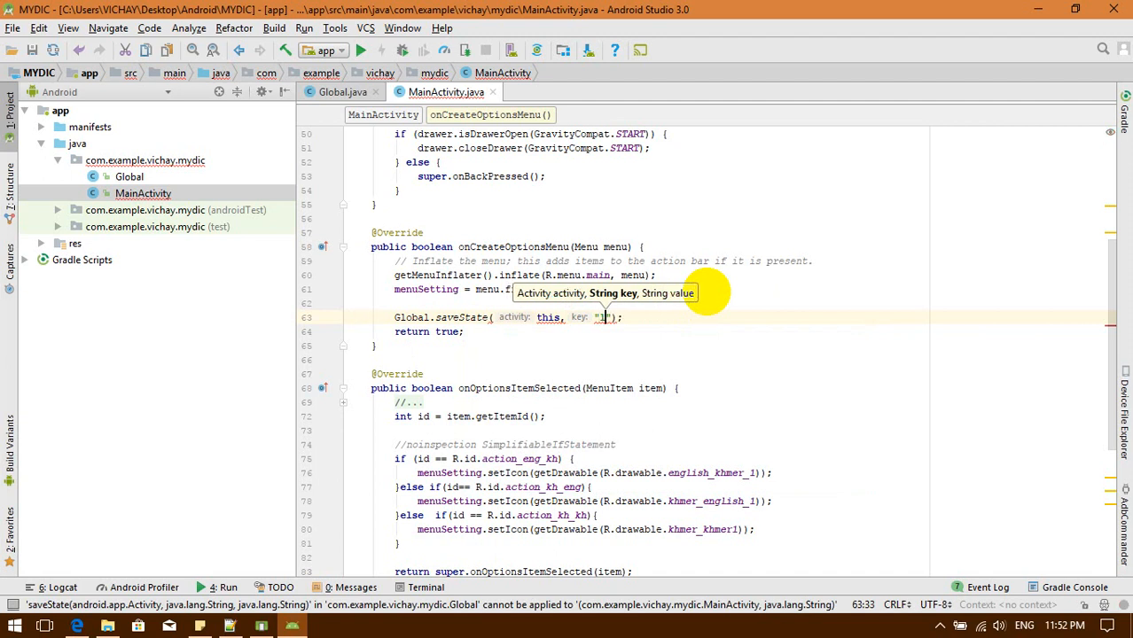
text(h)
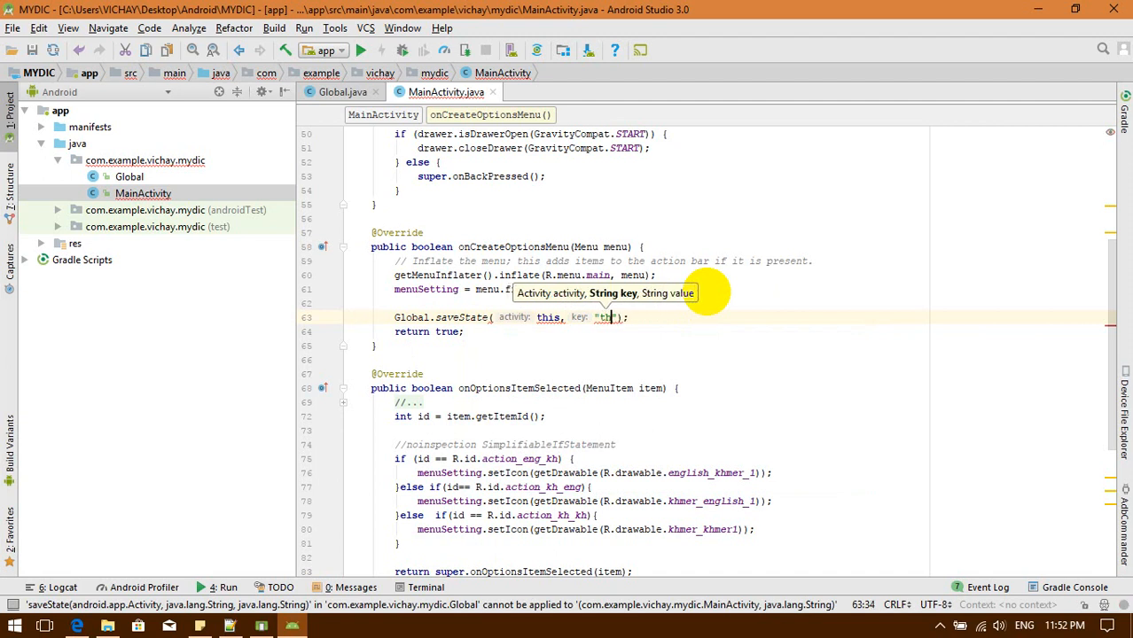
text(dic)
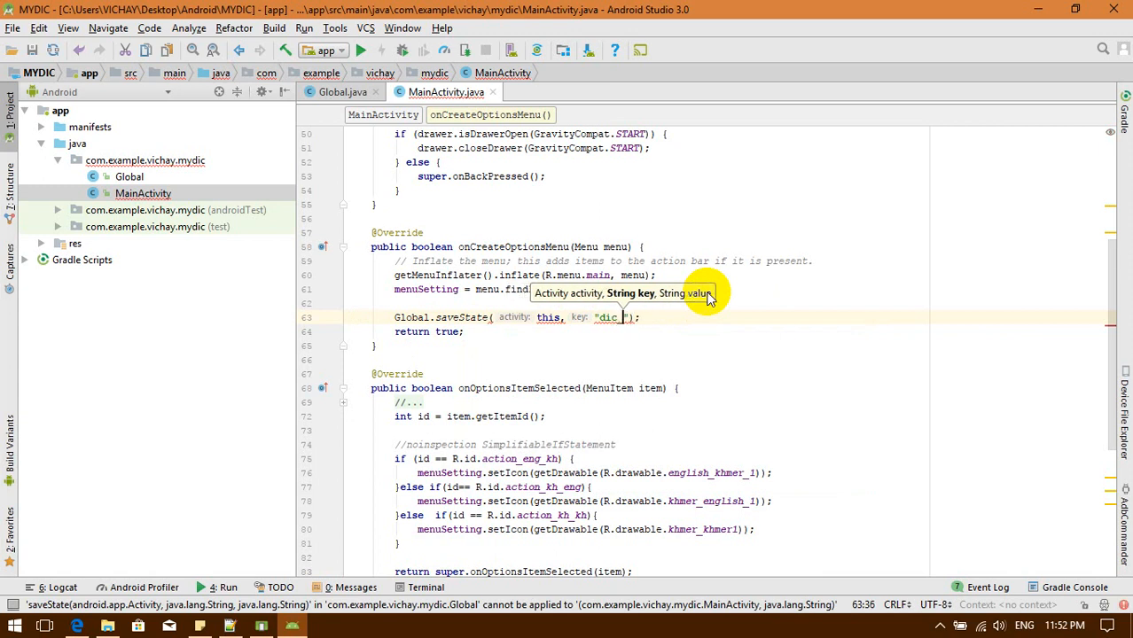
text(type)
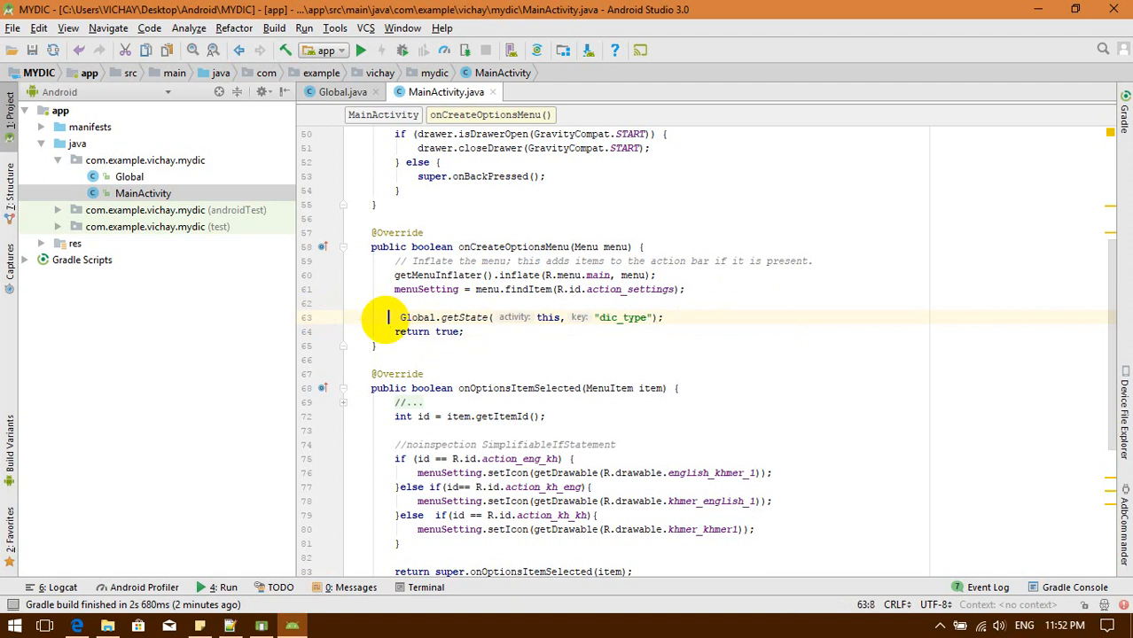
text(String value =)
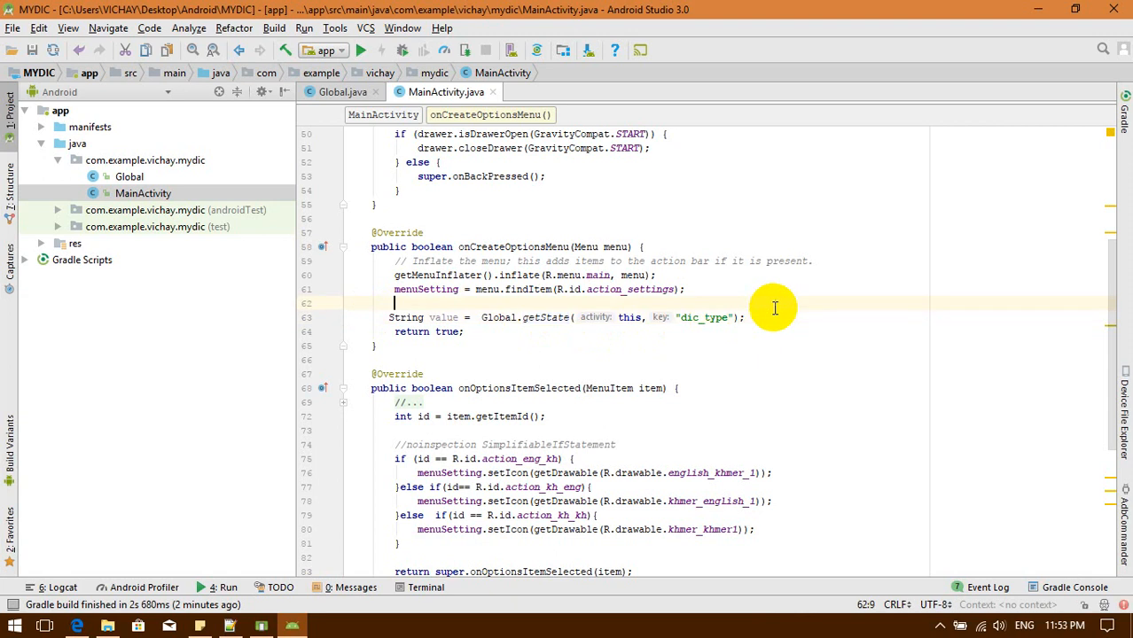
mouse_move(762, 318)
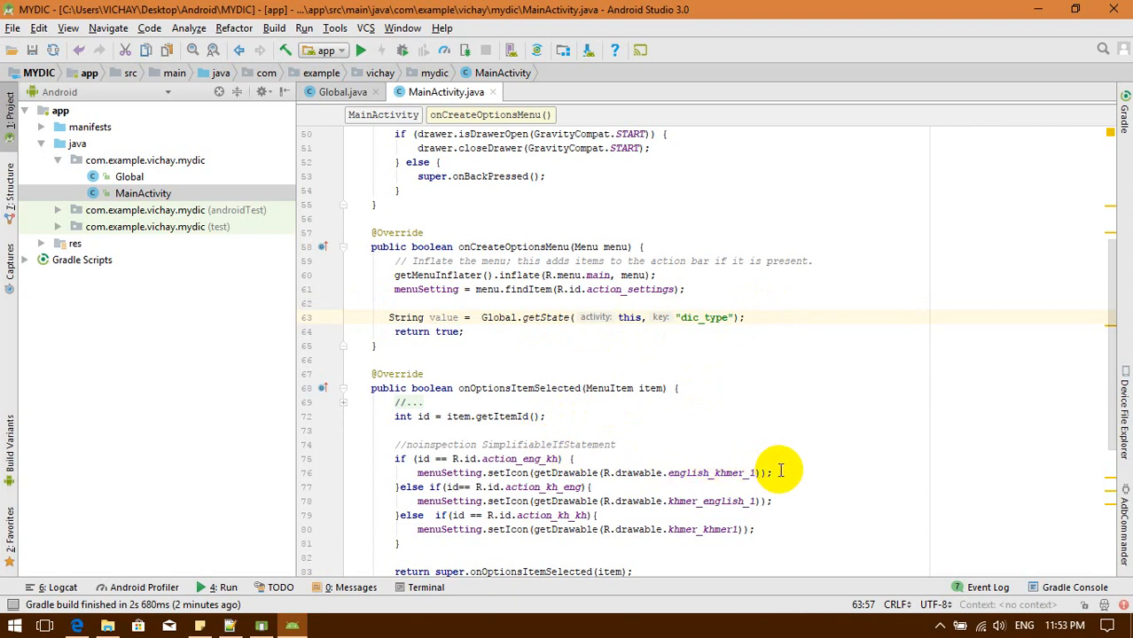
mouse_move(780, 470)
text(// )
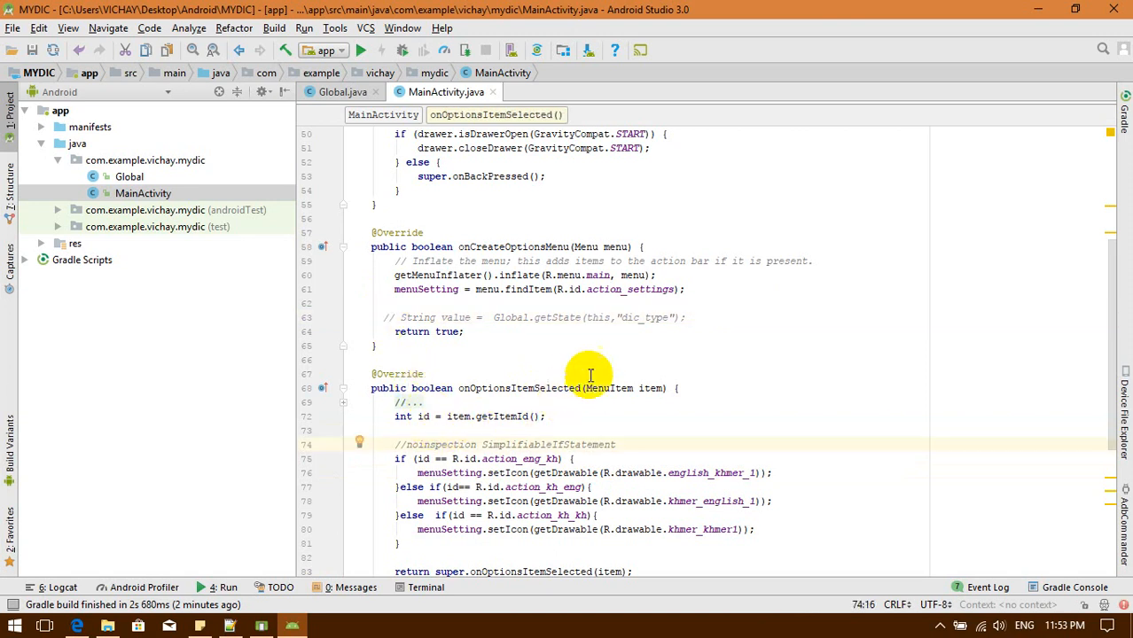
In onOptionsItemSelected, call Global.saveState(this, "dic_type", String.valueOf(id)) after getting id
scroll(down, 3)
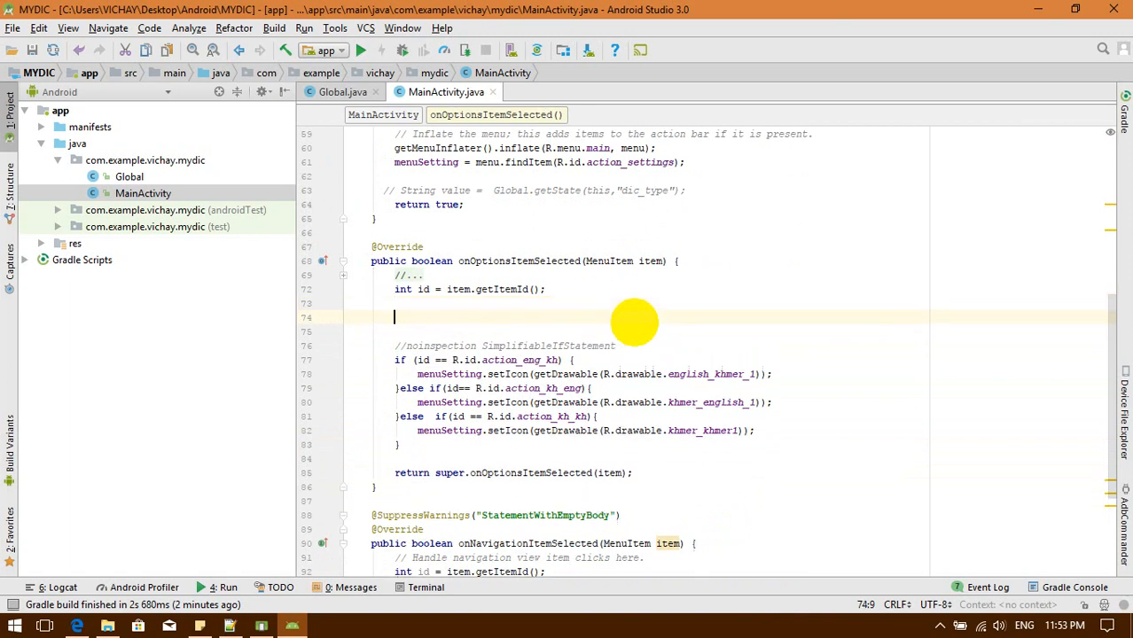
text(Gr)
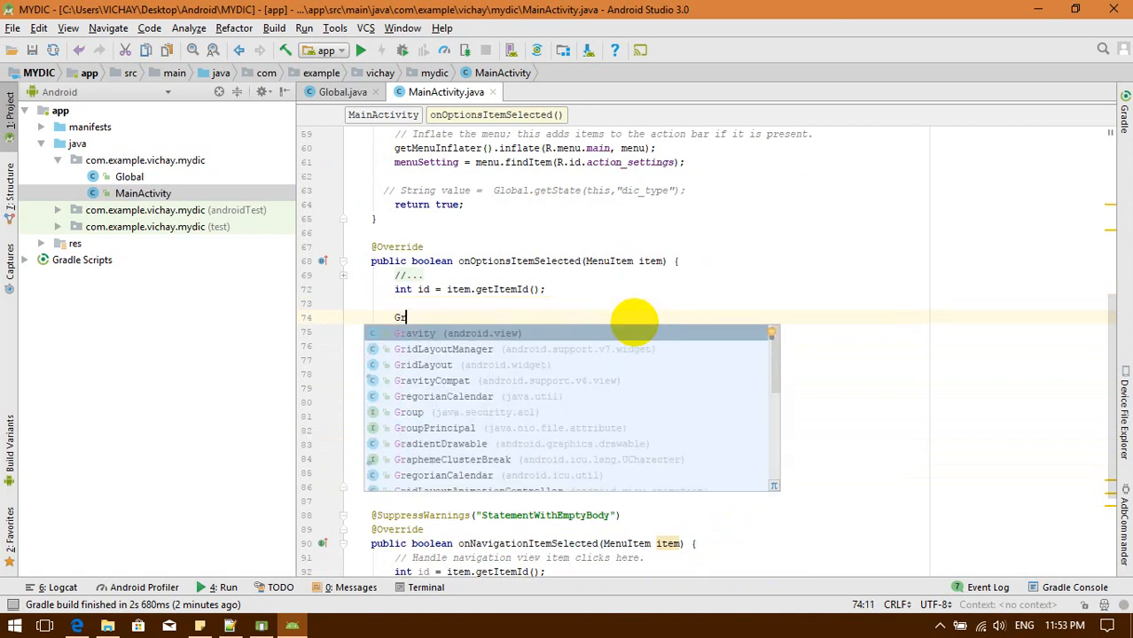
text(obal.)
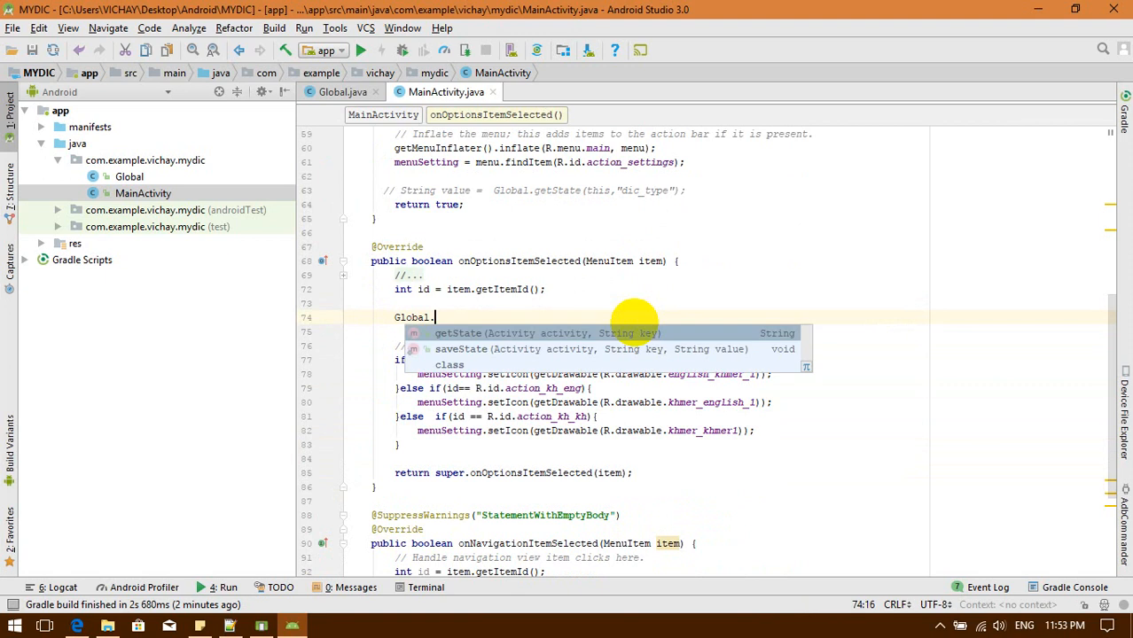
click(460, 348)
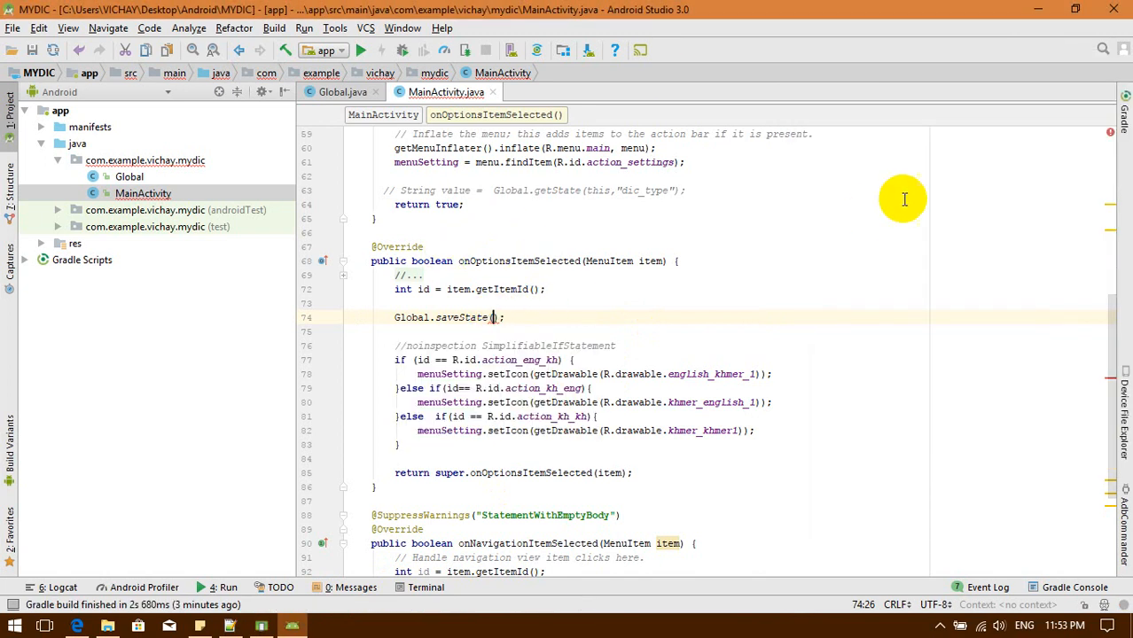
text(this,)
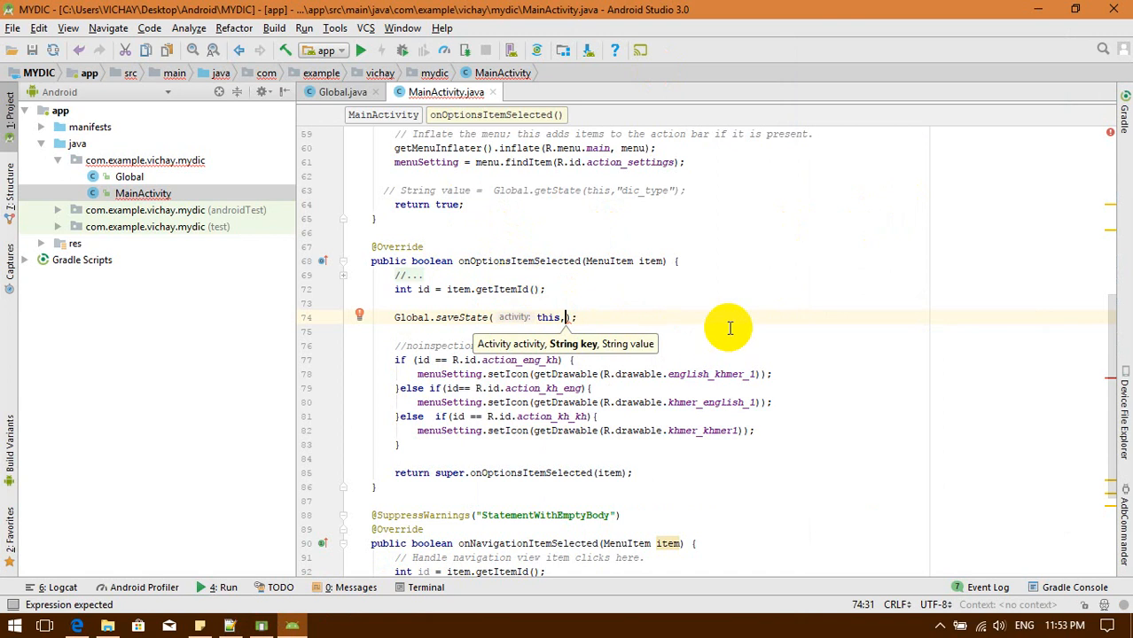
text(key: "")
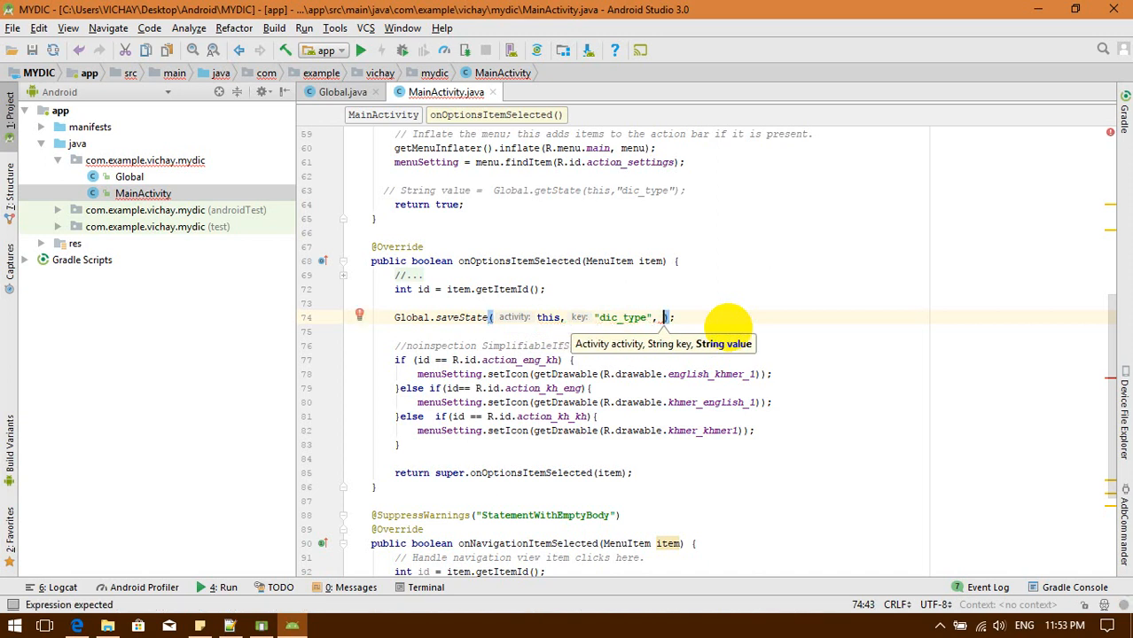
text(id)
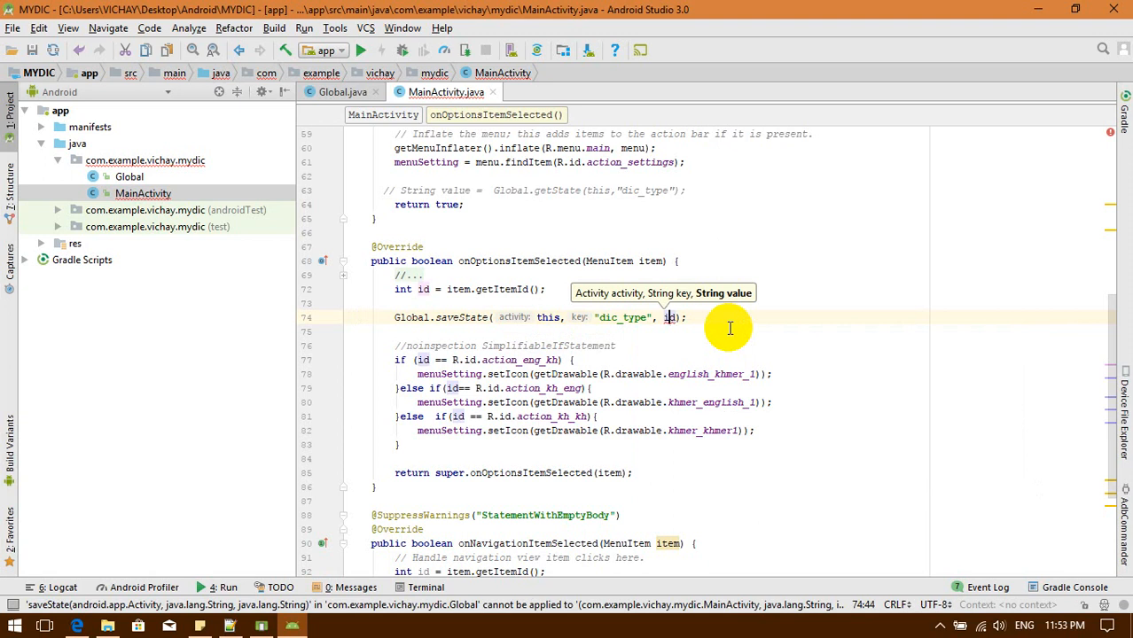
text(String)
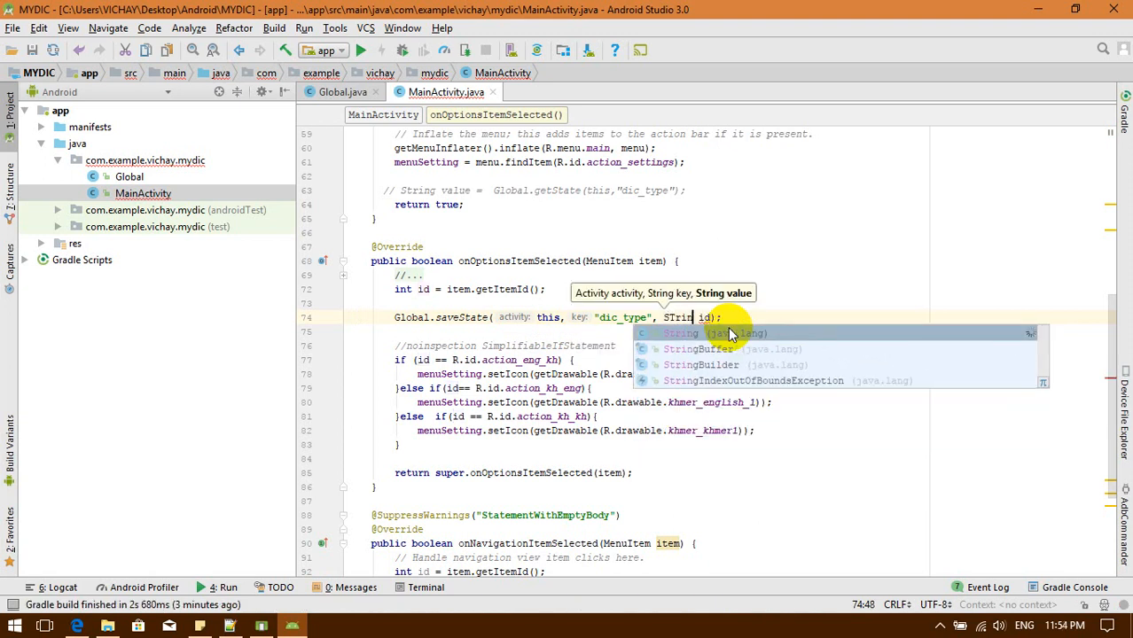
click(680, 333)
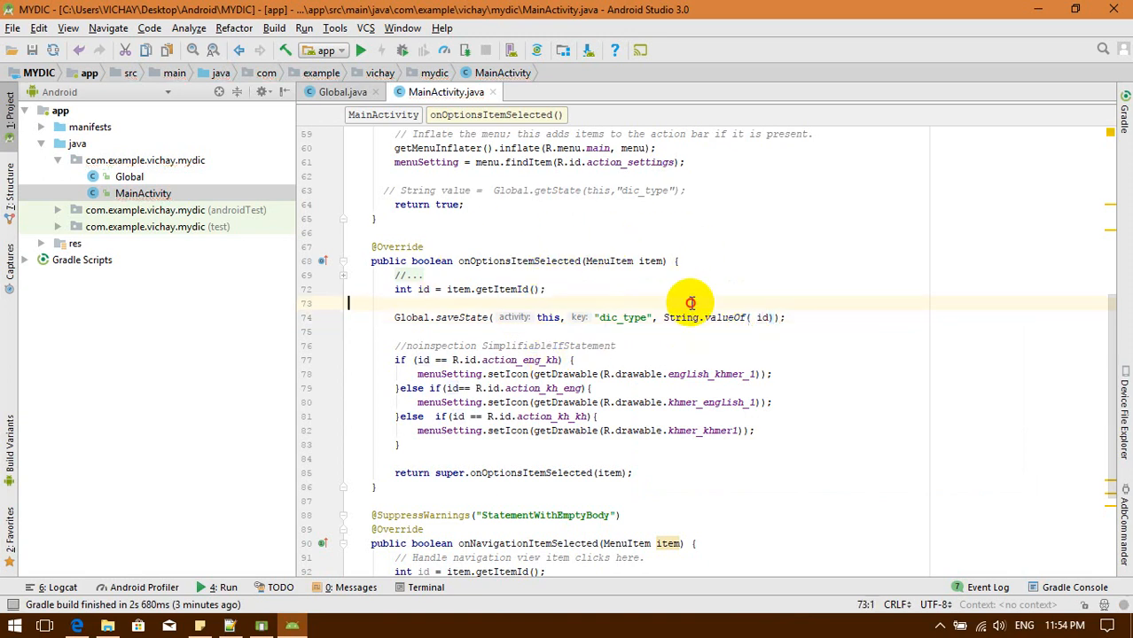
double_click(423, 289)
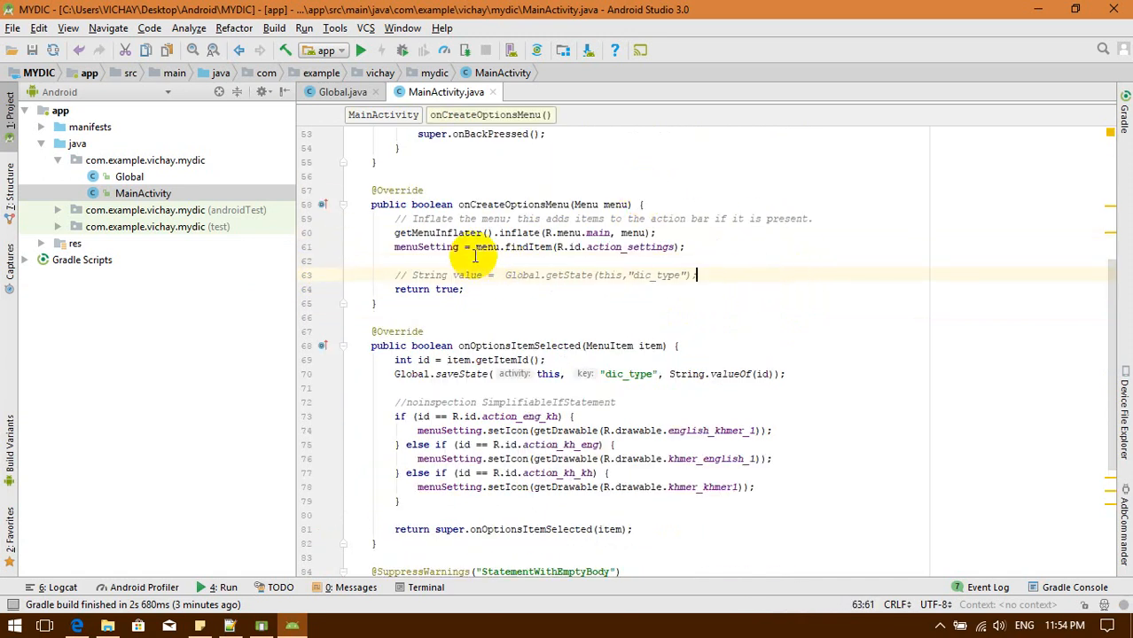
Rename the getState result variable to id and begin an if (id != null) check
click(487, 204)
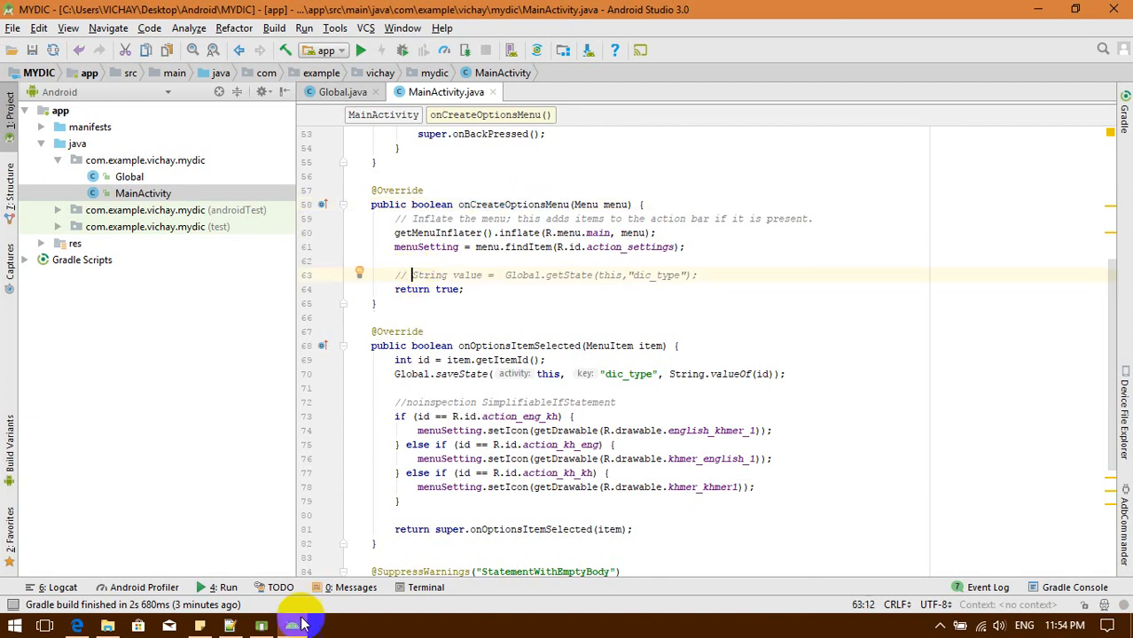
click(291, 626)
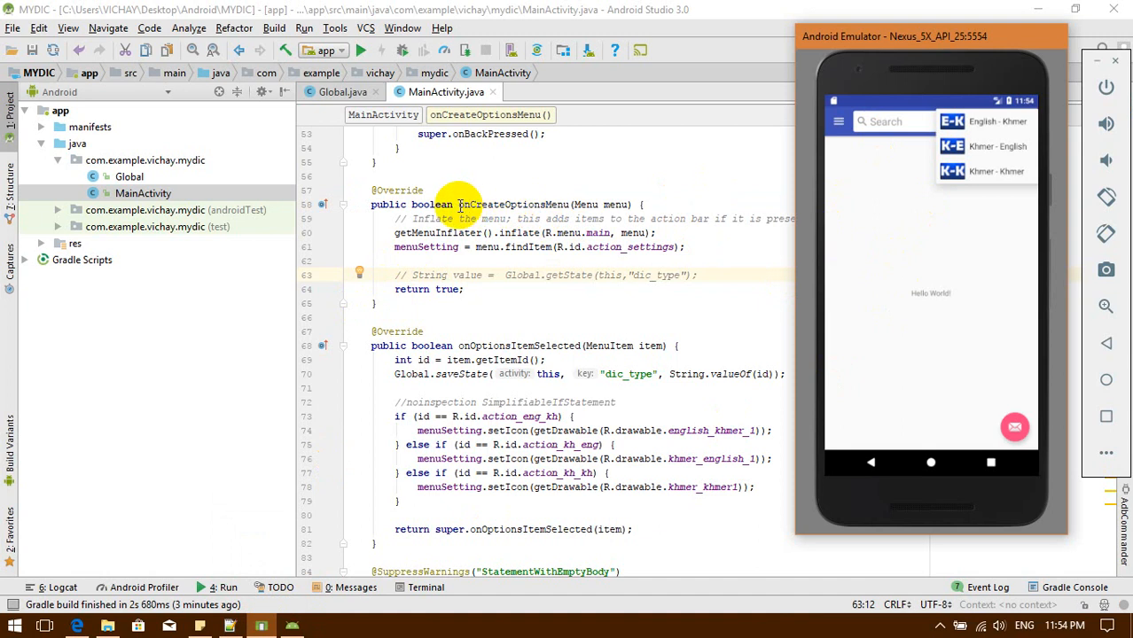
double_click(512, 204)
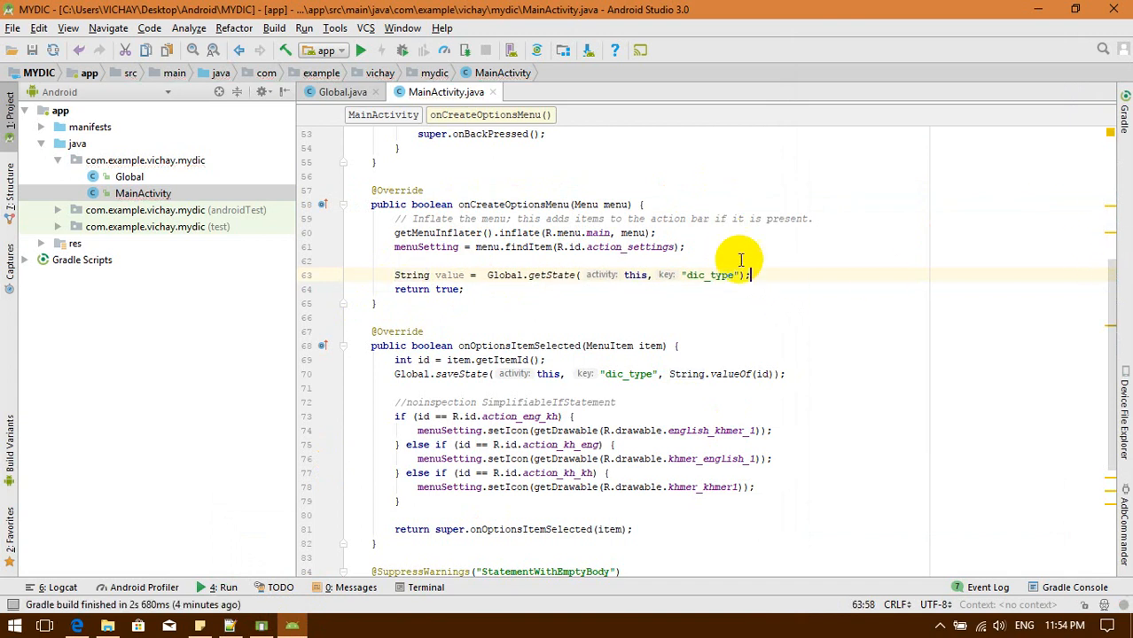
mouse_move(592, 293)
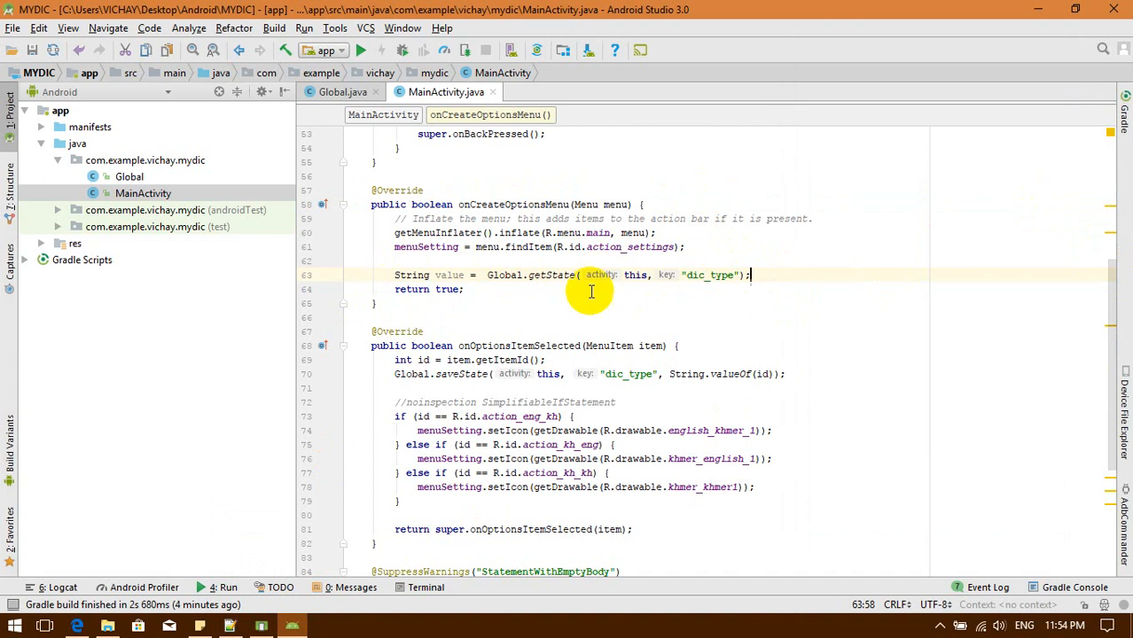
double_click(449, 274)
text(if ()
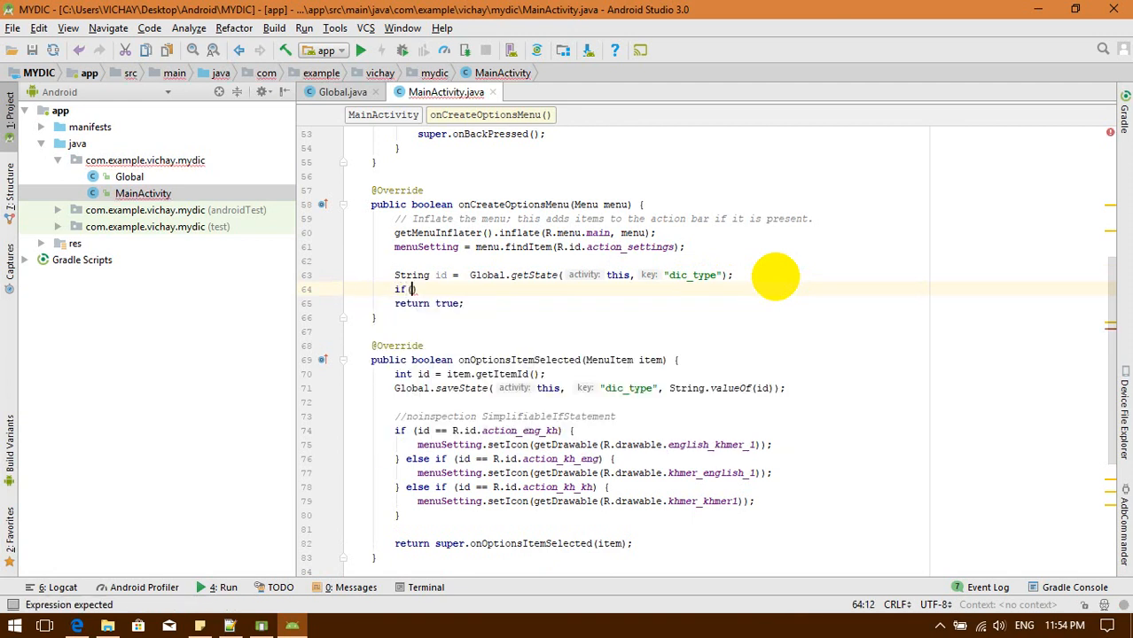
text(id ==)
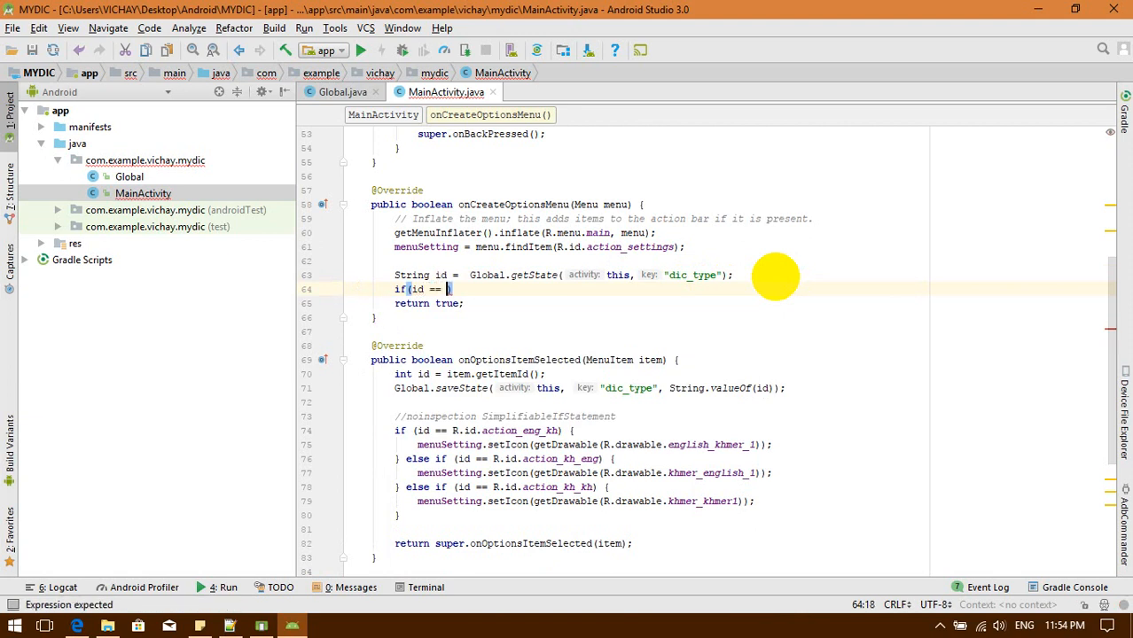
text(null)
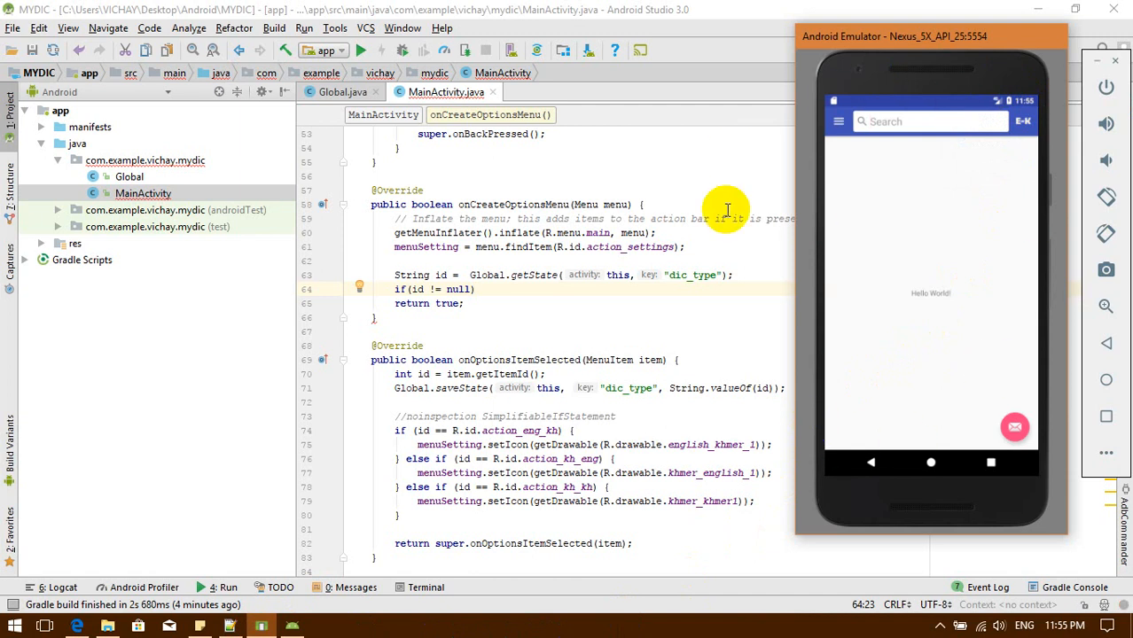
mouse_move(476, 250)
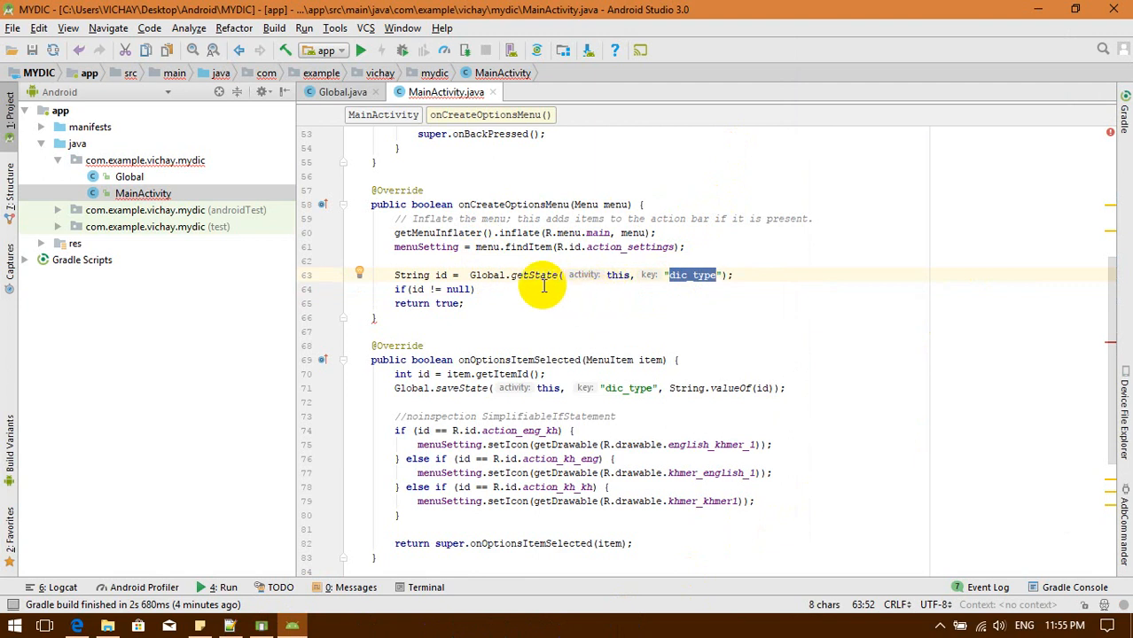
Open getState's definition in Global.java and inspect sharedPref.getString(key, null)
click(342, 93)
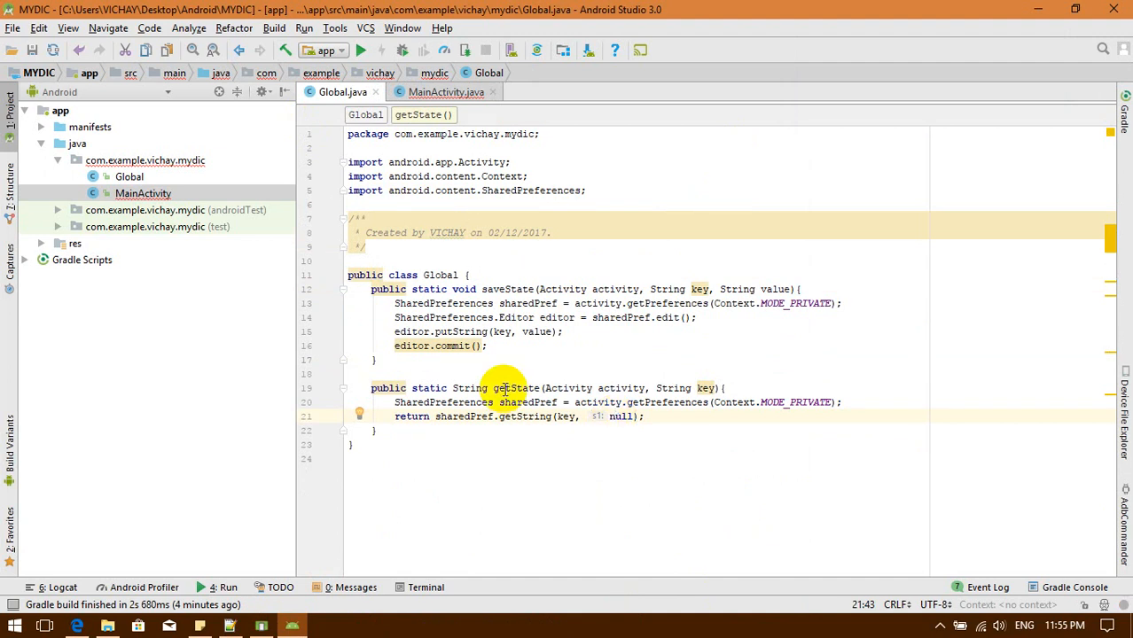
double_click(565, 416)
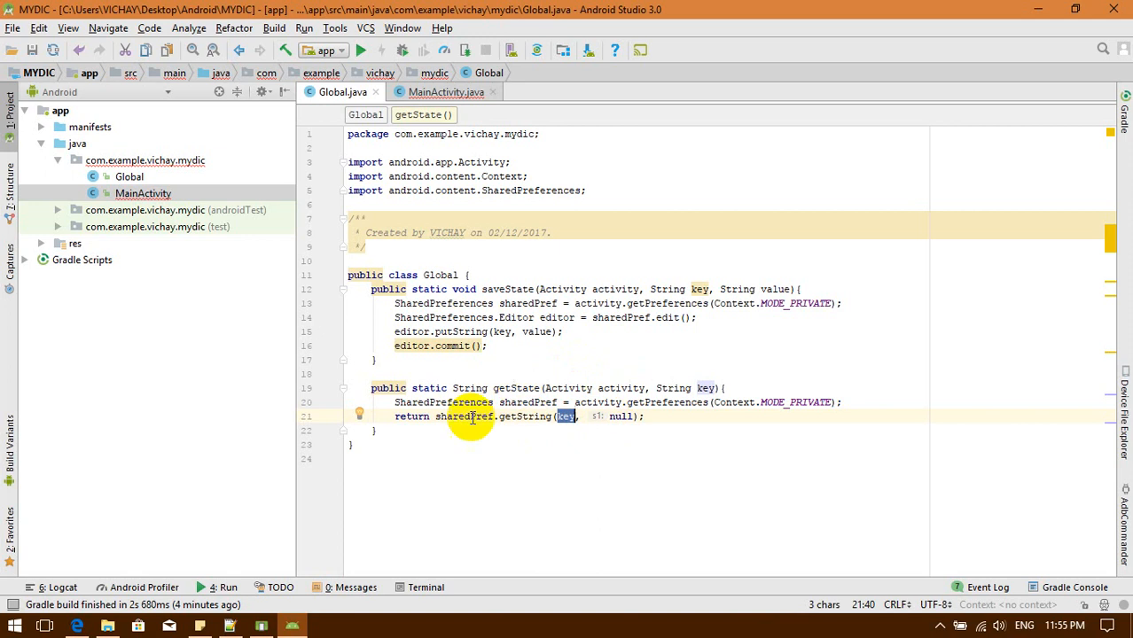
mouse_move(541, 430)
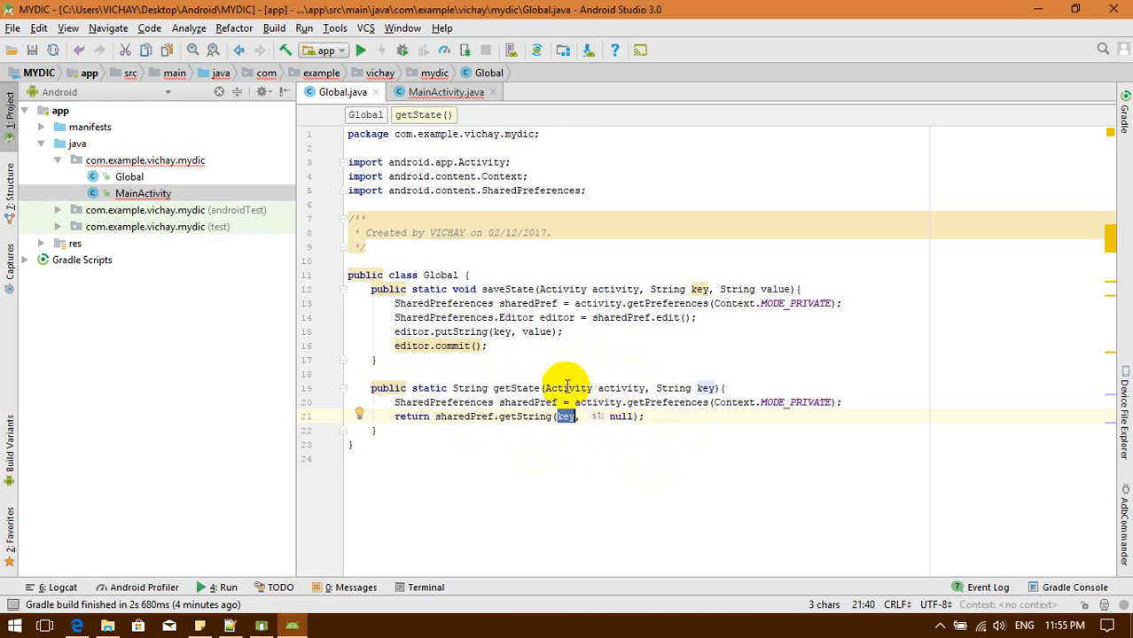
mouse_move(616, 415)
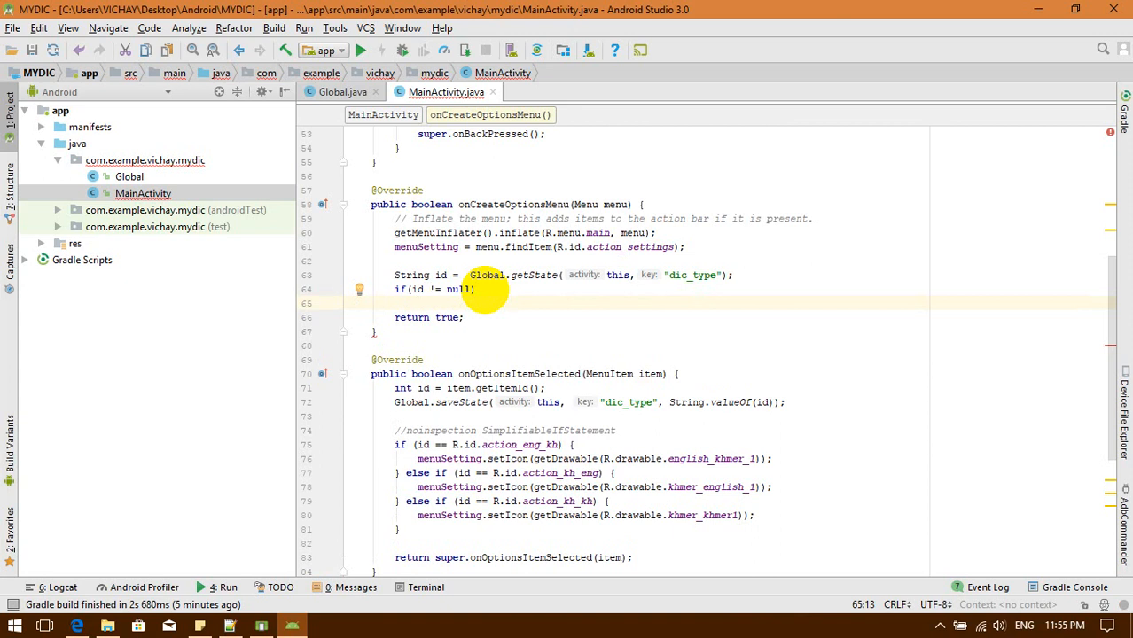
Under the null check, call onOptionsItemSelected(menu.findItem(Integer.valueOf(id)))
double_click(518, 373)
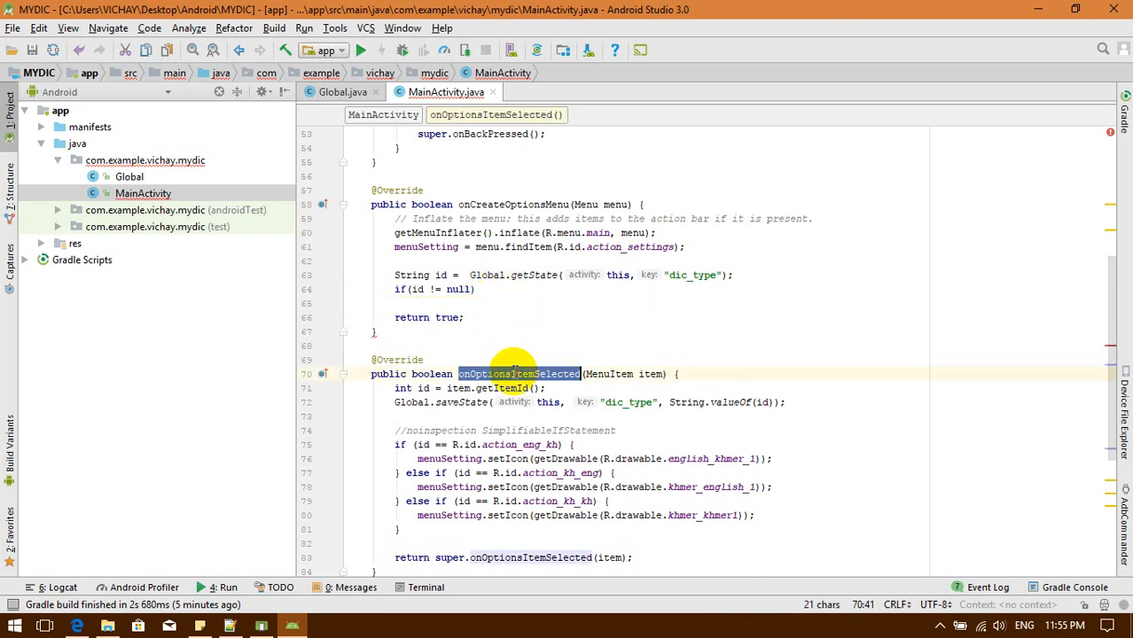
text(onOptionsItemSelected)
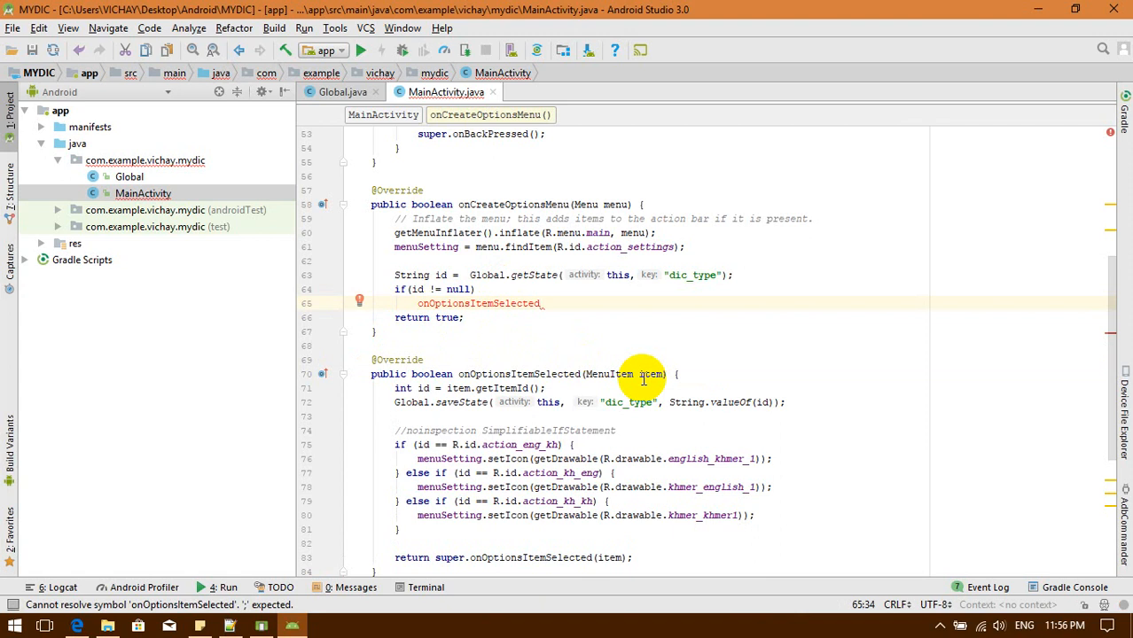
text(())
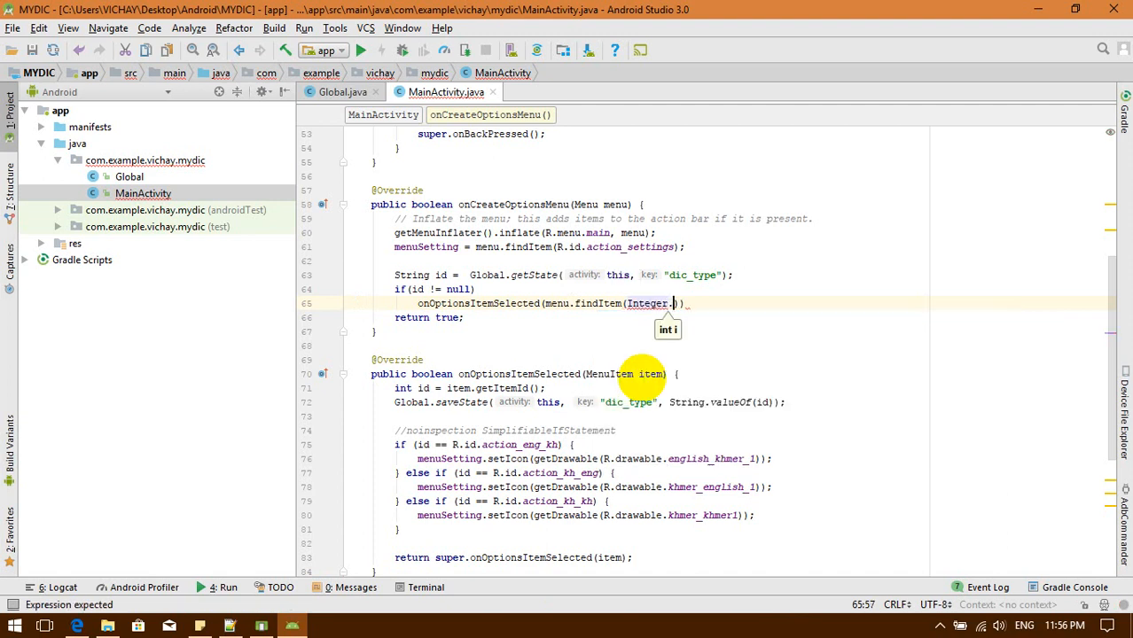
text(valueOf()
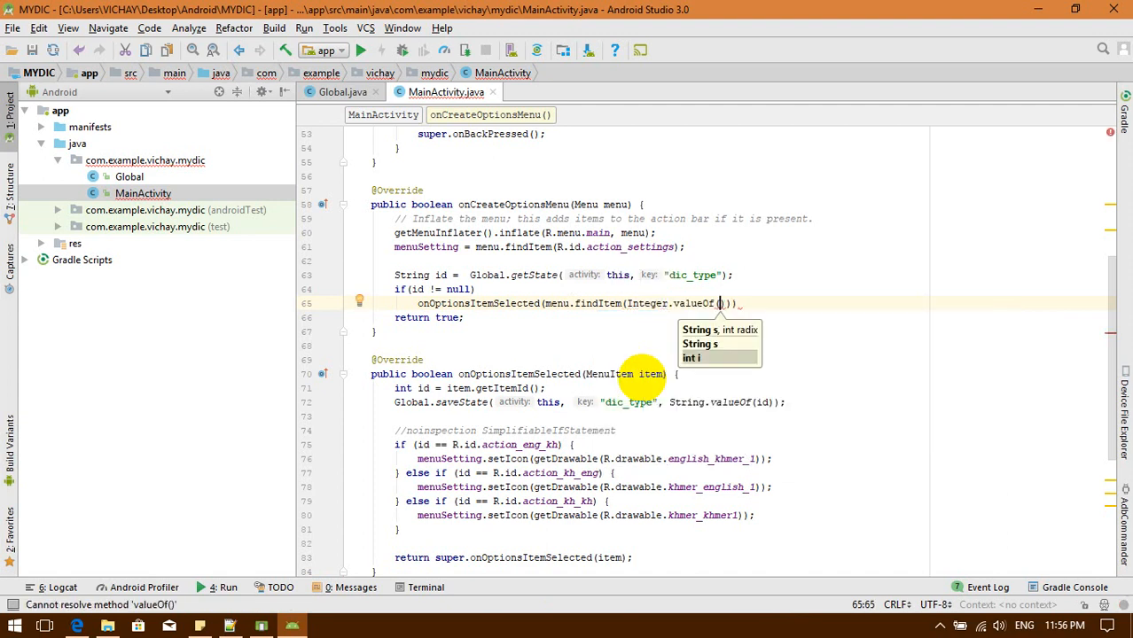
text(id)
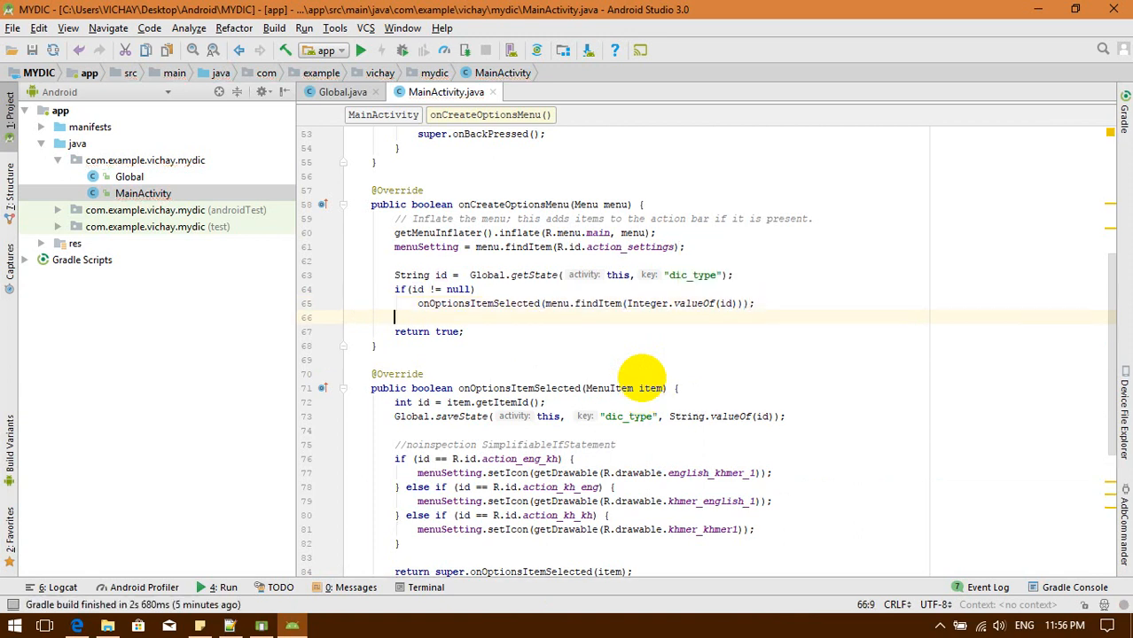
Build and run the MYDIC app in the Android emulator
click(361, 49)
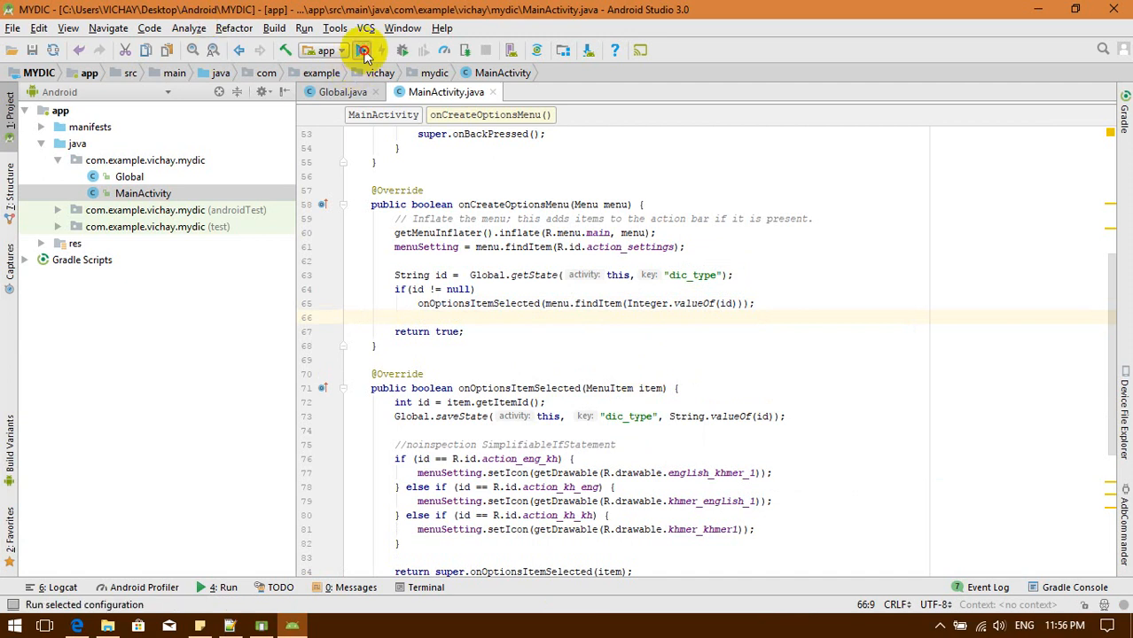
click(363, 50)
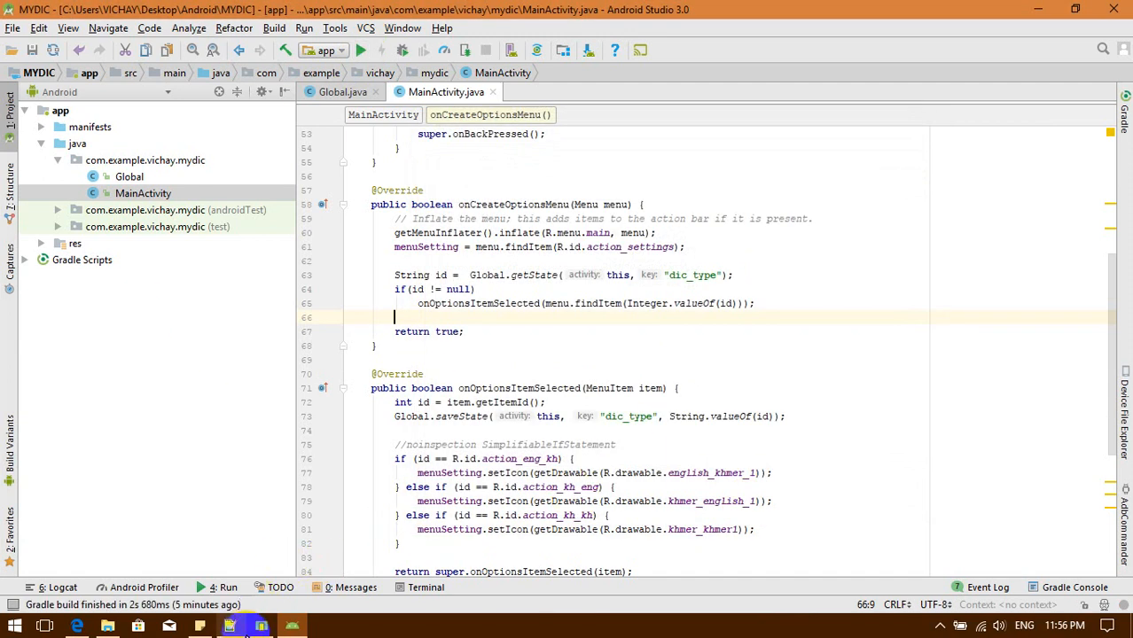
click(359, 50)
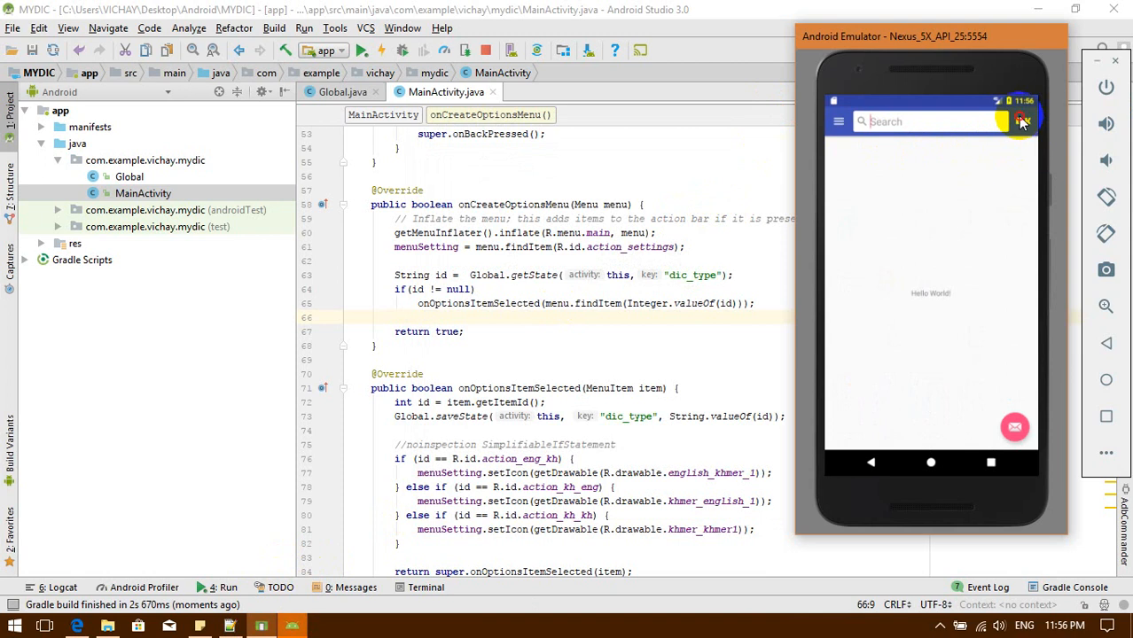
Choose Khmer - English, exit the app, and relaunch MYDIC to confirm it persists
click(1022, 122)
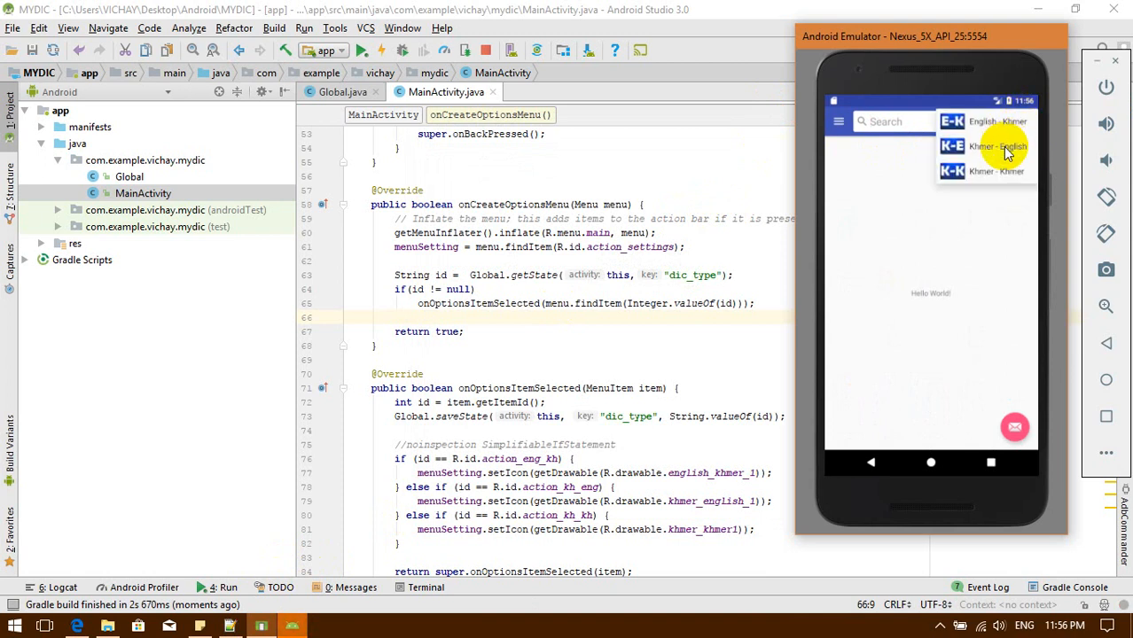
click(999, 145)
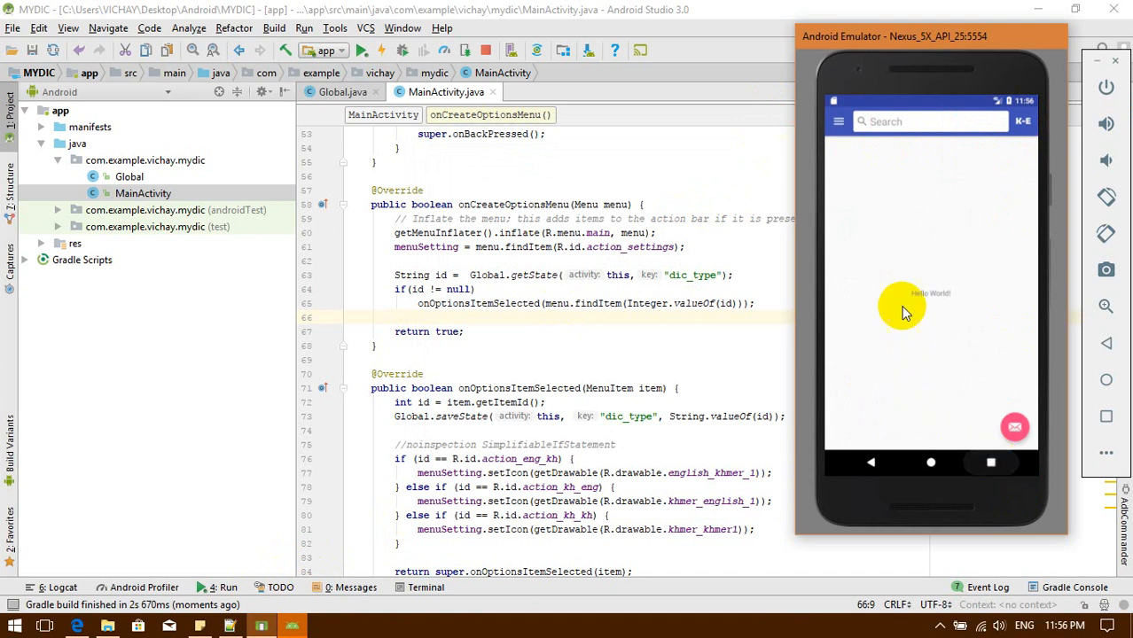
click(930, 462)
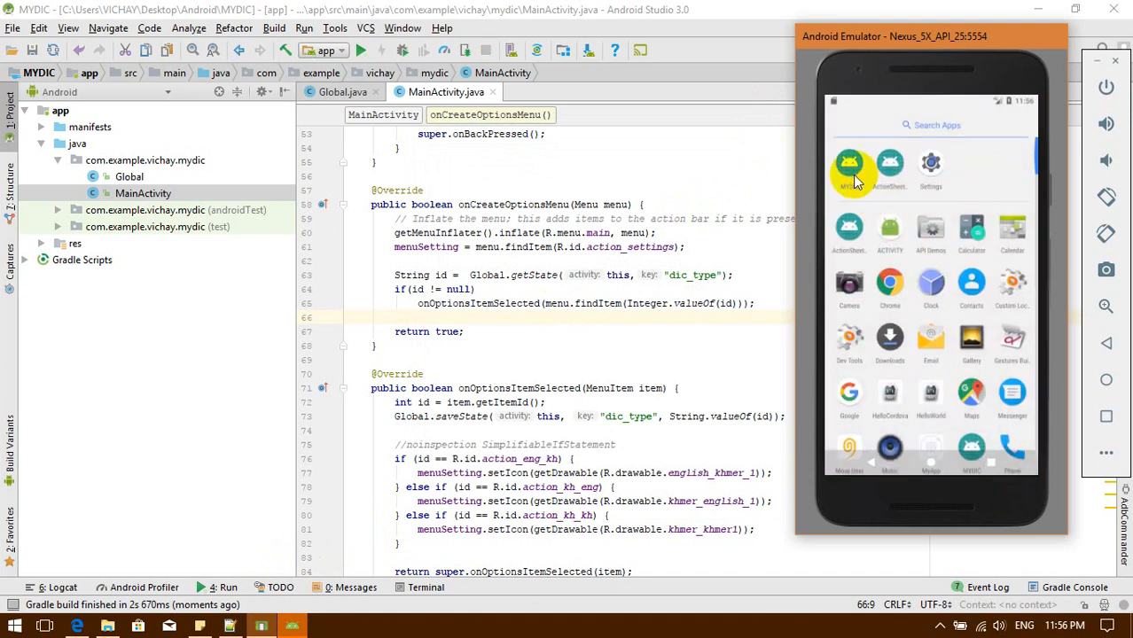
click(848, 168)
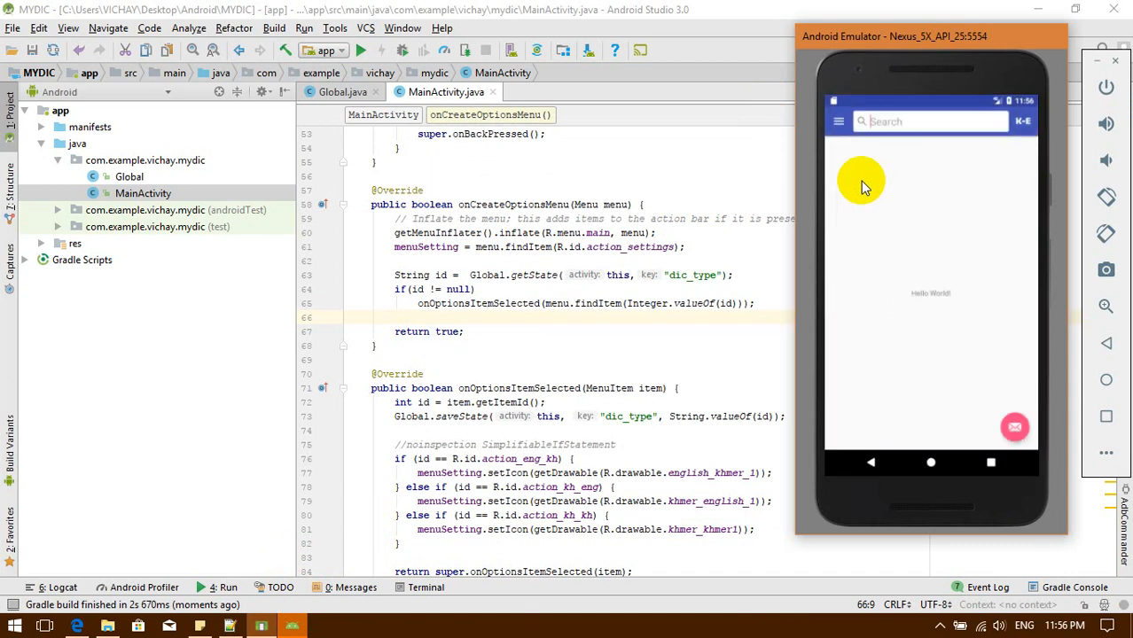
mouse_move(928, 171)
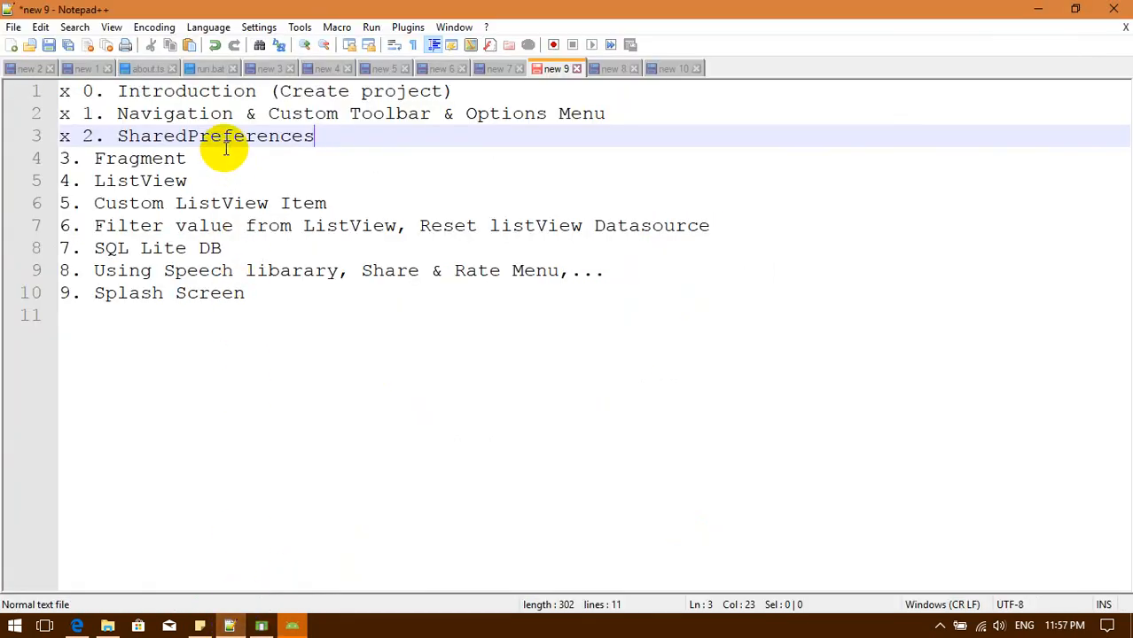
Select the "3. Fragment" line in the Notepad++ topic checklist
click(140, 158)
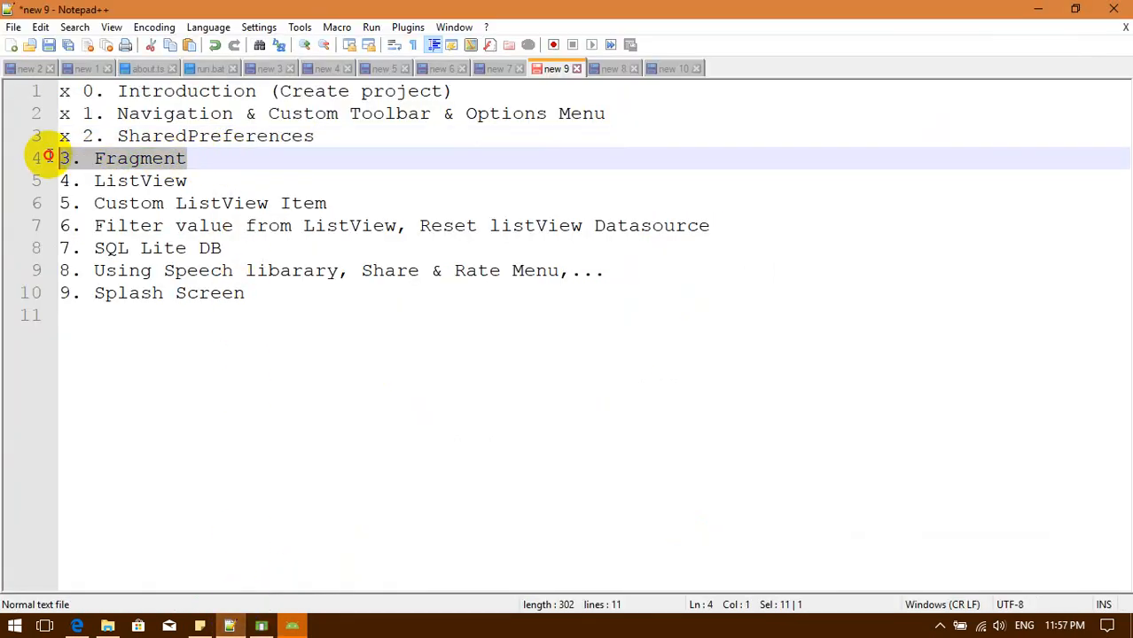
mouse_move(530, 393)
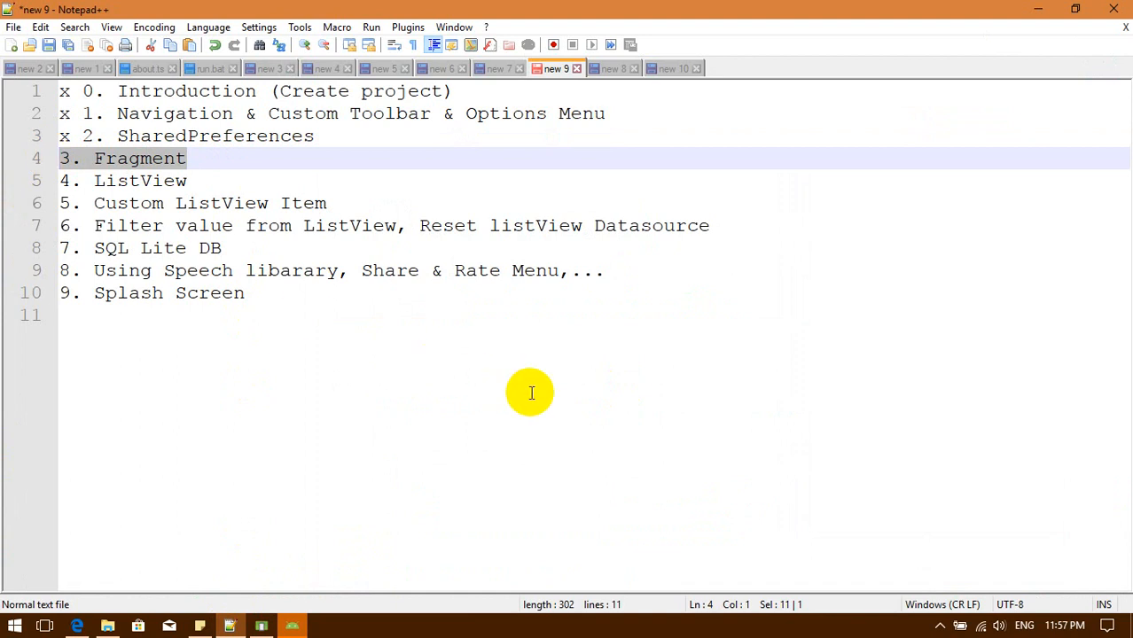